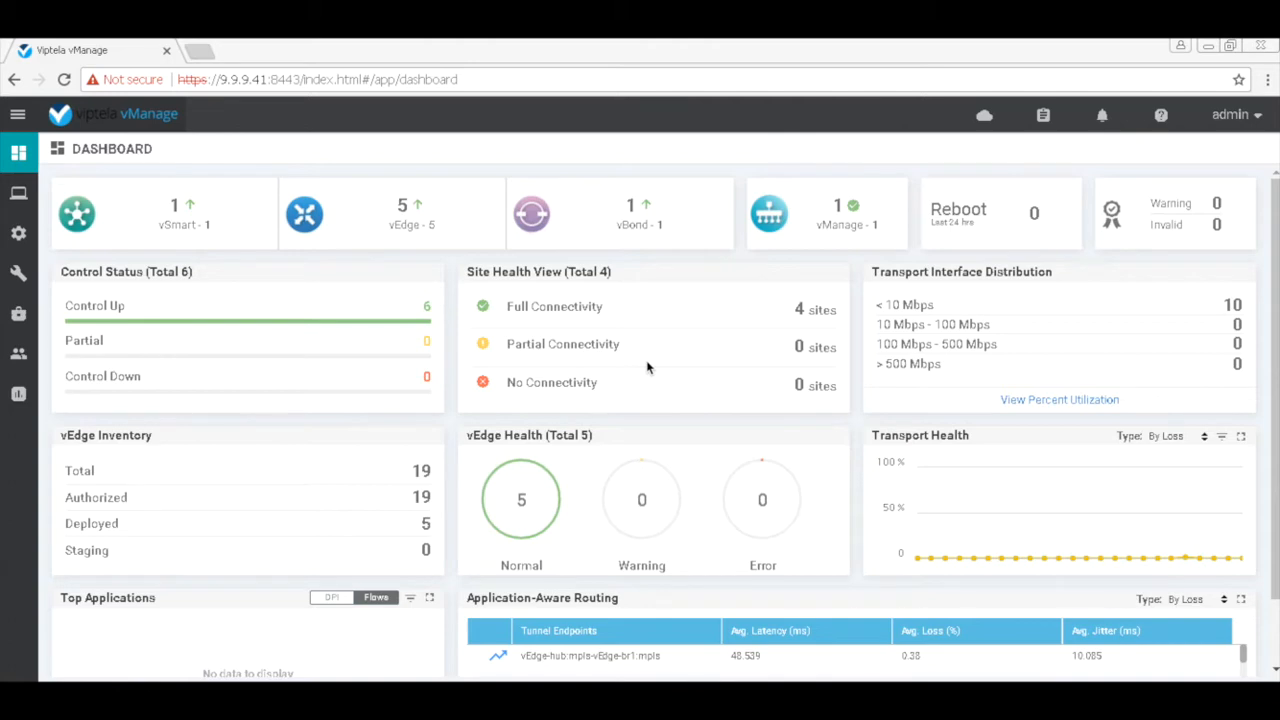
pyautogui.moveTo(628, 659)
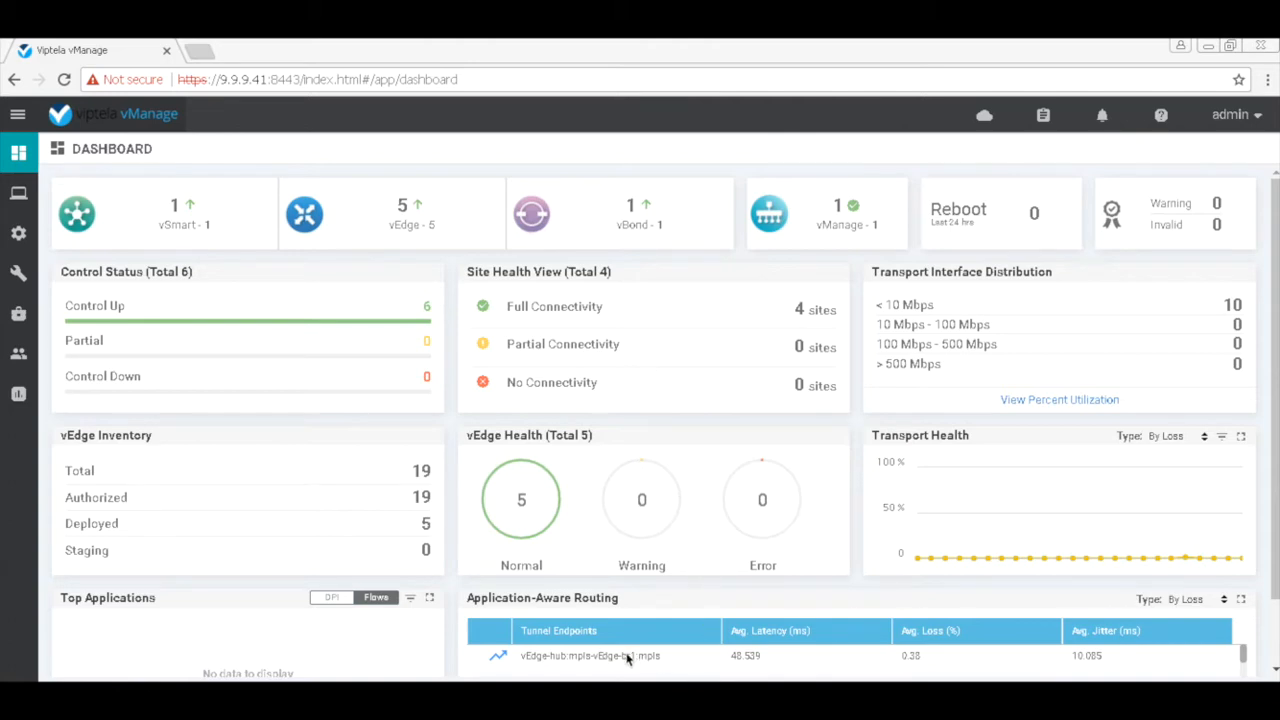
pyautogui.moveTo(628, 660)
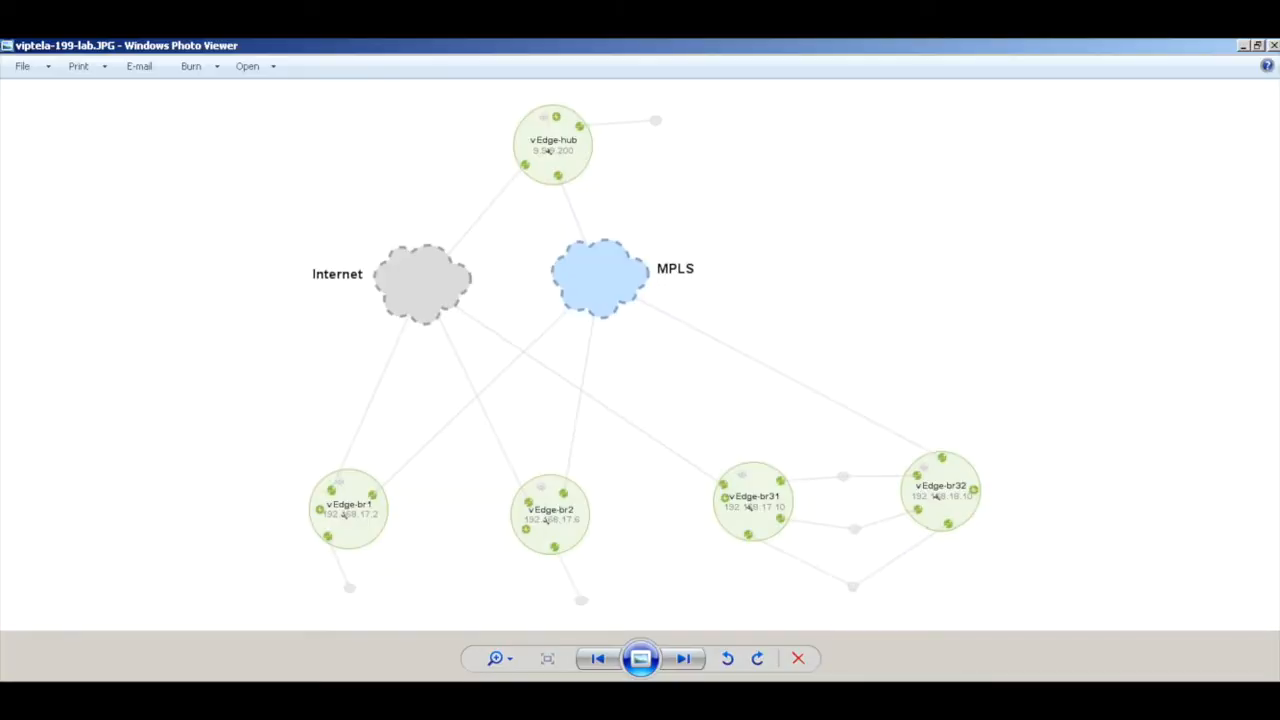
pyautogui.moveTo(447, 560)
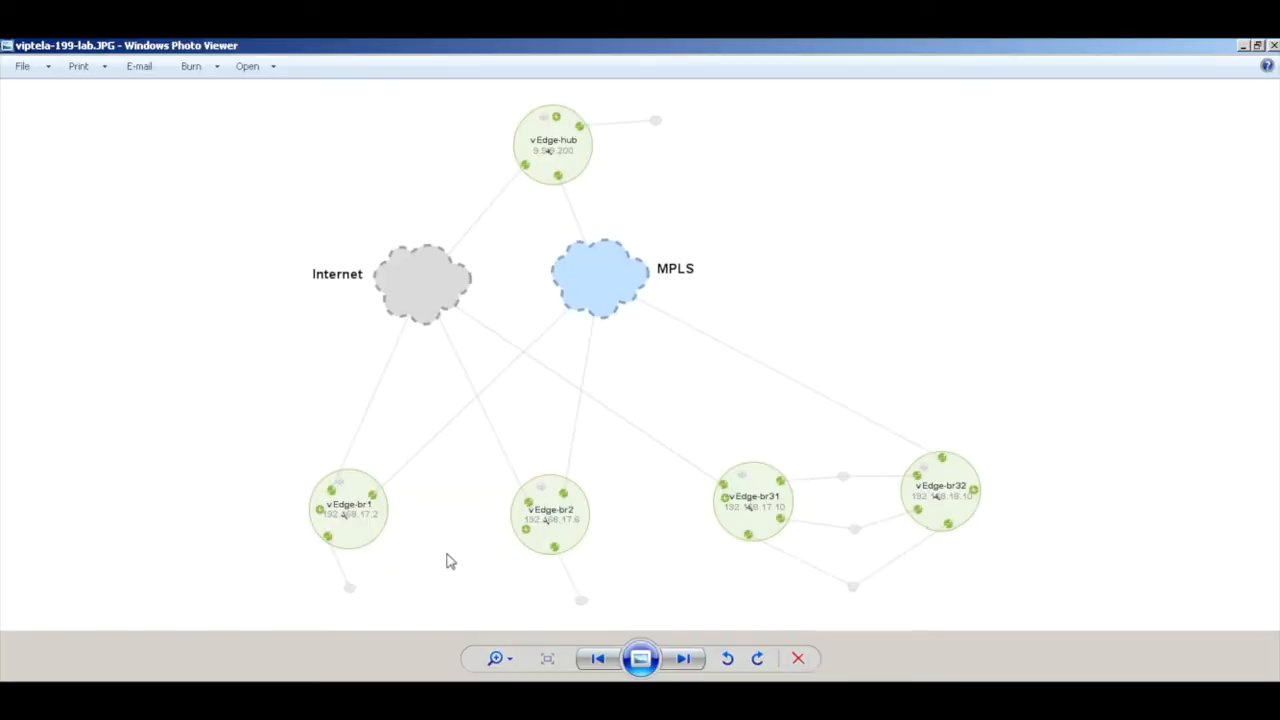
pyautogui.moveTo(430, 574)
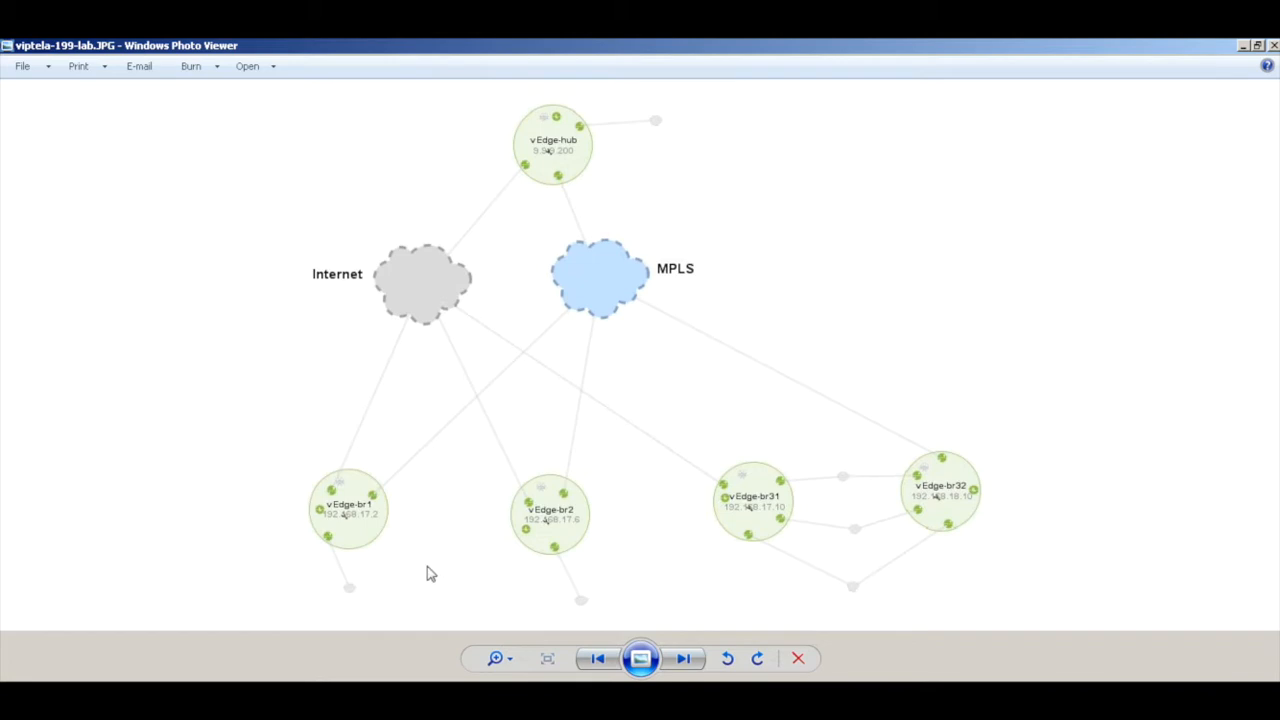
pyautogui.moveTo(448, 574)
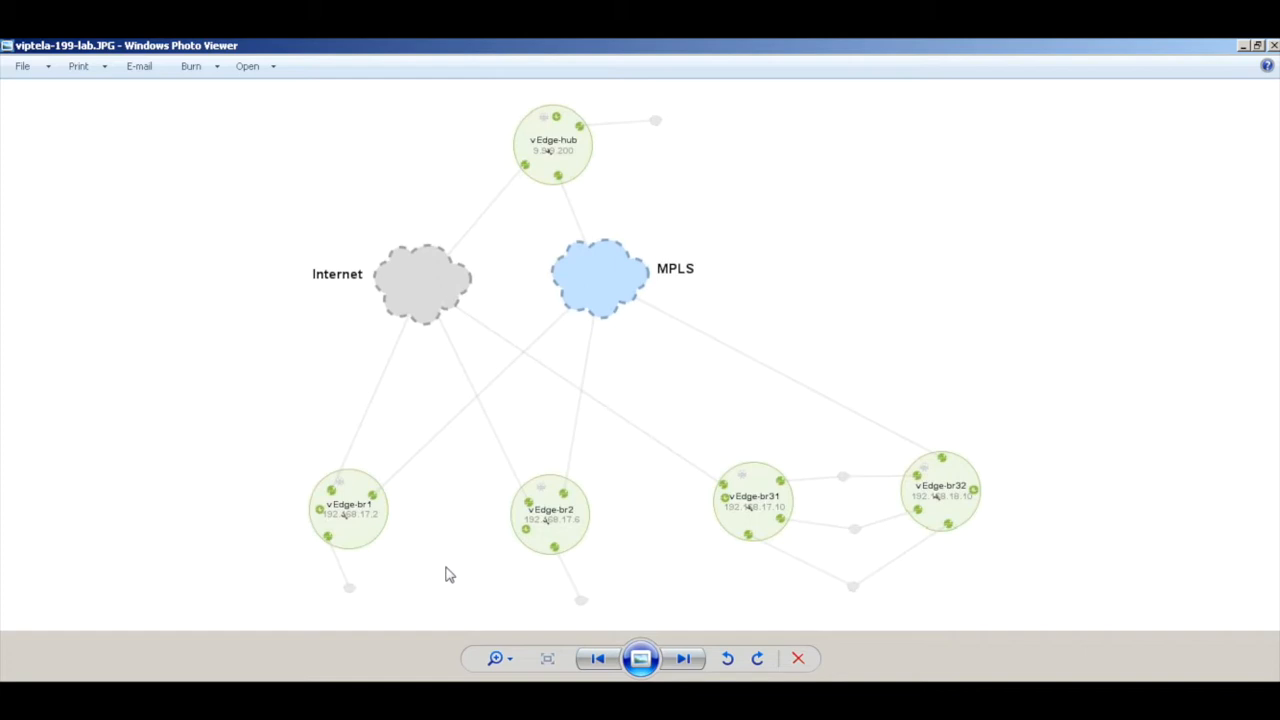
pyautogui.moveTo(627, 429)
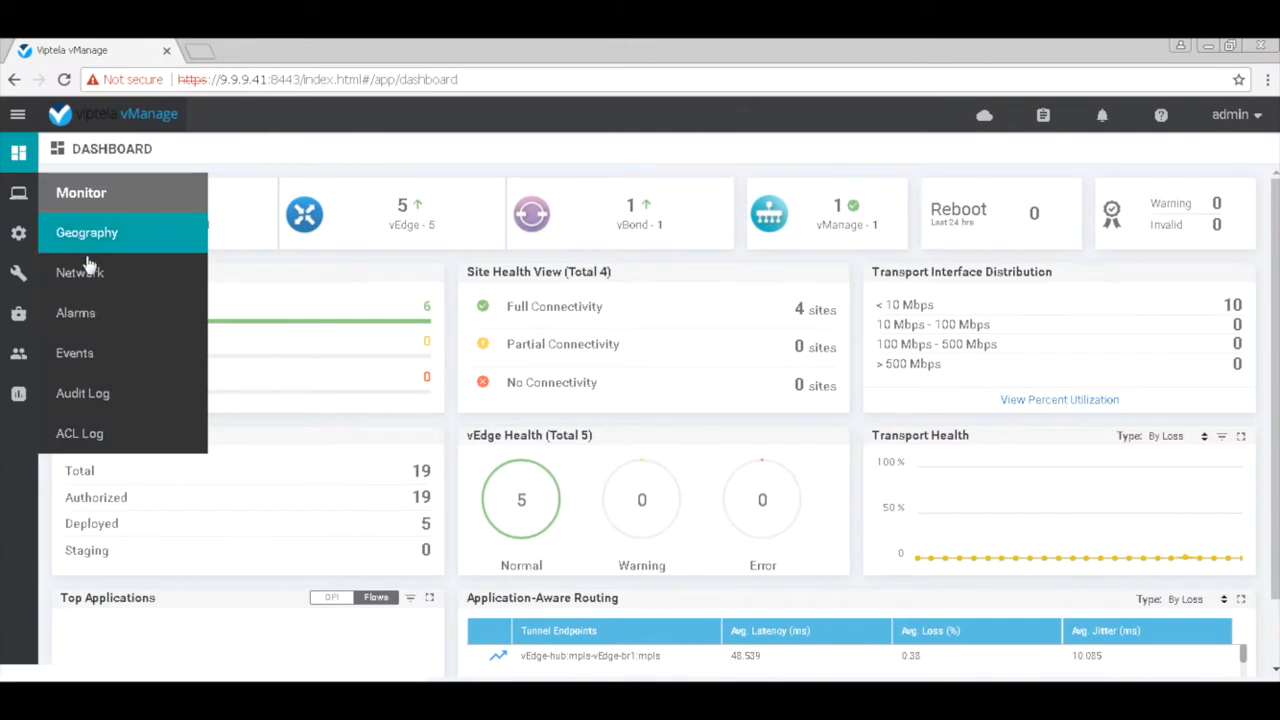
pyautogui.moveTo(80, 272)
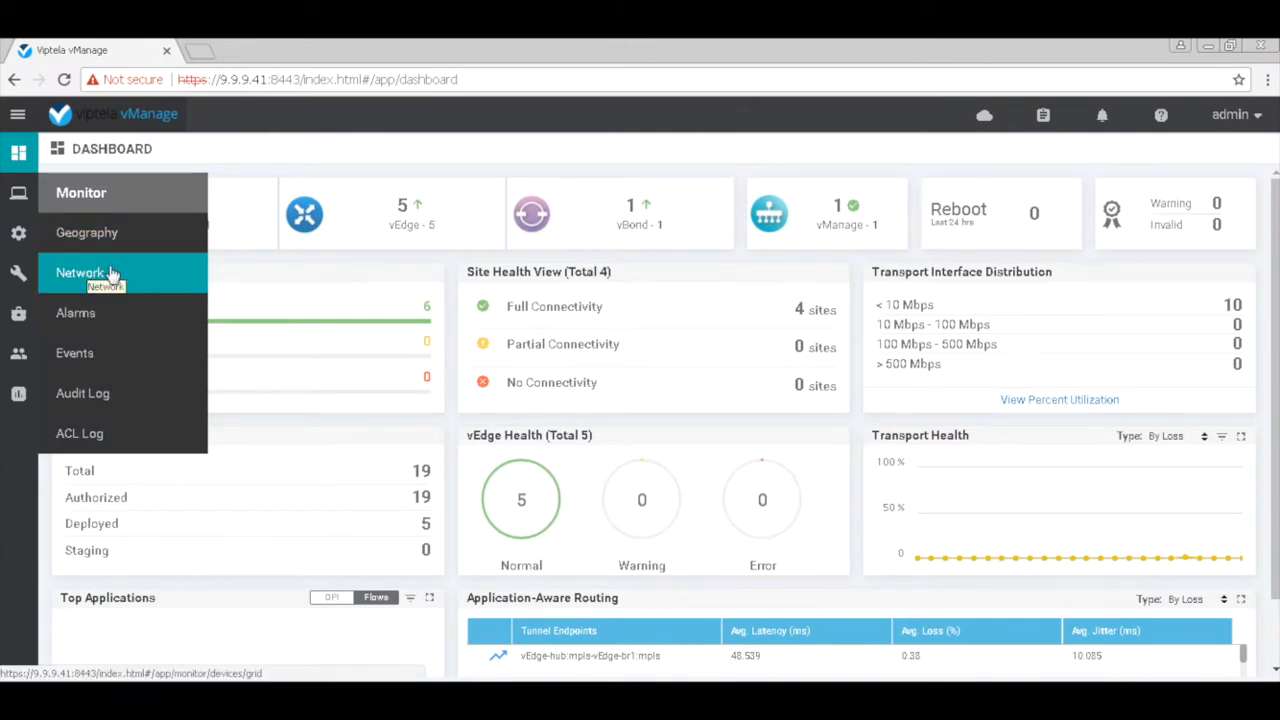
# - Run a traceroute from vEdge-br1 to 192.168.12.1 in VPN 10, sourced from ge0/2
pyautogui.click(80, 273)
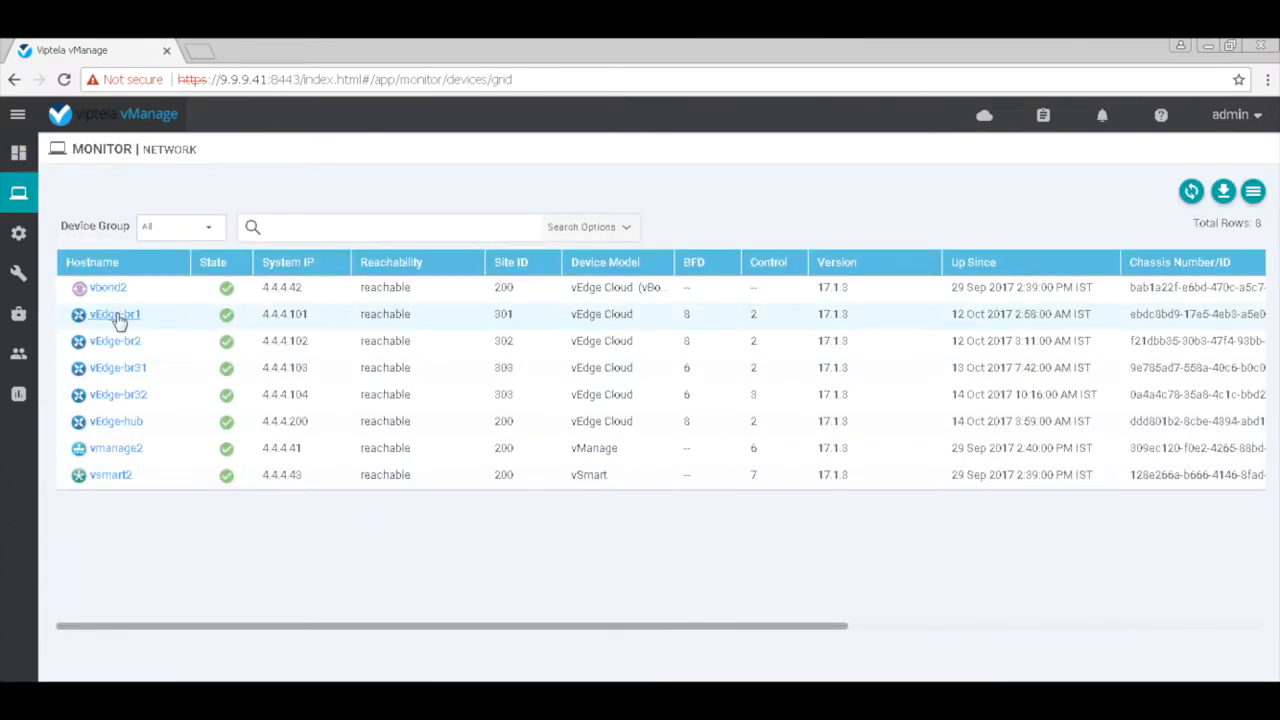
pyautogui.click(114, 314)
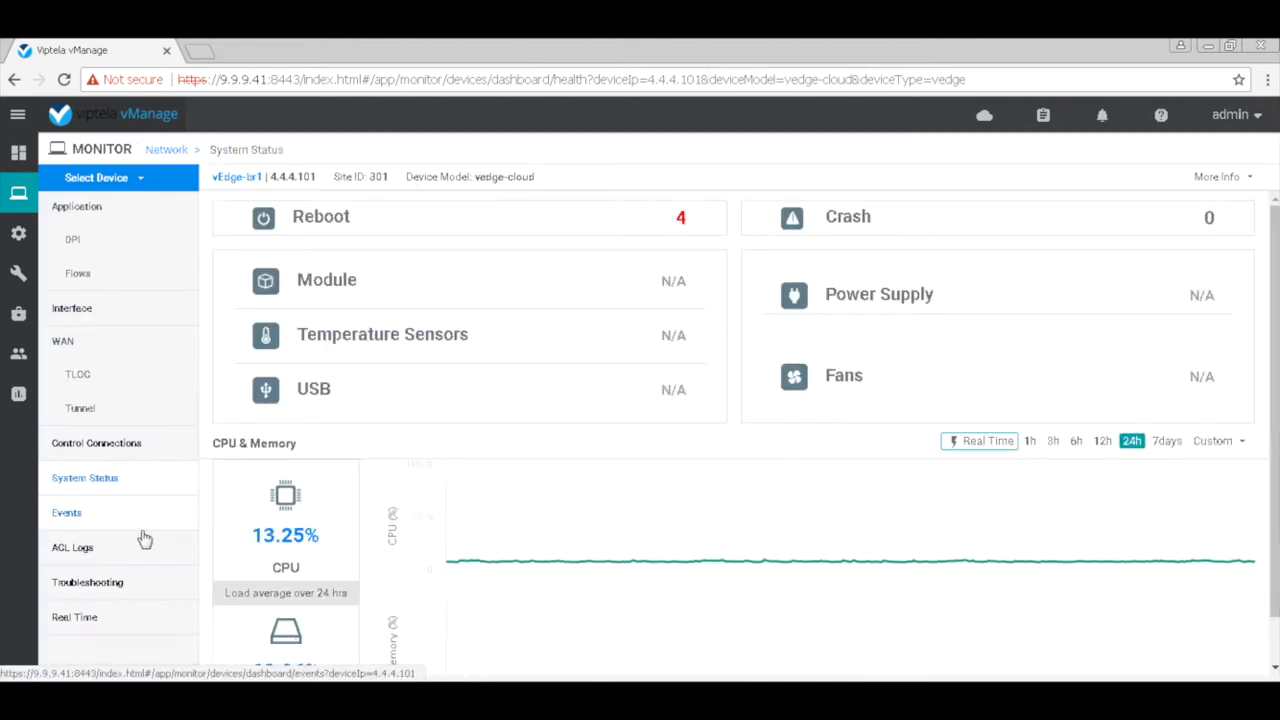
pyautogui.click(87, 582)
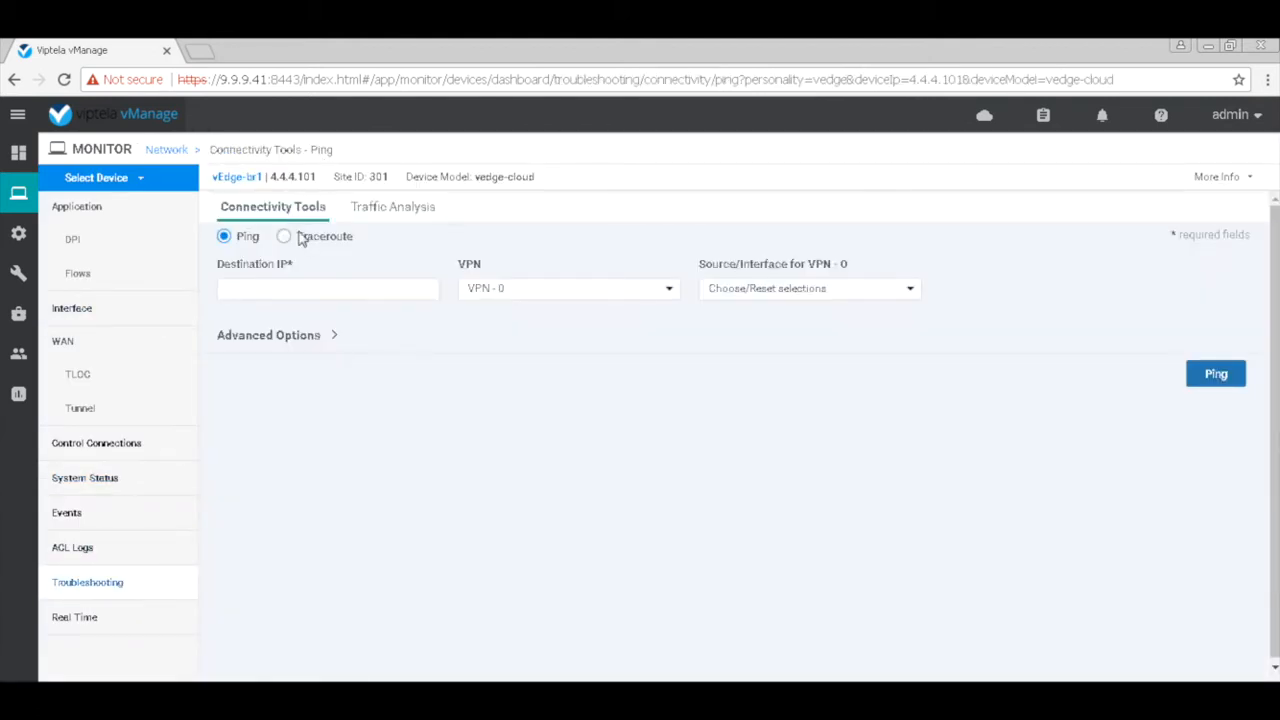
pyautogui.click(284, 236)
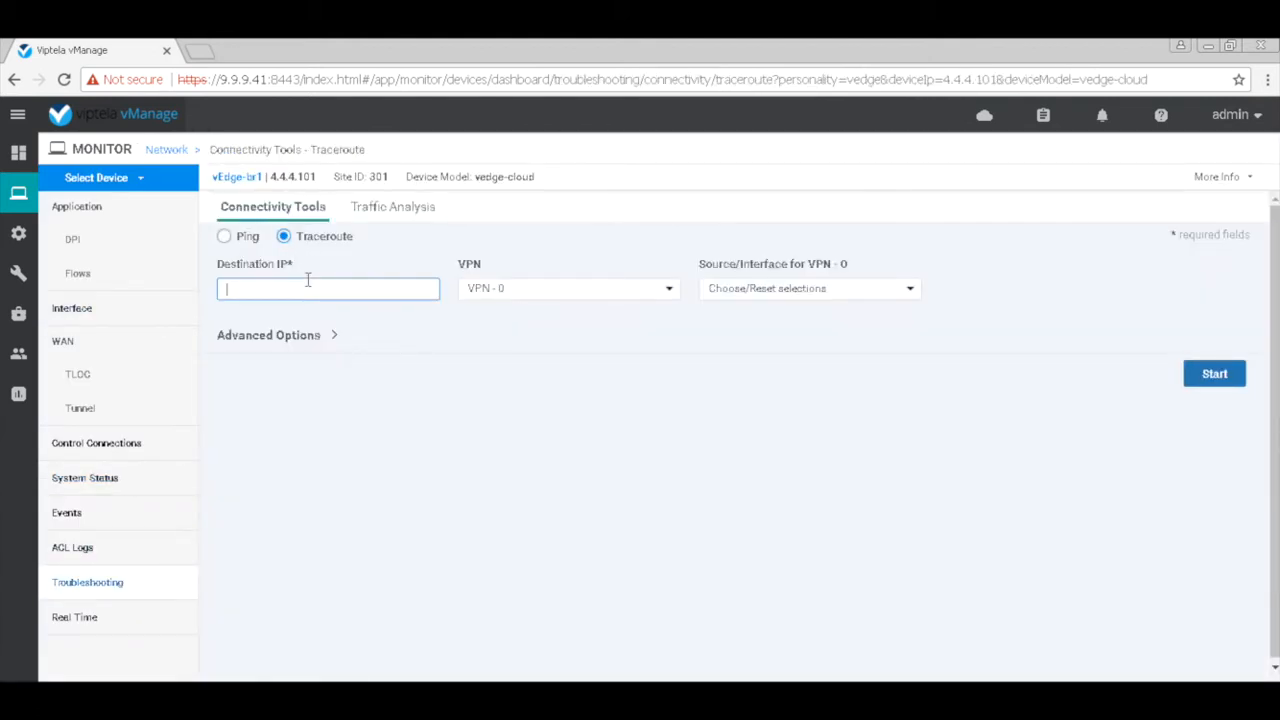
pyautogui.write('192.168.12.1')
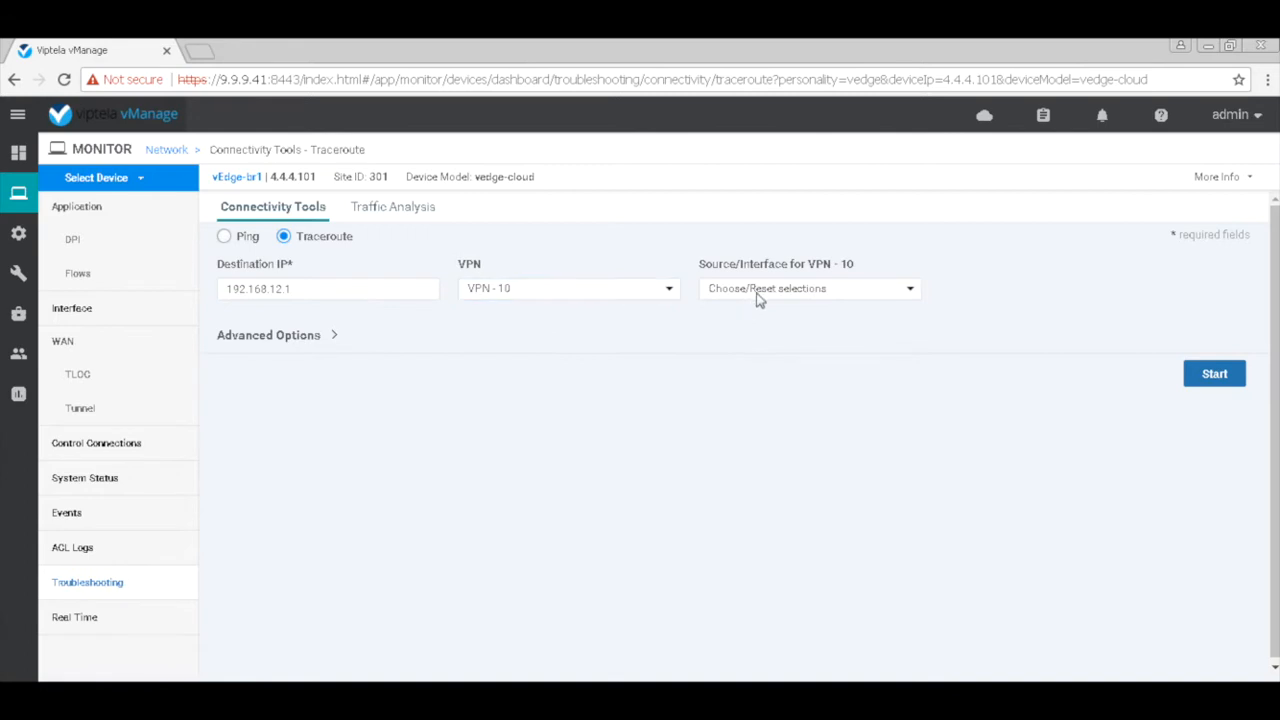
pyautogui.click(807, 288)
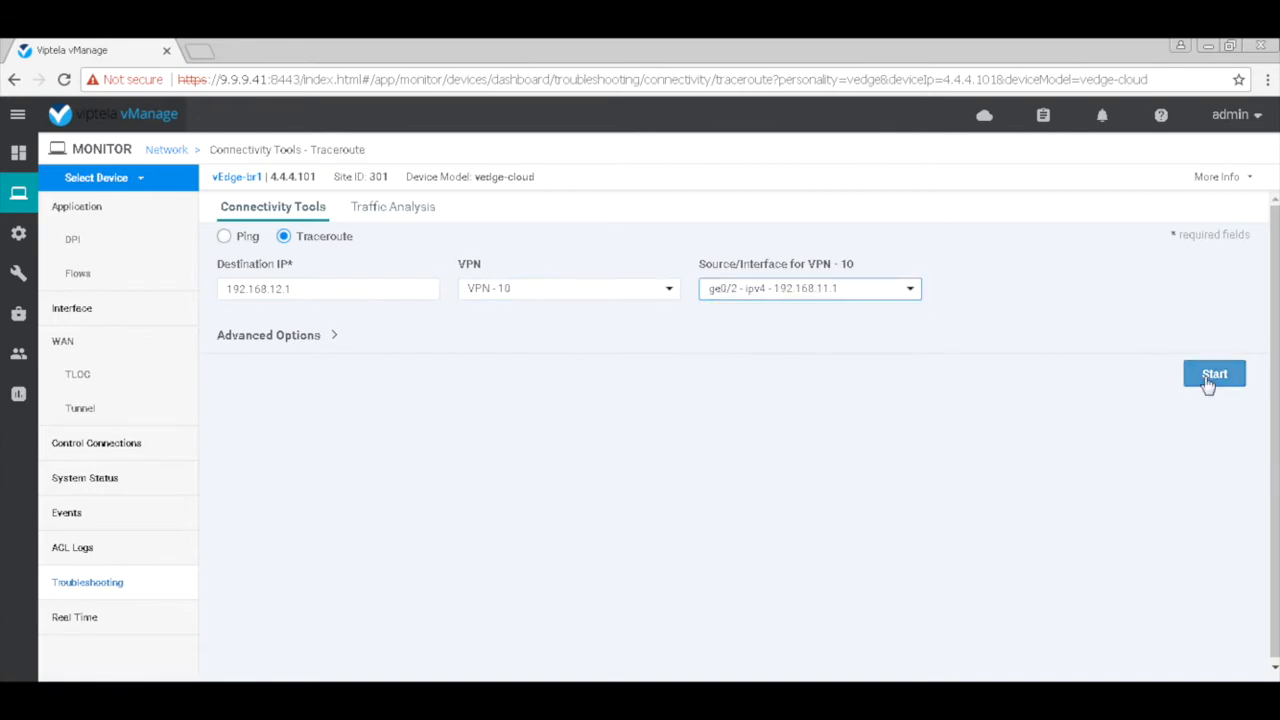
pyautogui.click(1214, 373)
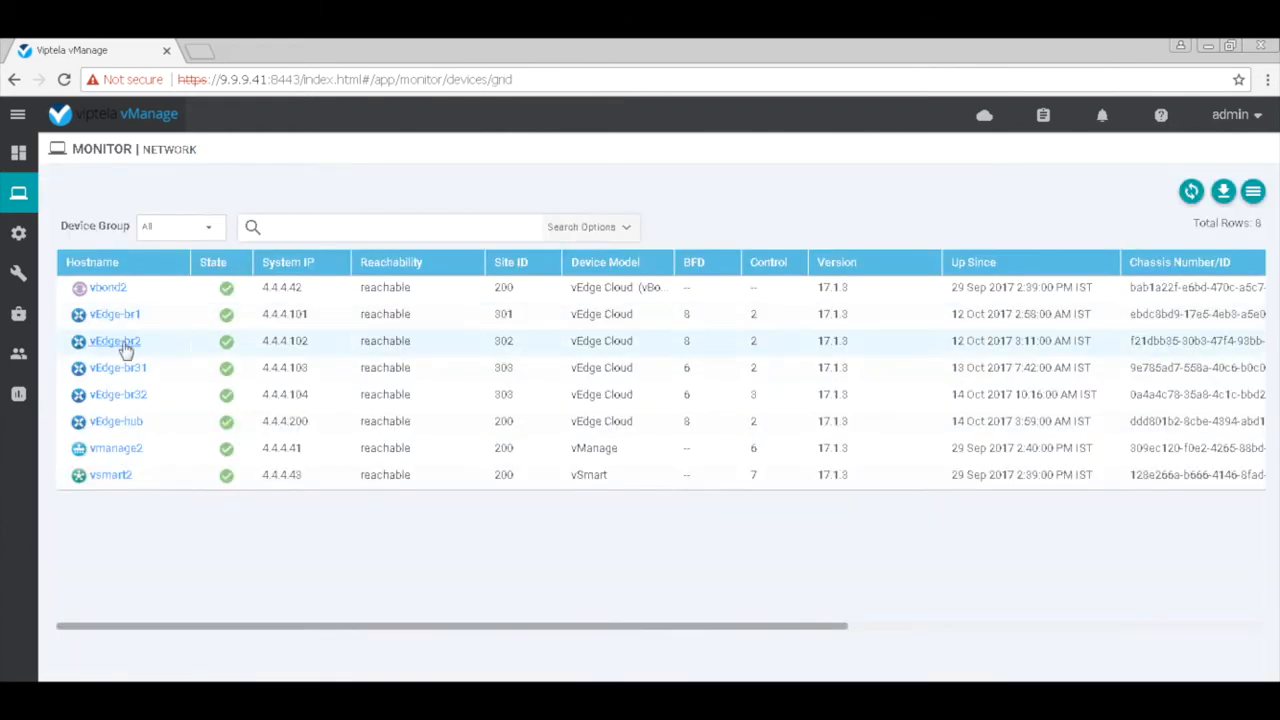
# - Run a traceroute from vEdge-br2 to 192.168.11.1 in VPN 10, sourced from ge0/2
pyautogui.click(114, 340)
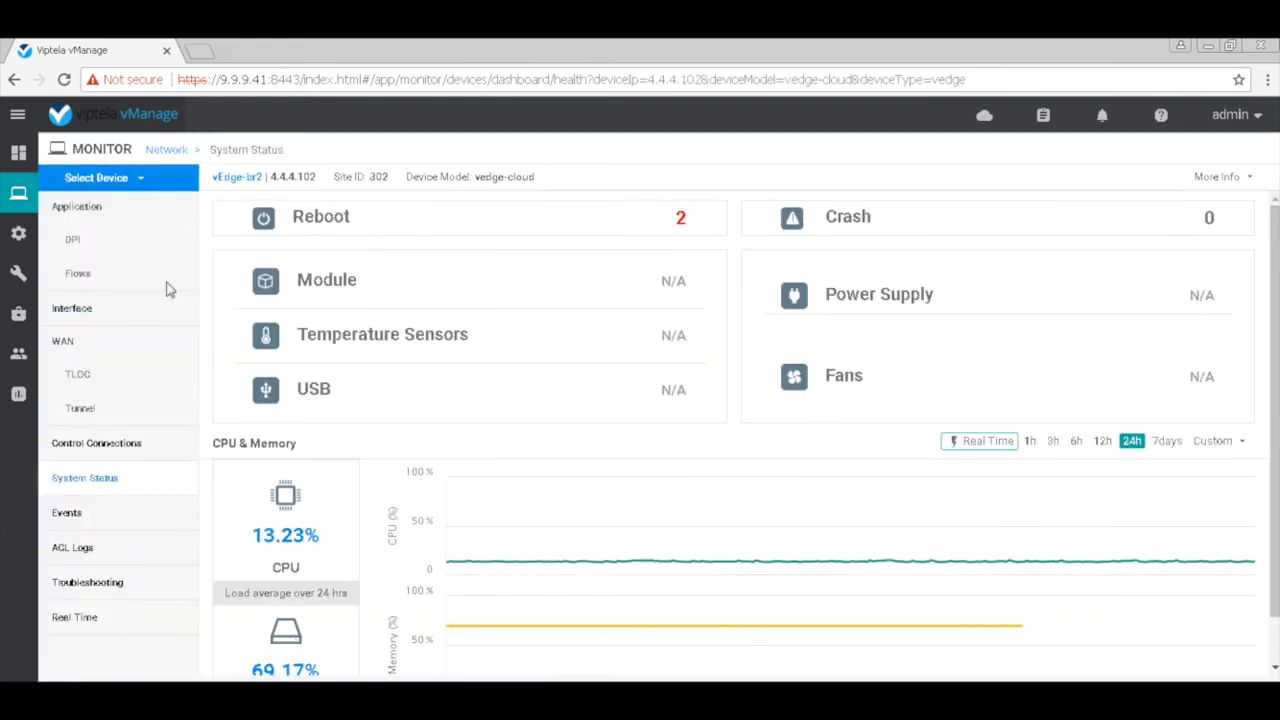
pyautogui.click(87, 582)
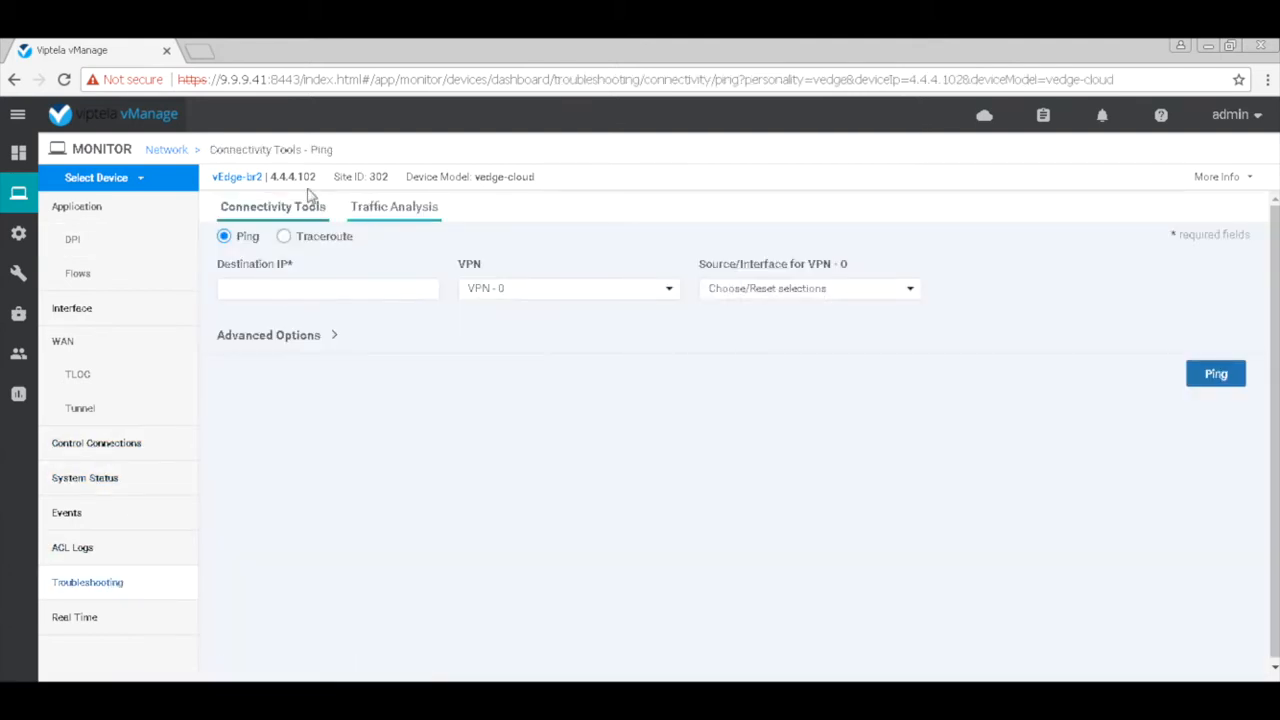
pyautogui.click(283, 236)
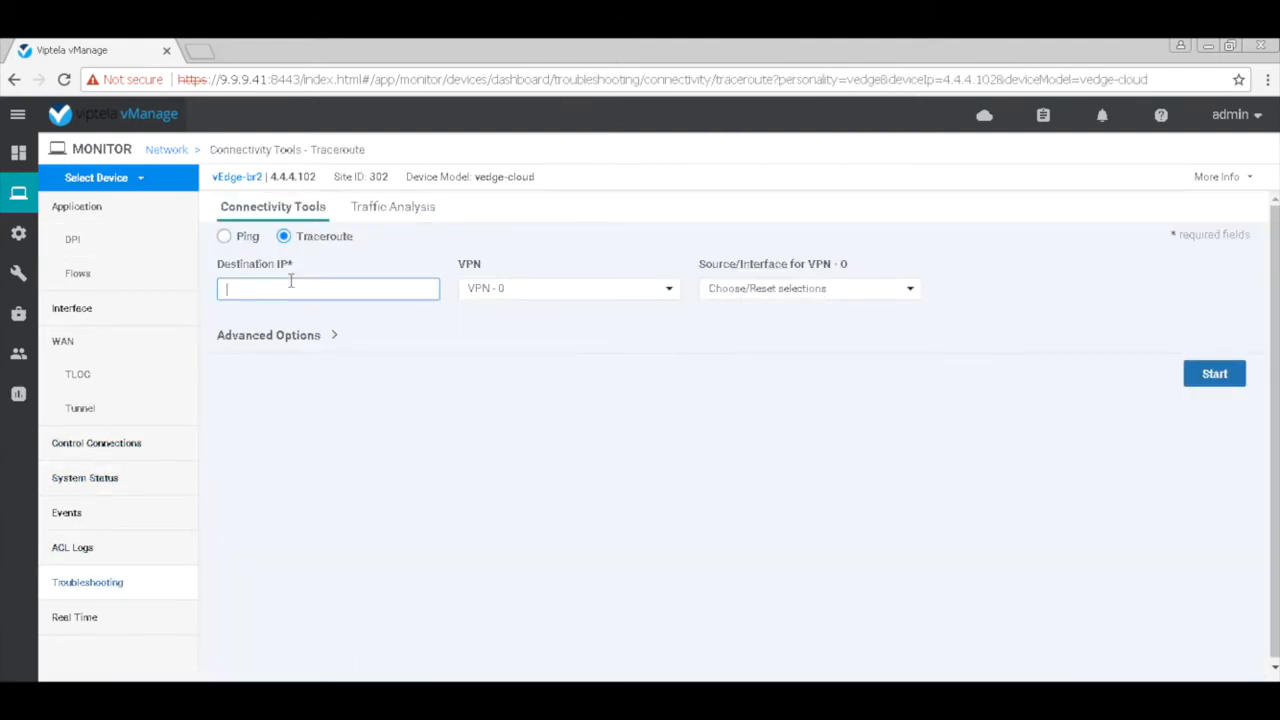
pyautogui.write('192.168.11.1')
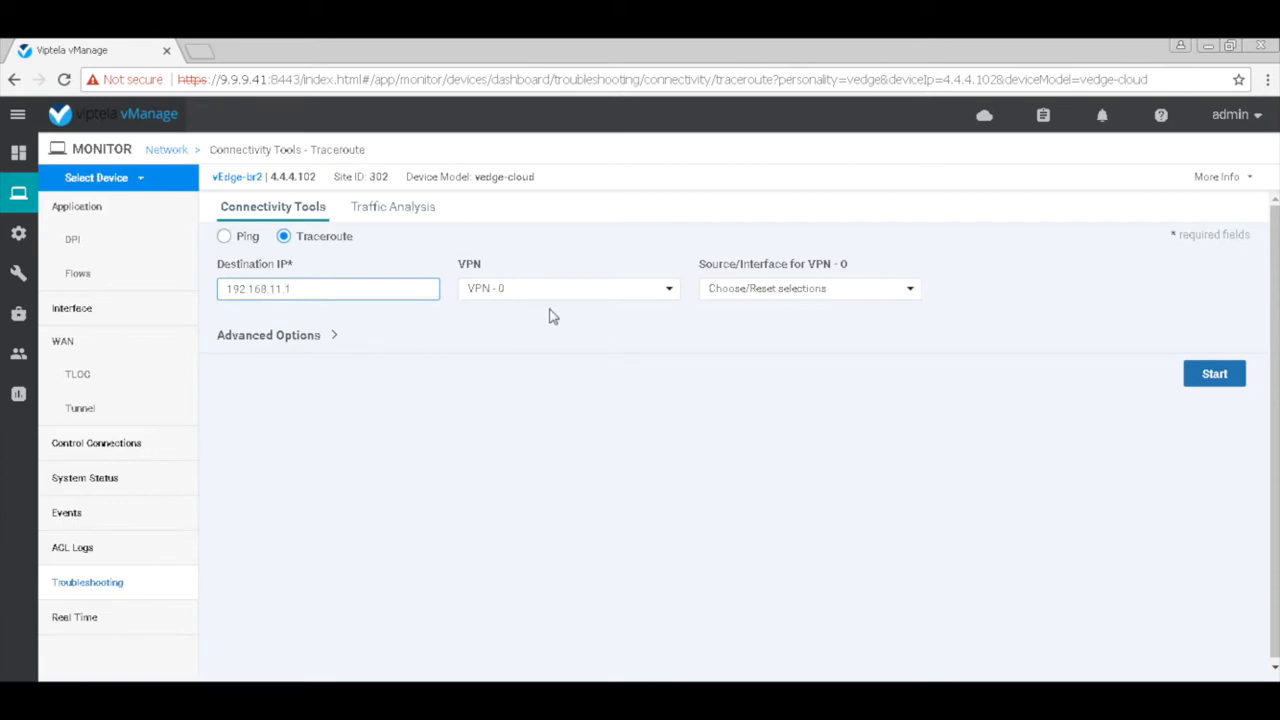
pyautogui.click(568, 288)
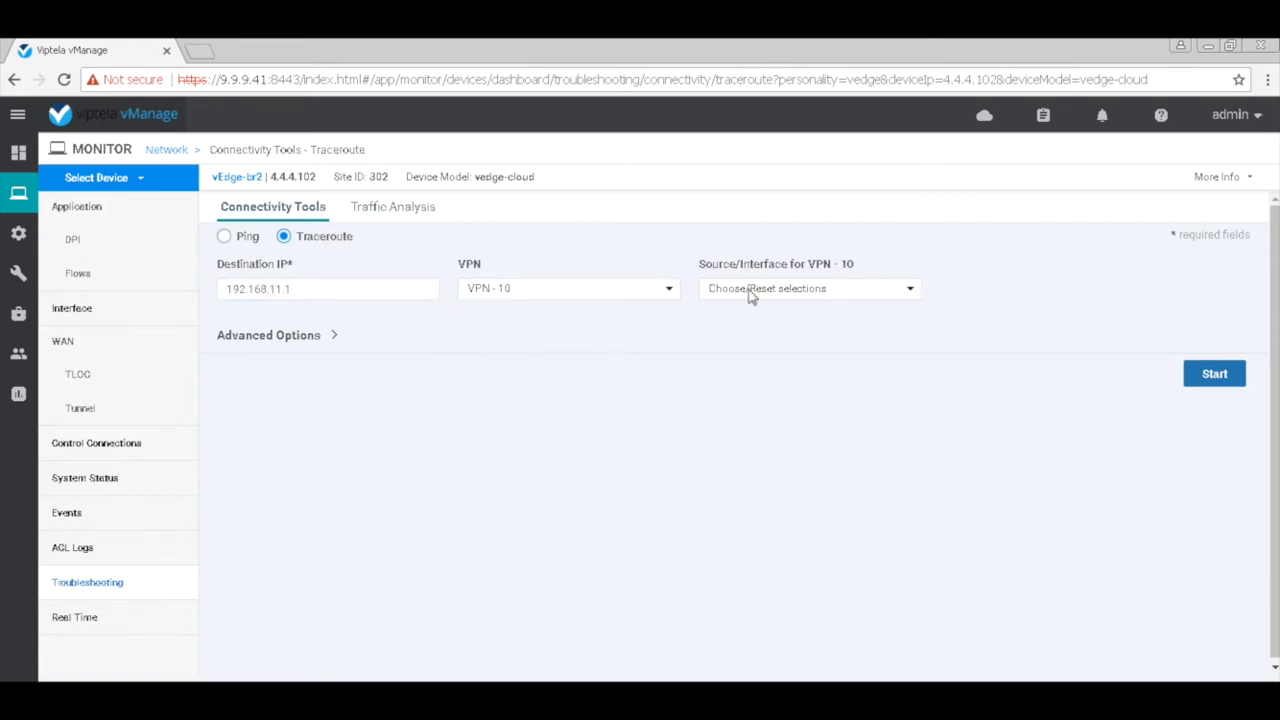
pyautogui.click(1214, 373)
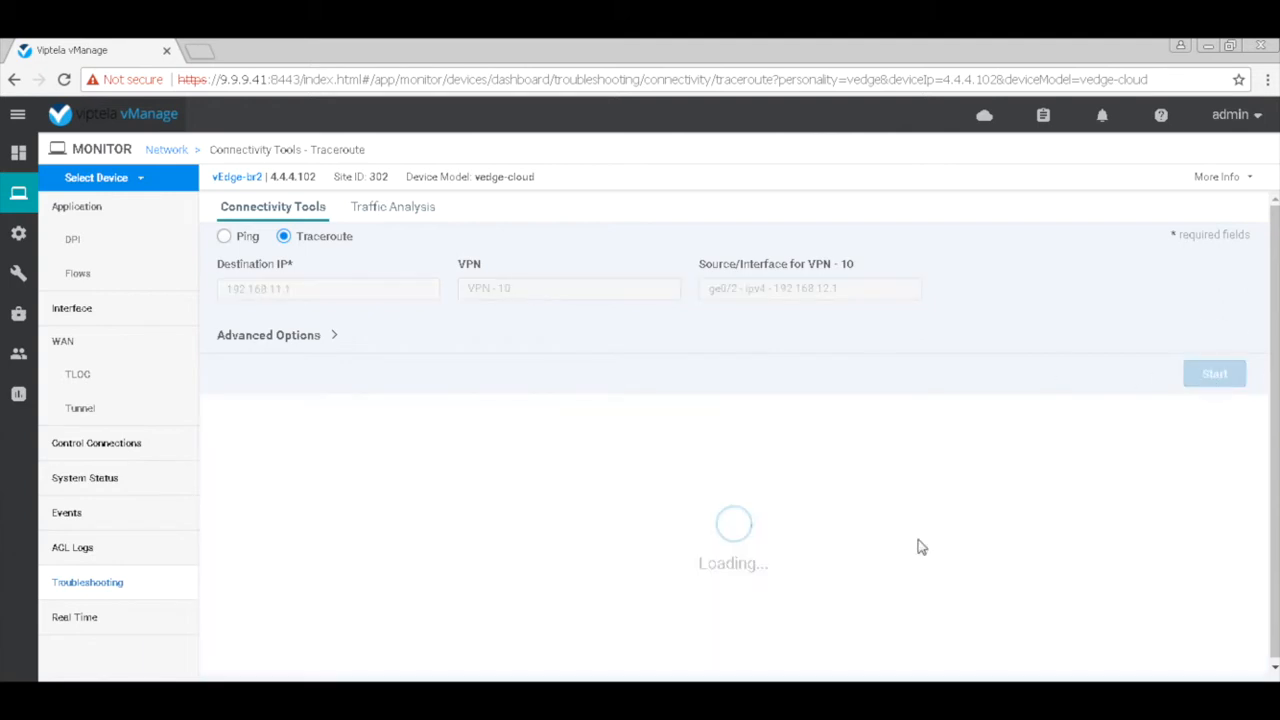
pyautogui.click(1214, 373)
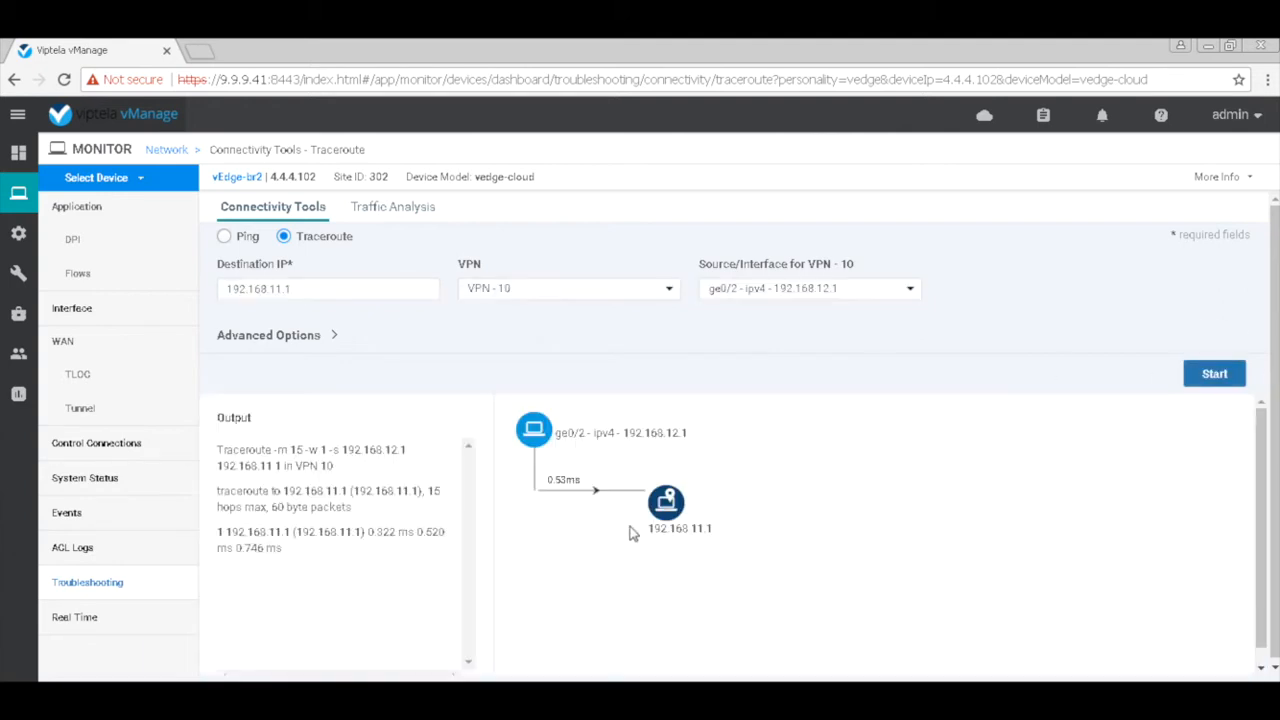
pyautogui.moveTo(459, 645)
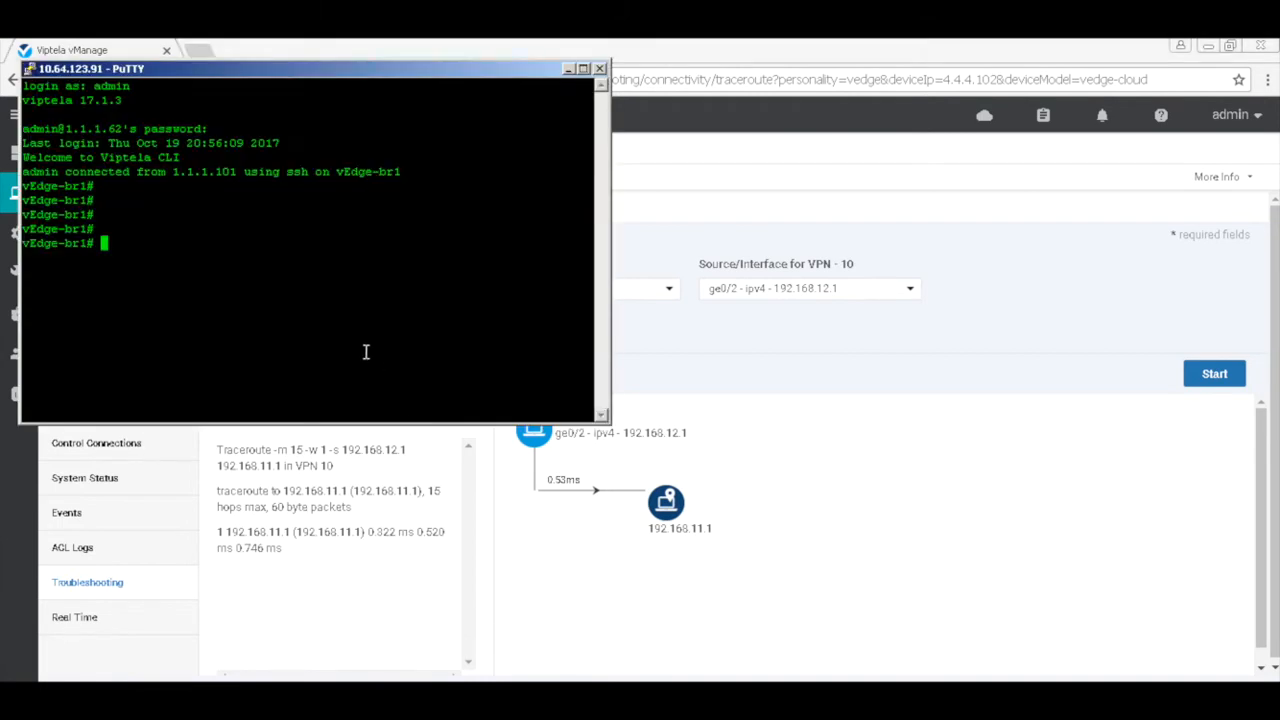
# - Run 'show ip route' on vEdge-br1, then view the empty control policy list
pyautogui.write('sh ip rou')
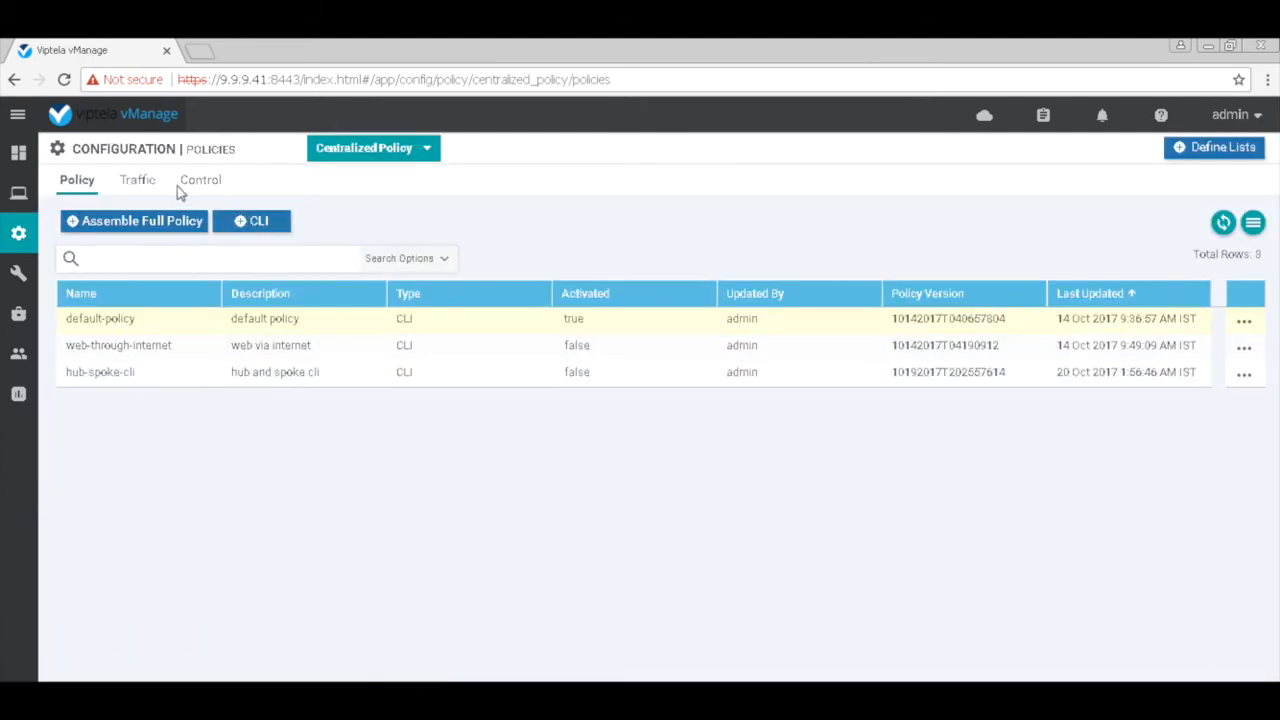
pyautogui.click(199, 179)
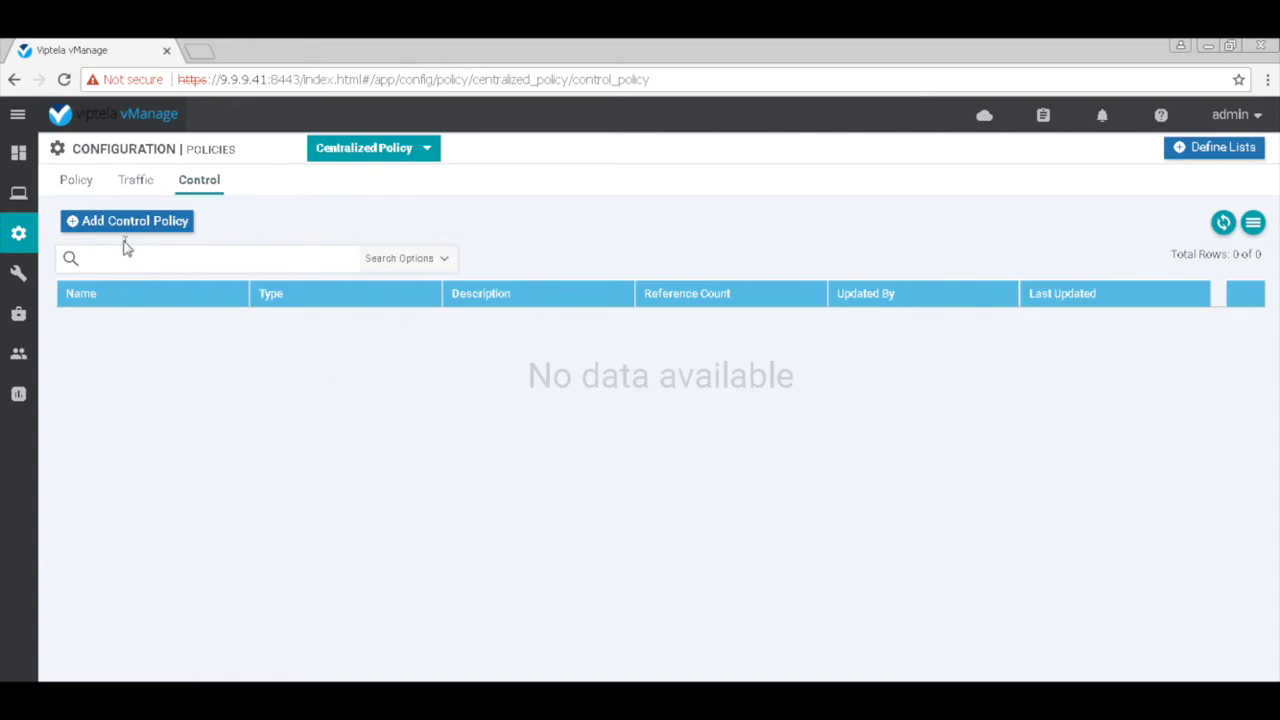
# - Enter the control policy name hub-spoke and description 'hub and spoke'
pyautogui.click(127, 221)
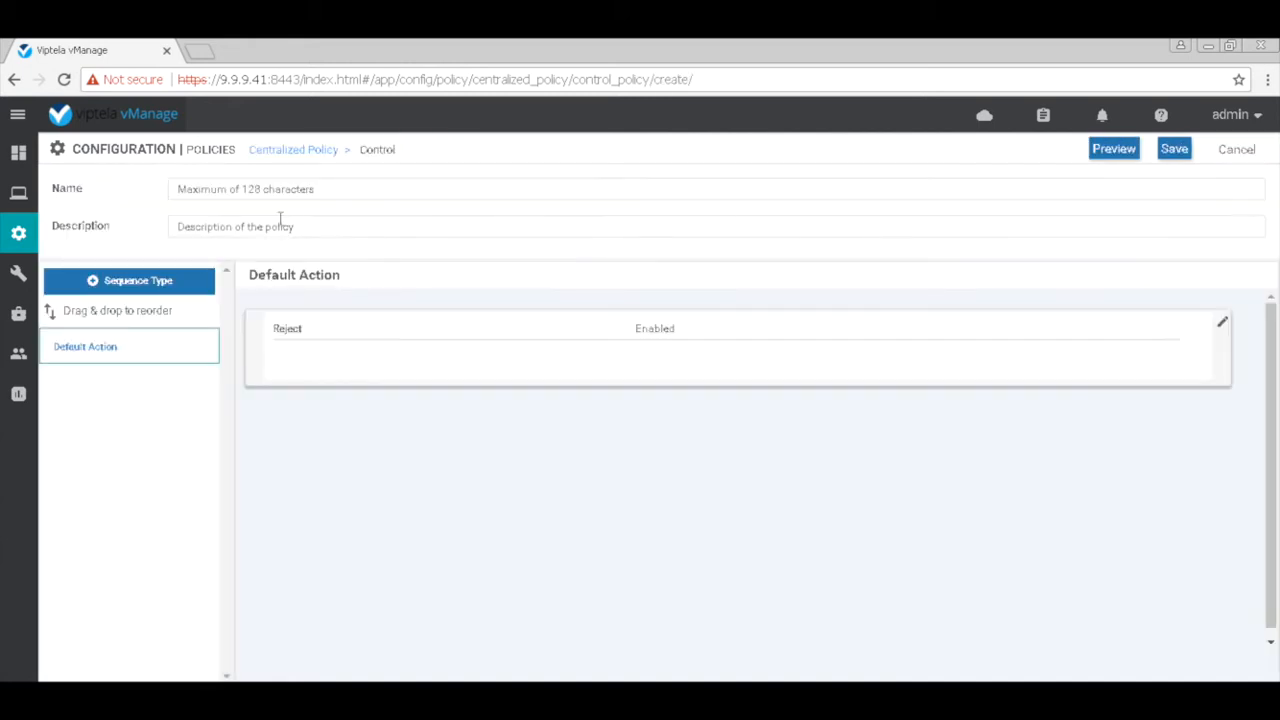
pyautogui.write('hub')
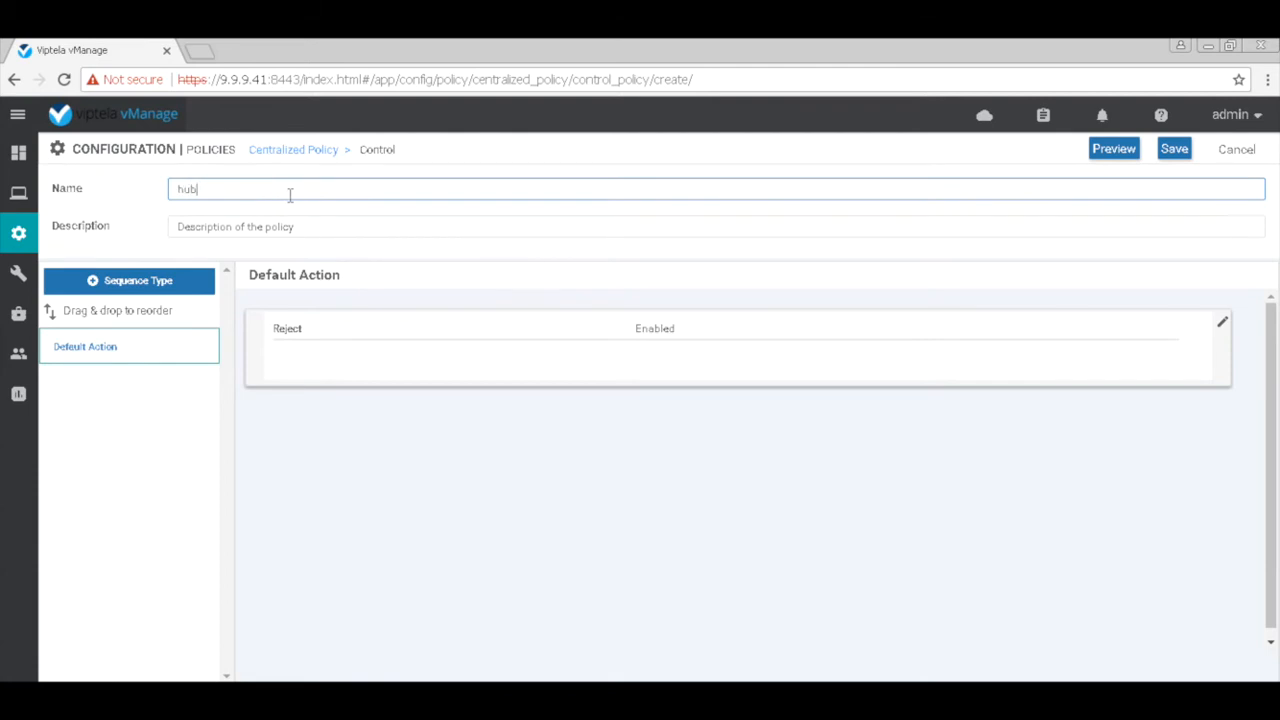
pyautogui.write('-spoke')
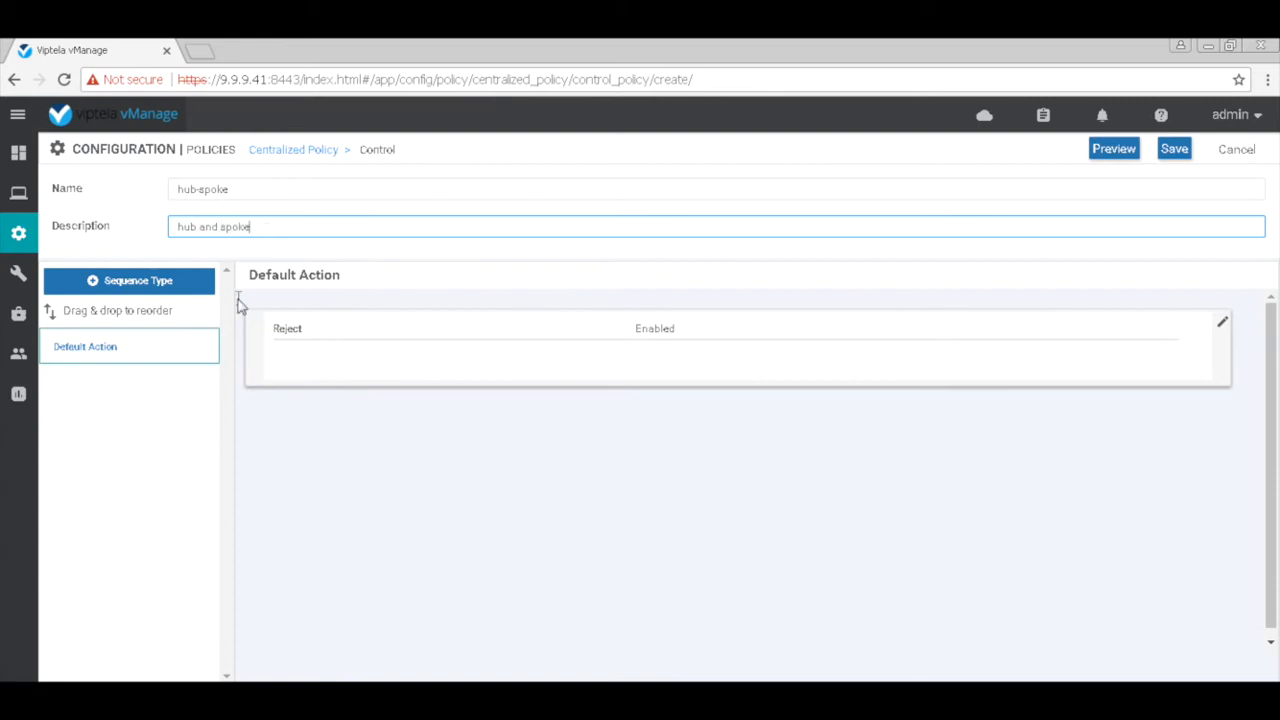
# - Add a Route sequence and rename it br1-br2
pyautogui.click(129, 280)
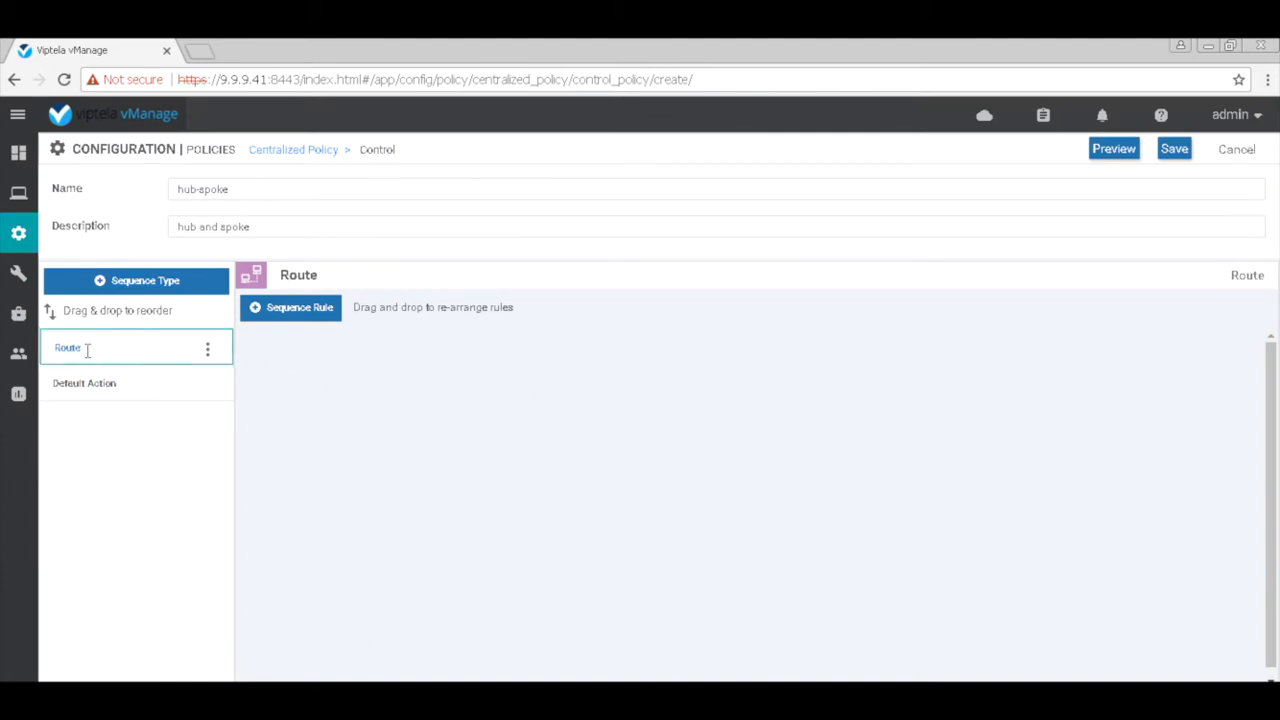
pyautogui.doubleClick(85, 348)
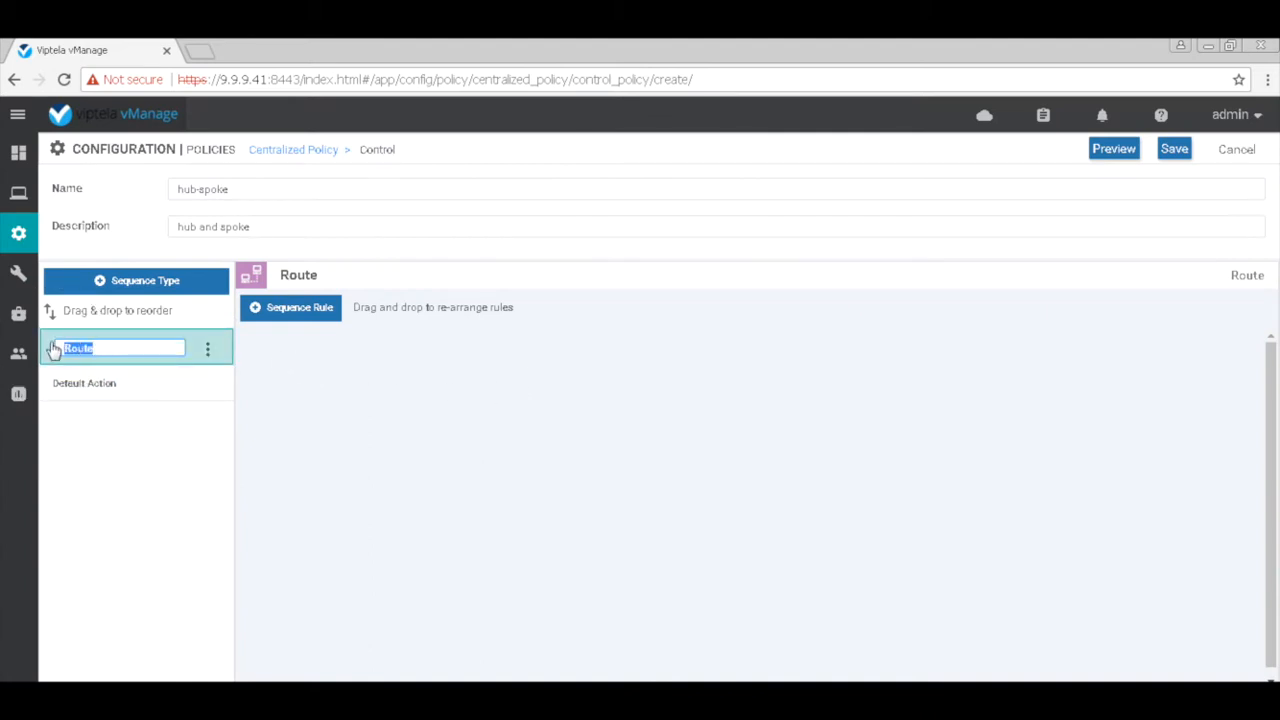
pyautogui.write('br1-br2')
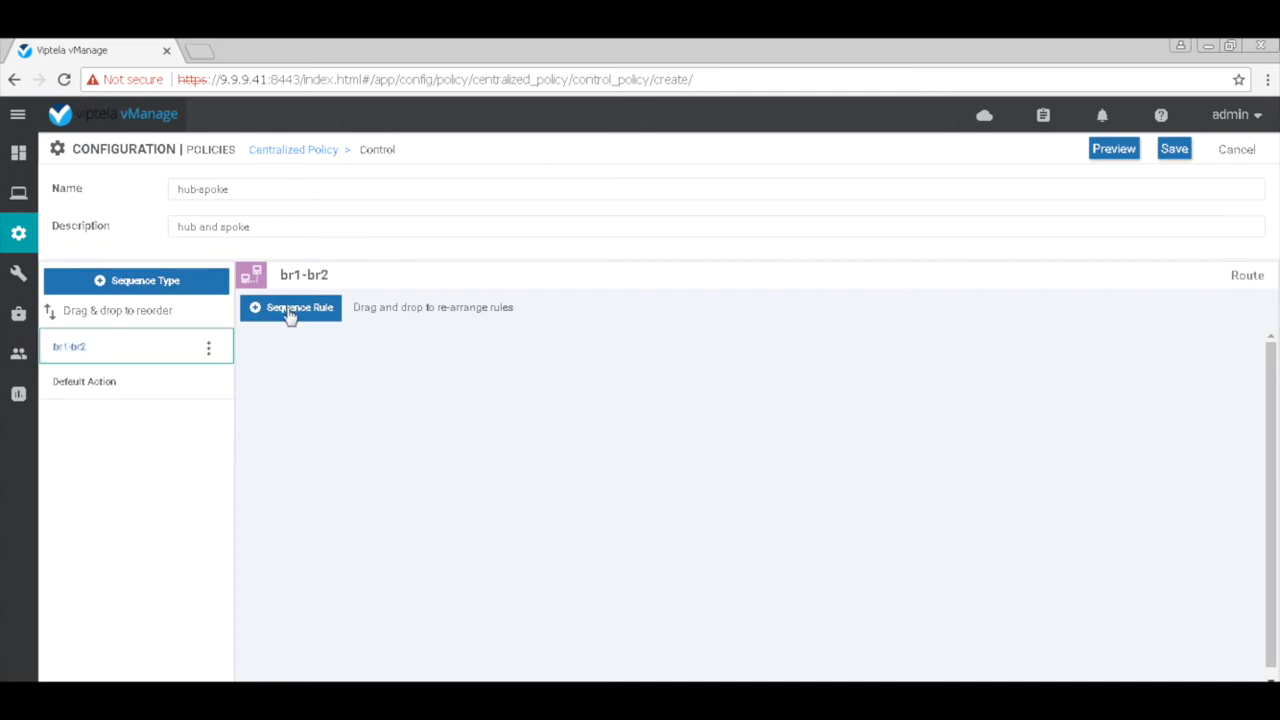
# - Add a rule to the br1-br2 sequence matching the vEdge-br1 site list
pyautogui.click(290, 307)
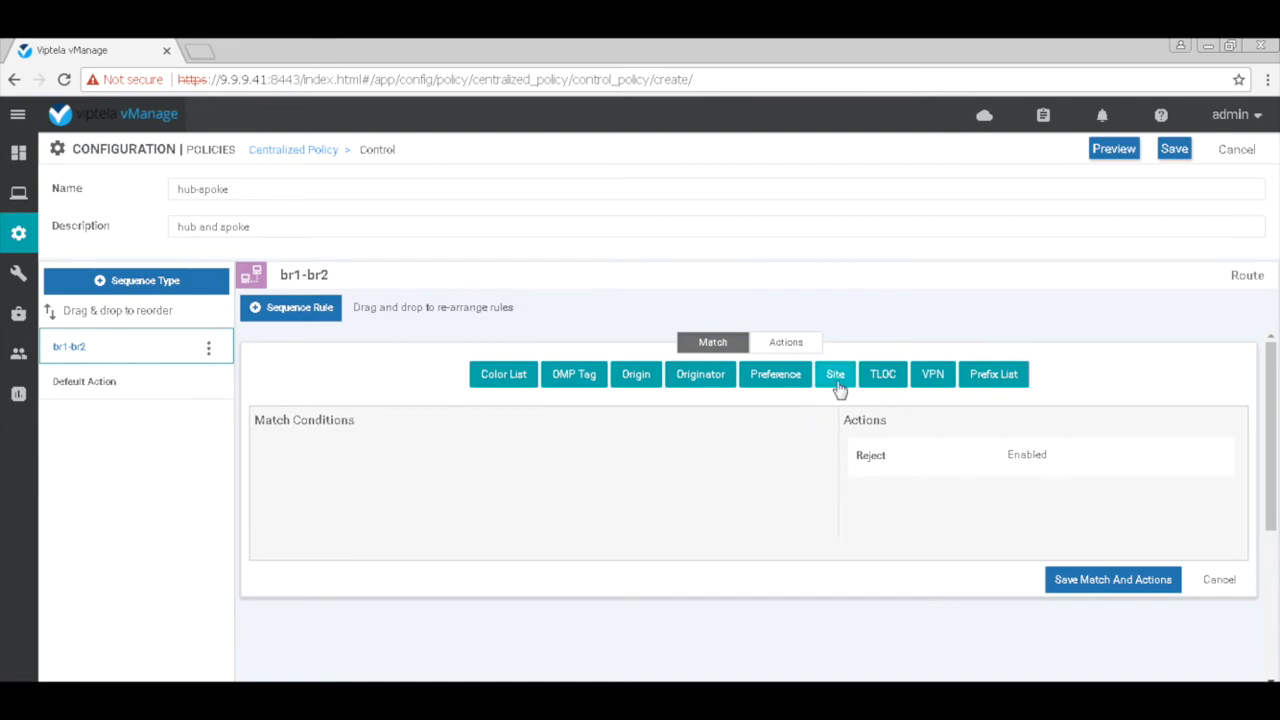
pyautogui.moveTo(843, 388)
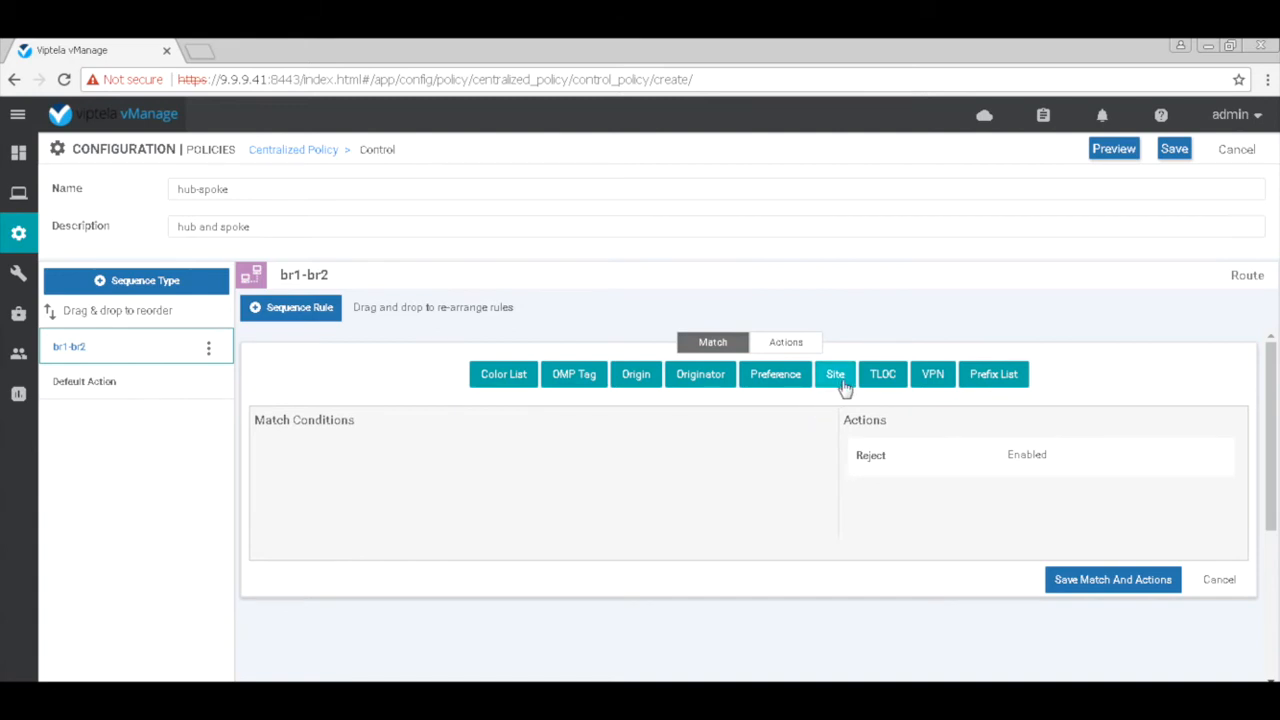
pyautogui.click(835, 374)
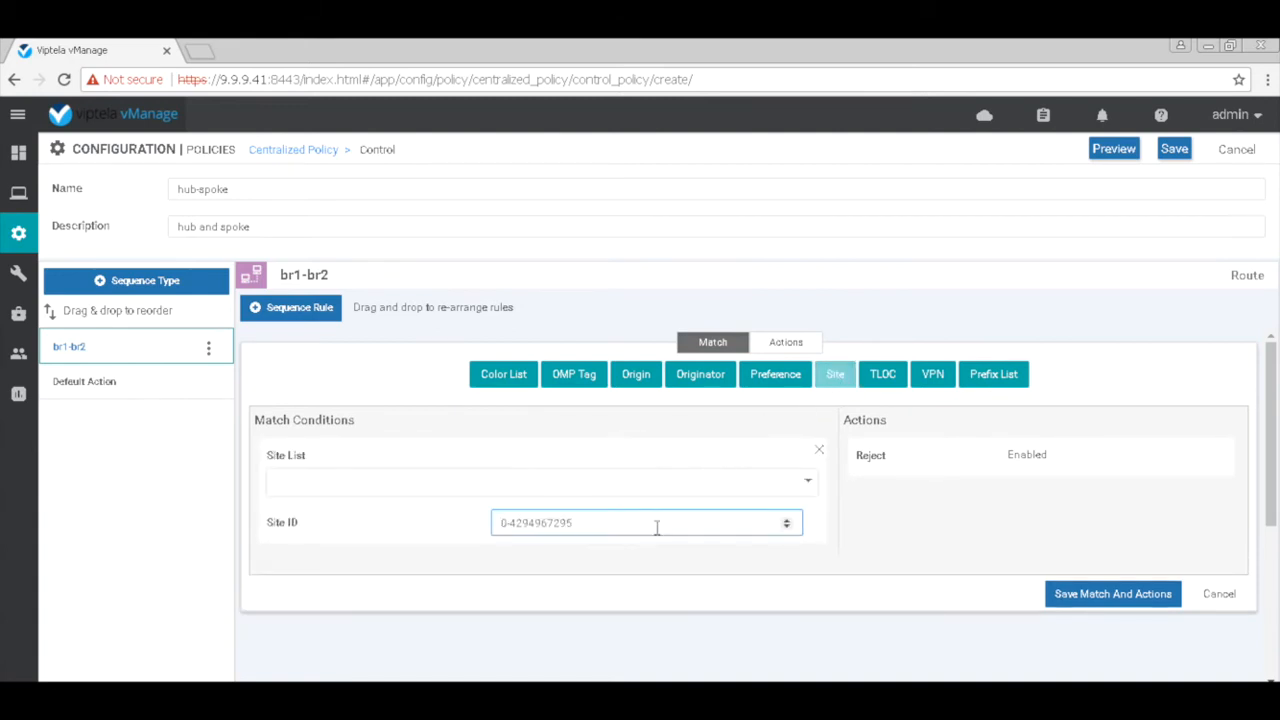
pyautogui.click(540, 481)
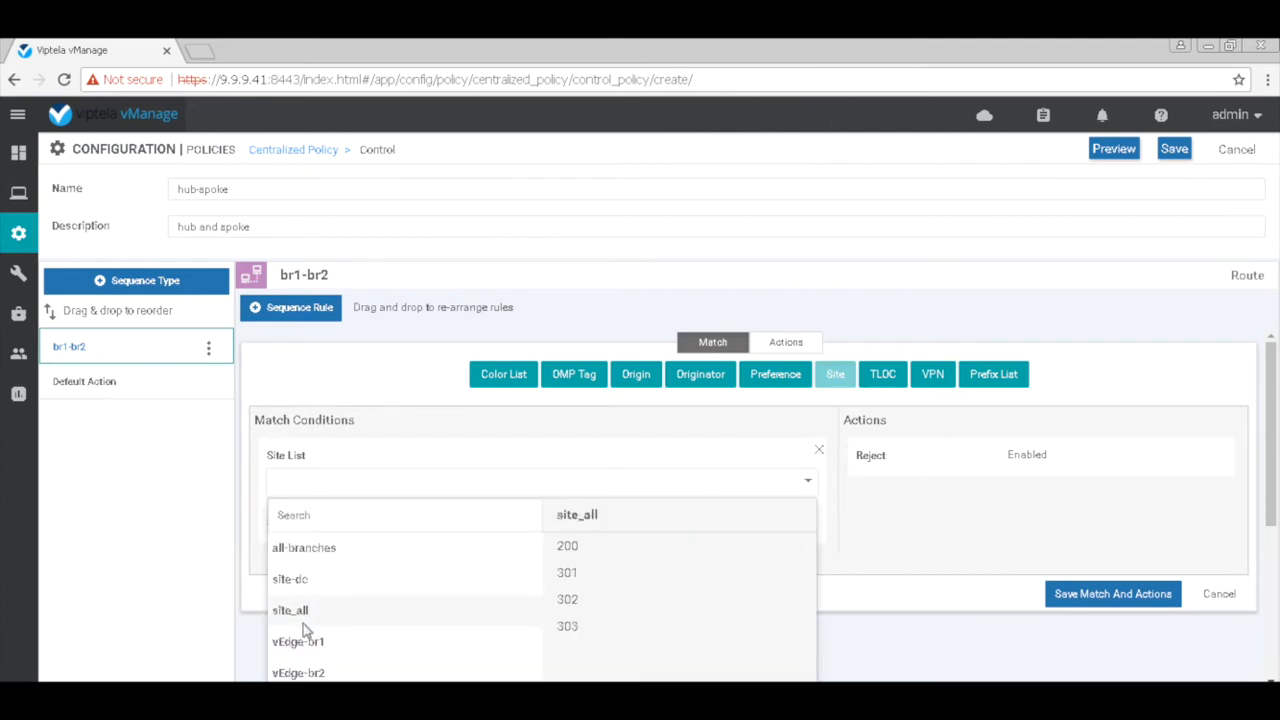
pyautogui.click(298, 641)
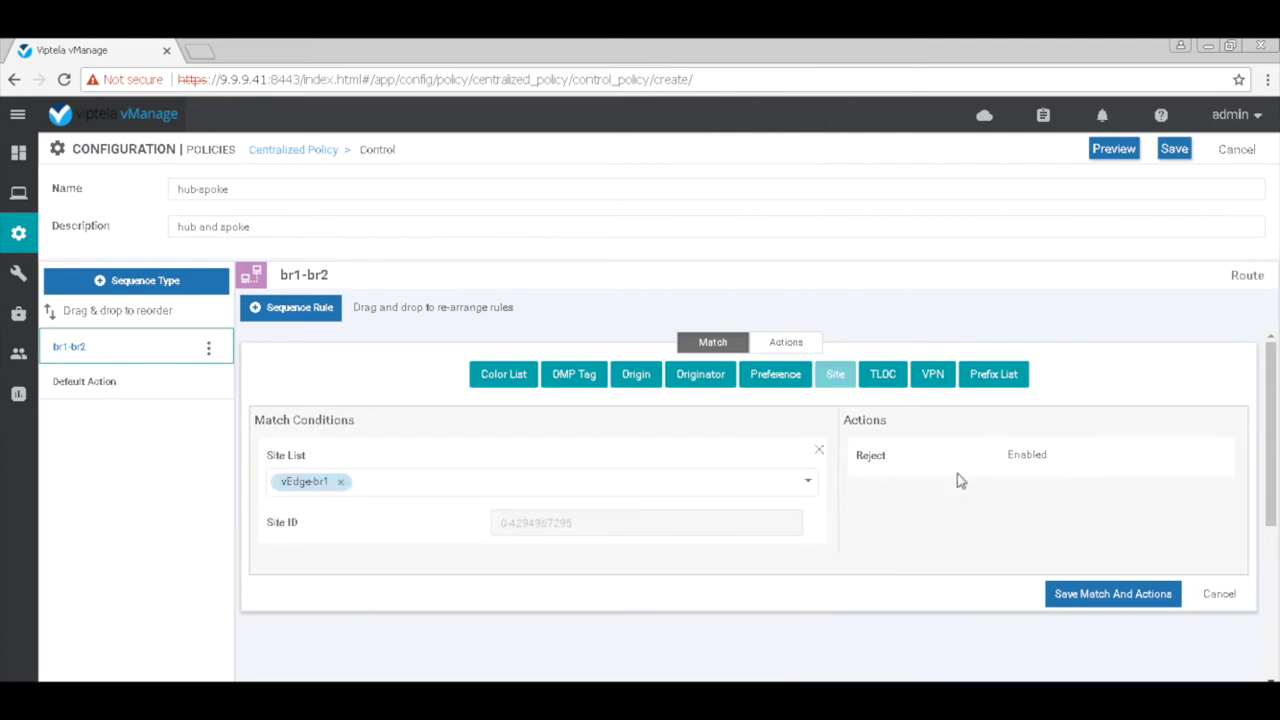
pyautogui.moveTo(862, 443)
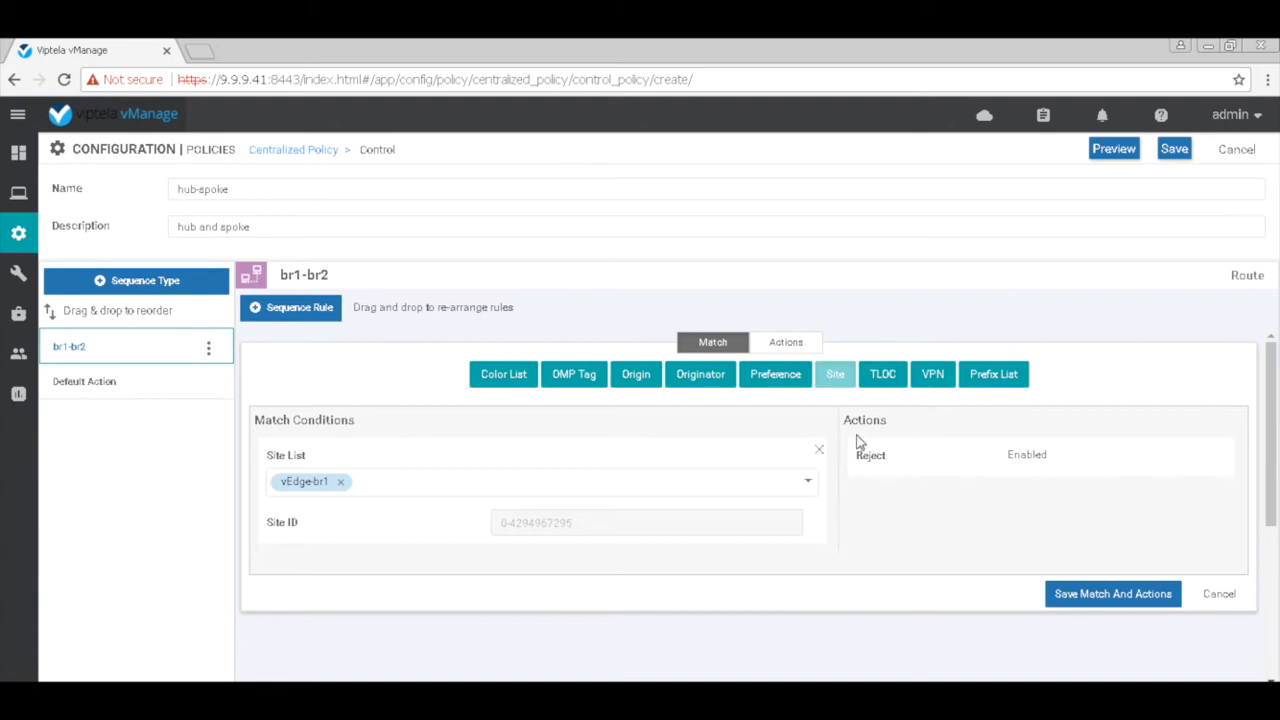
# - Set the rule to Accept with TLOC 4.4.4.200, biz-internet color, IPSEC, and save it
pyautogui.click(786, 342)
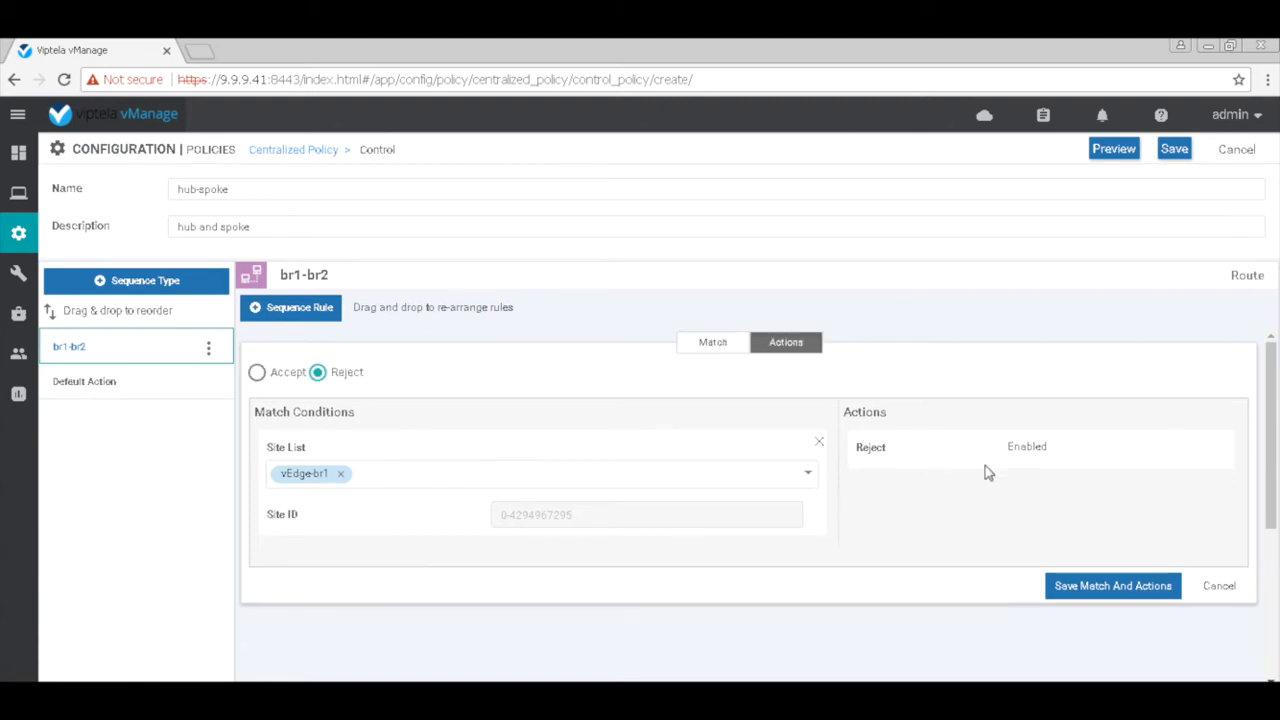
pyautogui.click(257, 372)
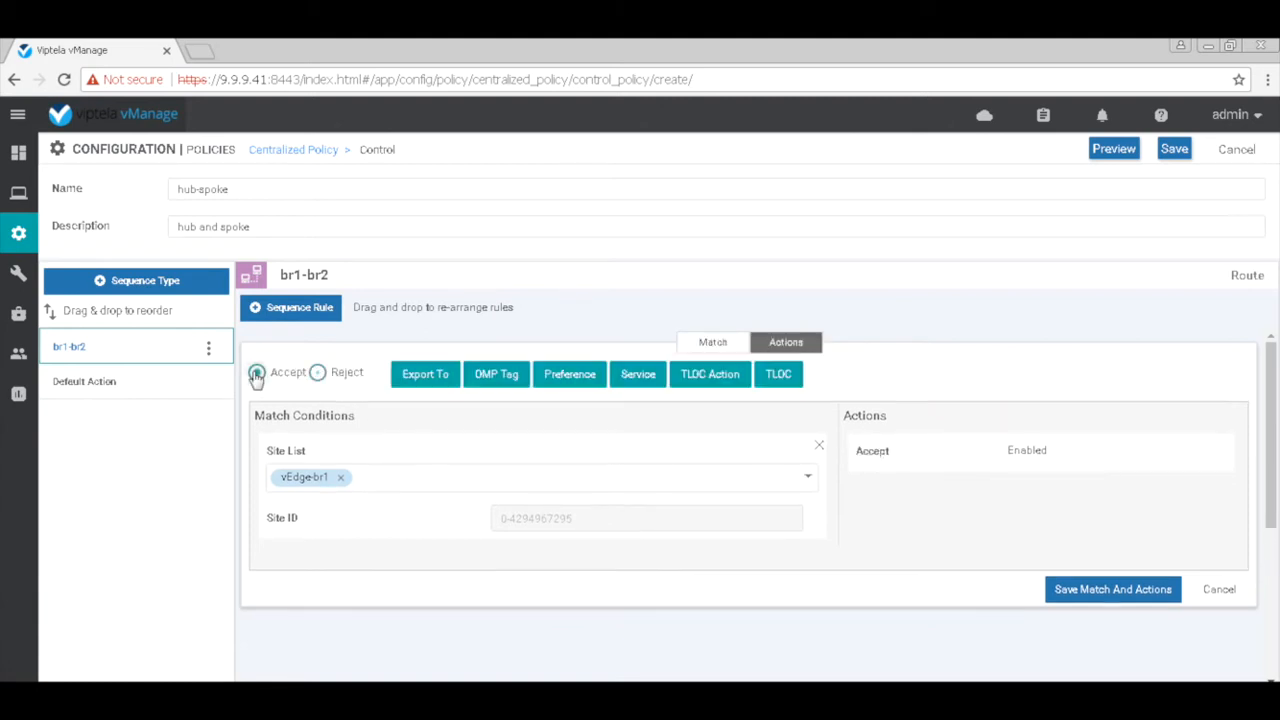
pyautogui.click(257, 372)
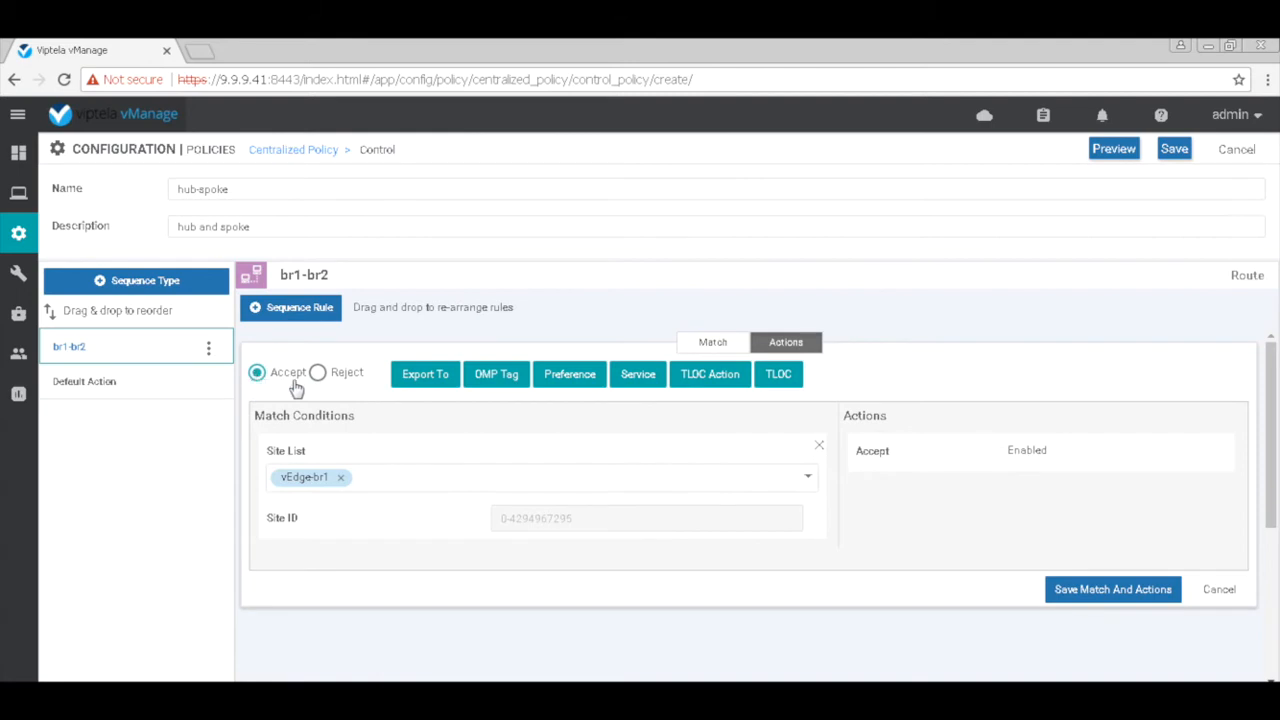
pyautogui.moveTo(778, 374)
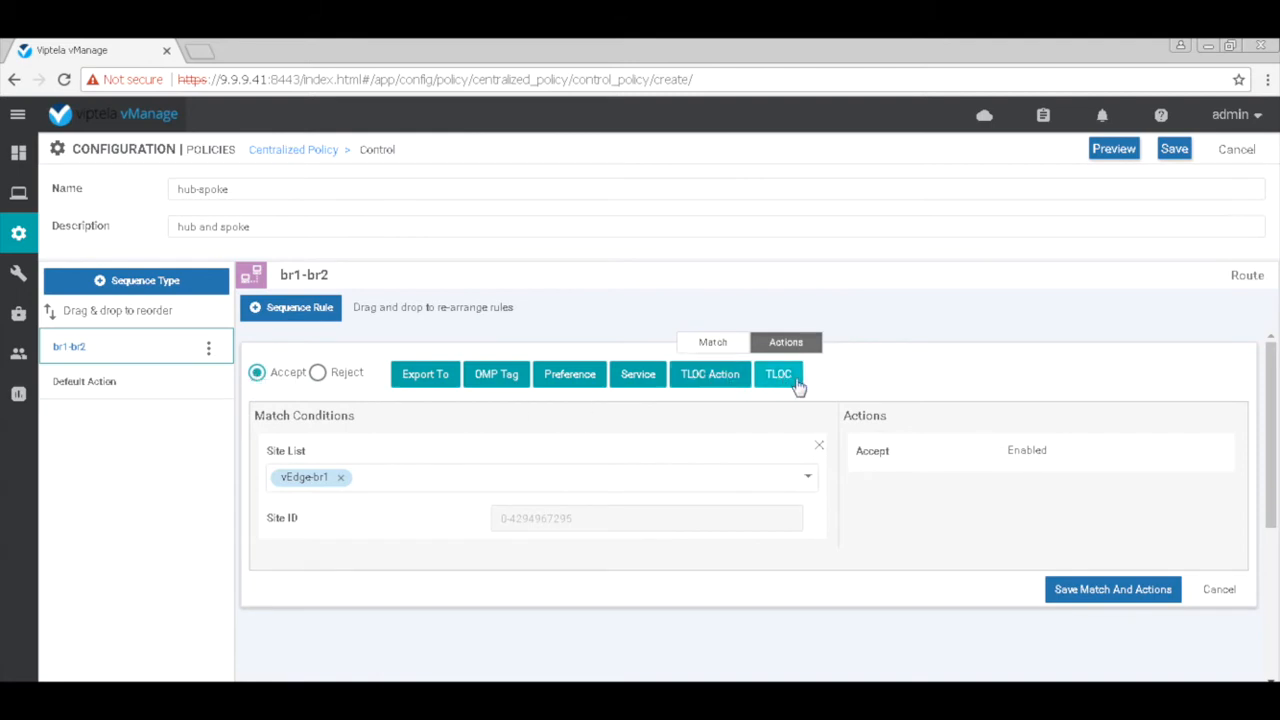
pyautogui.click(778, 373)
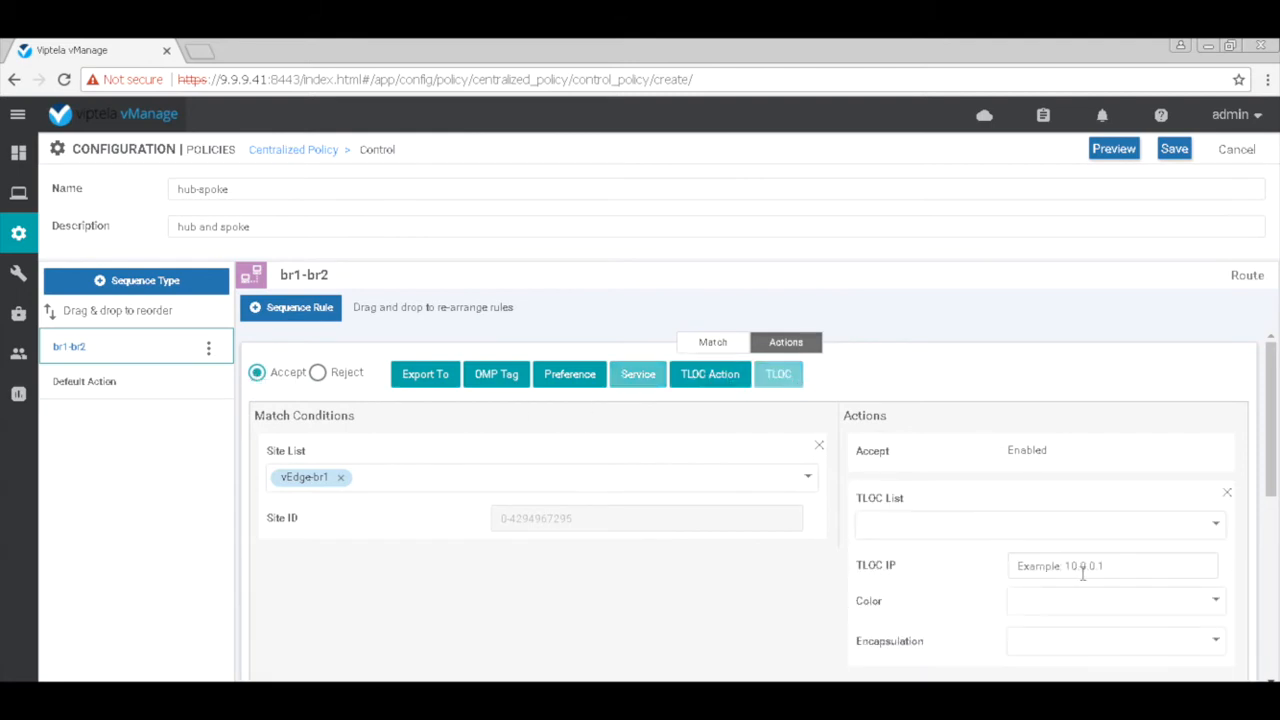
pyautogui.click(1112, 565)
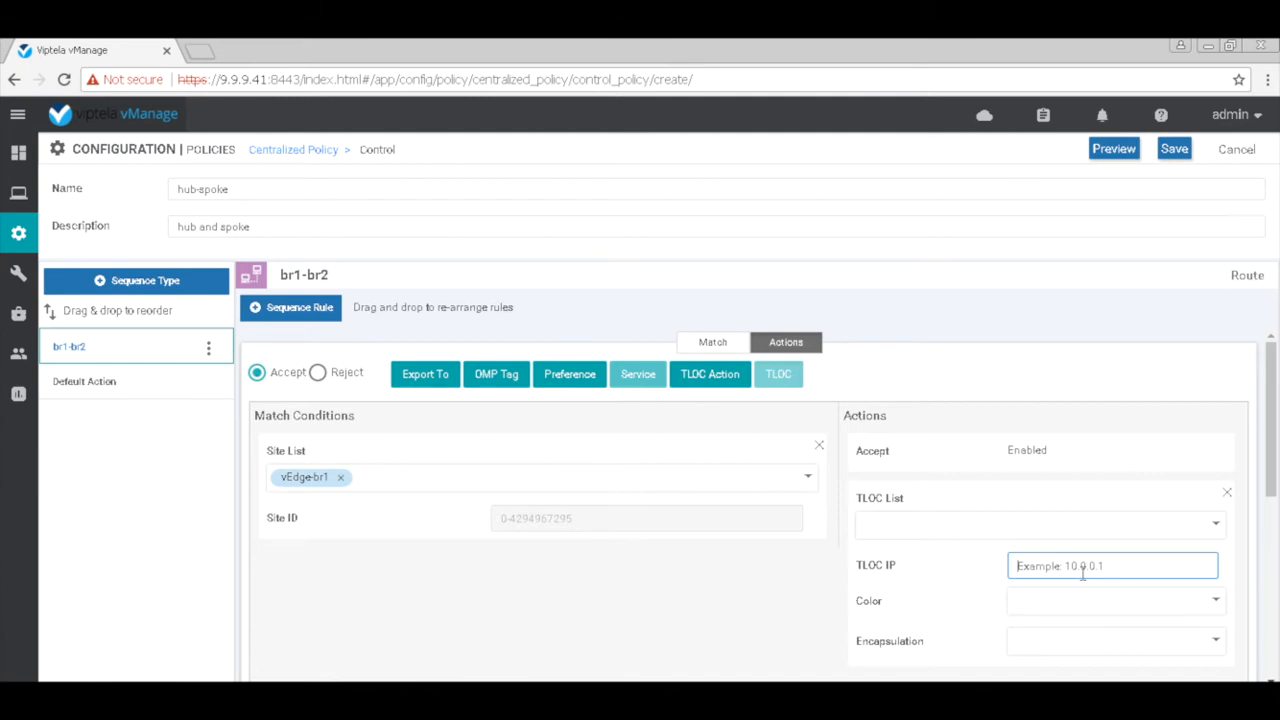
pyautogui.write('4 4')
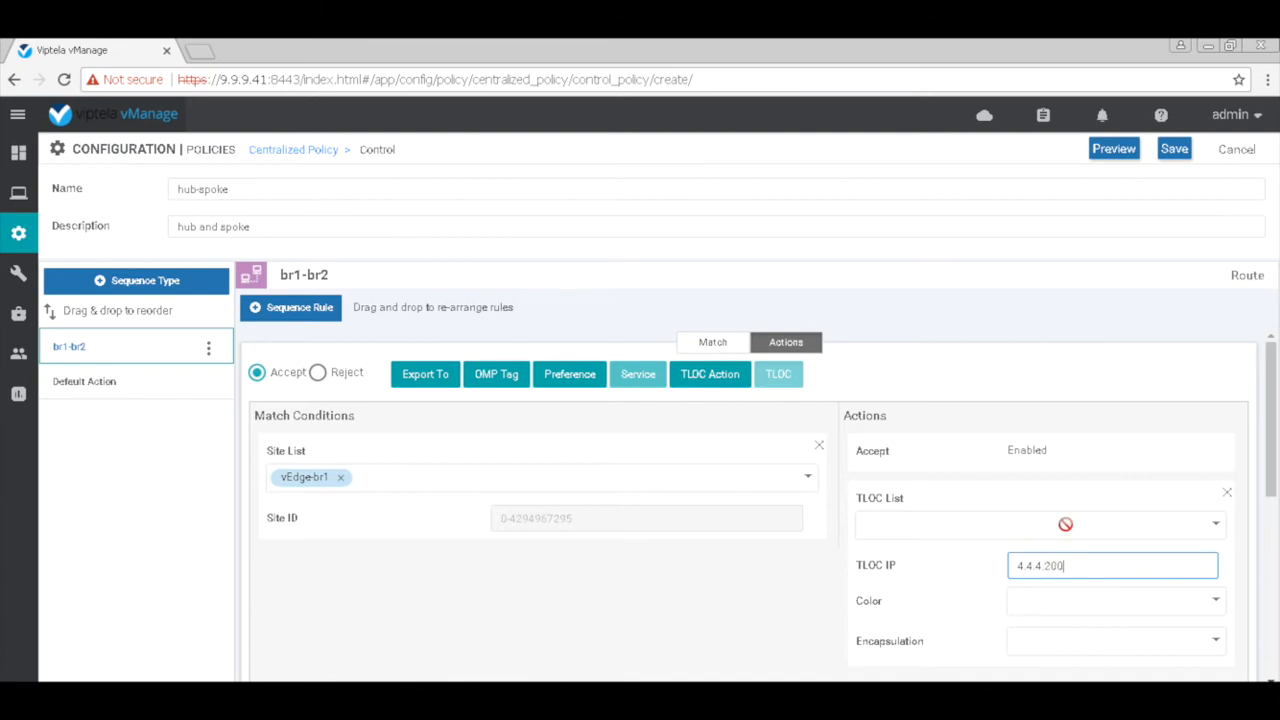
pyautogui.click(1115, 600)
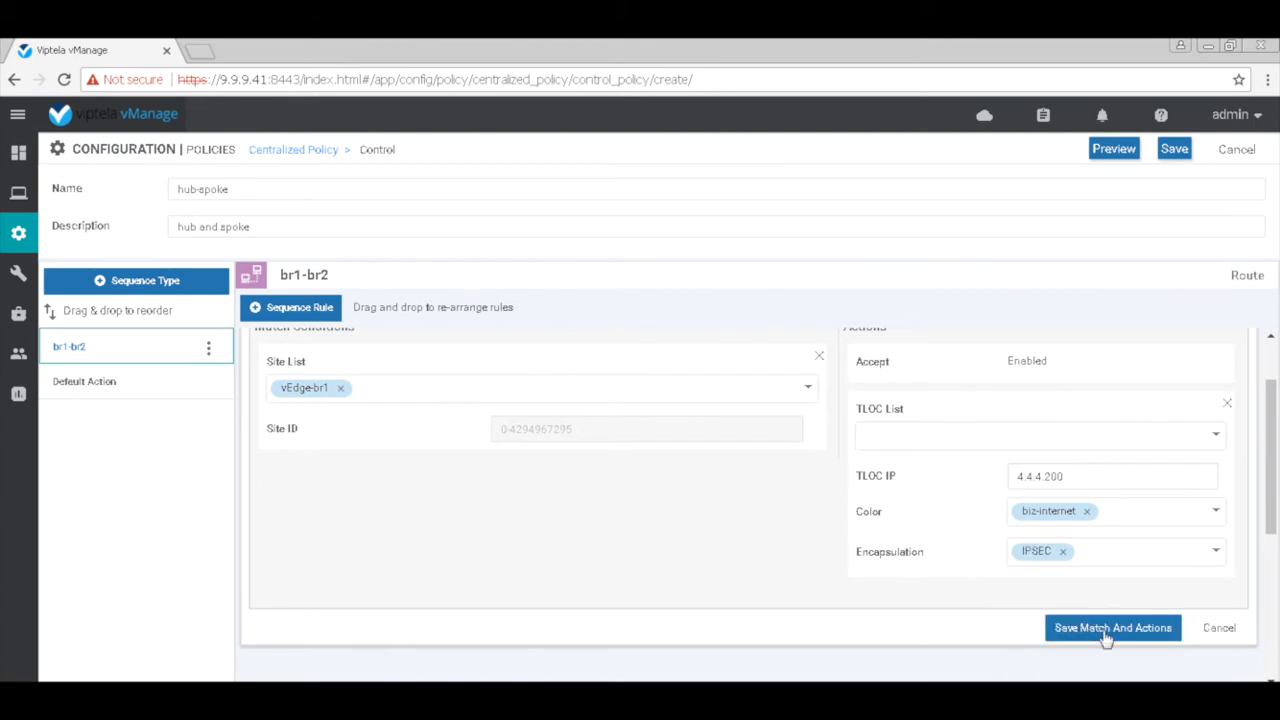
pyautogui.click(1112, 627)
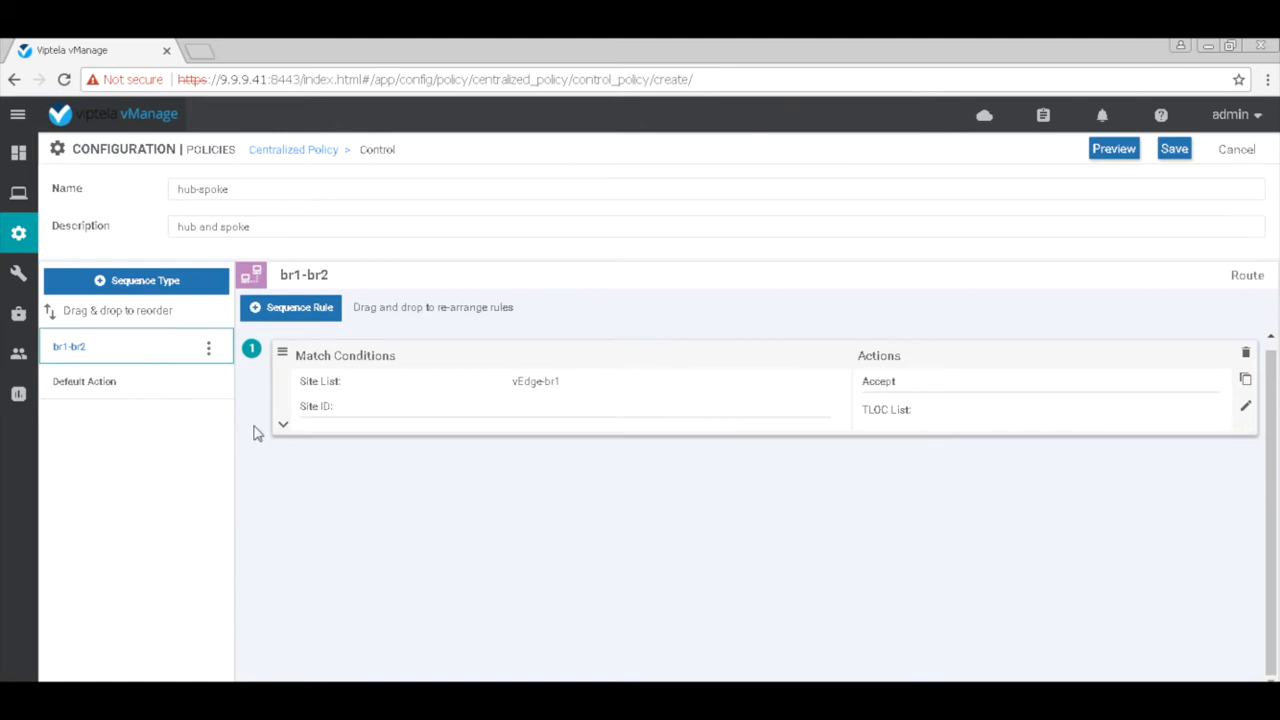
# - Copy the first rule, change its site list to vEdge-br2, and save it
pyautogui.click(283, 424)
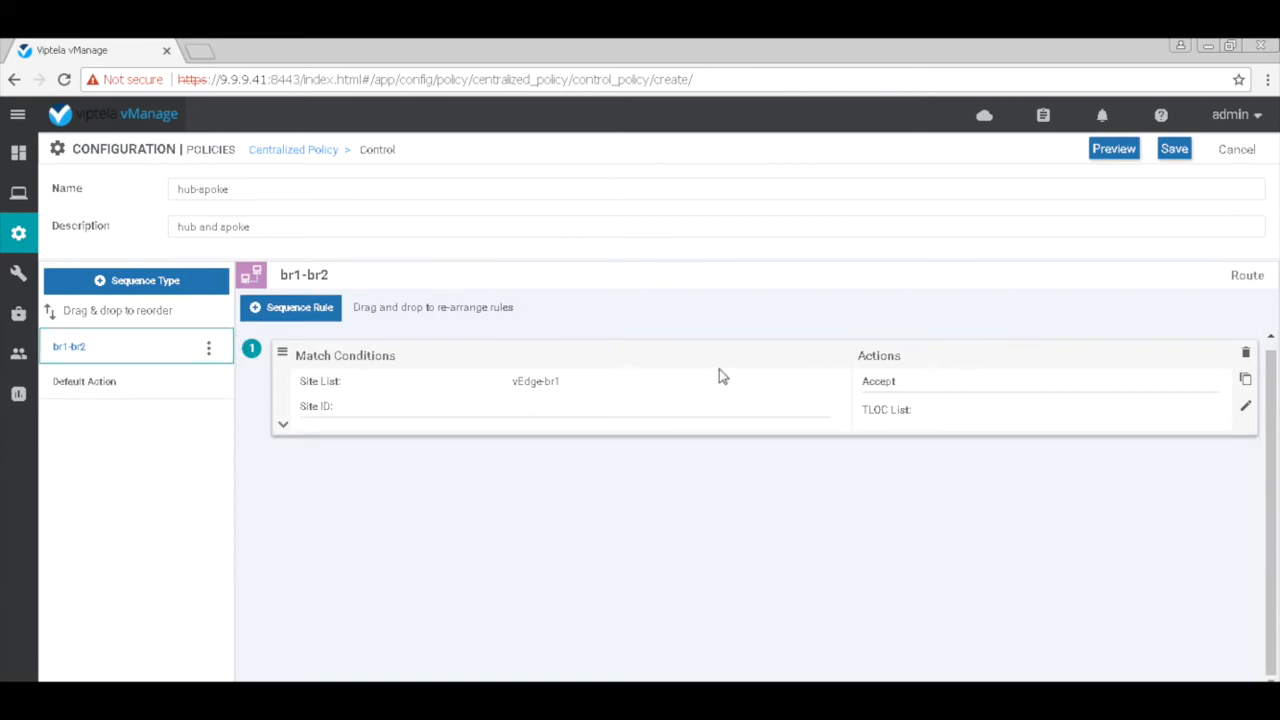
pyautogui.click(1245, 381)
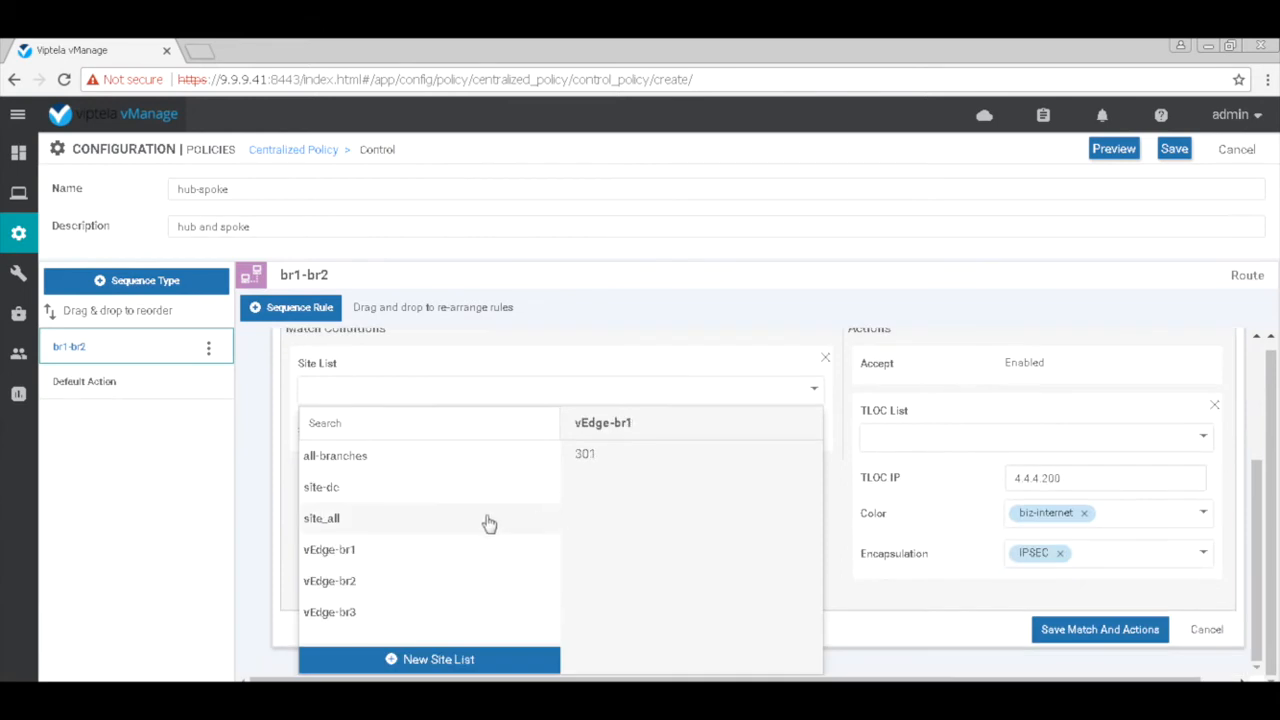
pyautogui.click(329, 581)
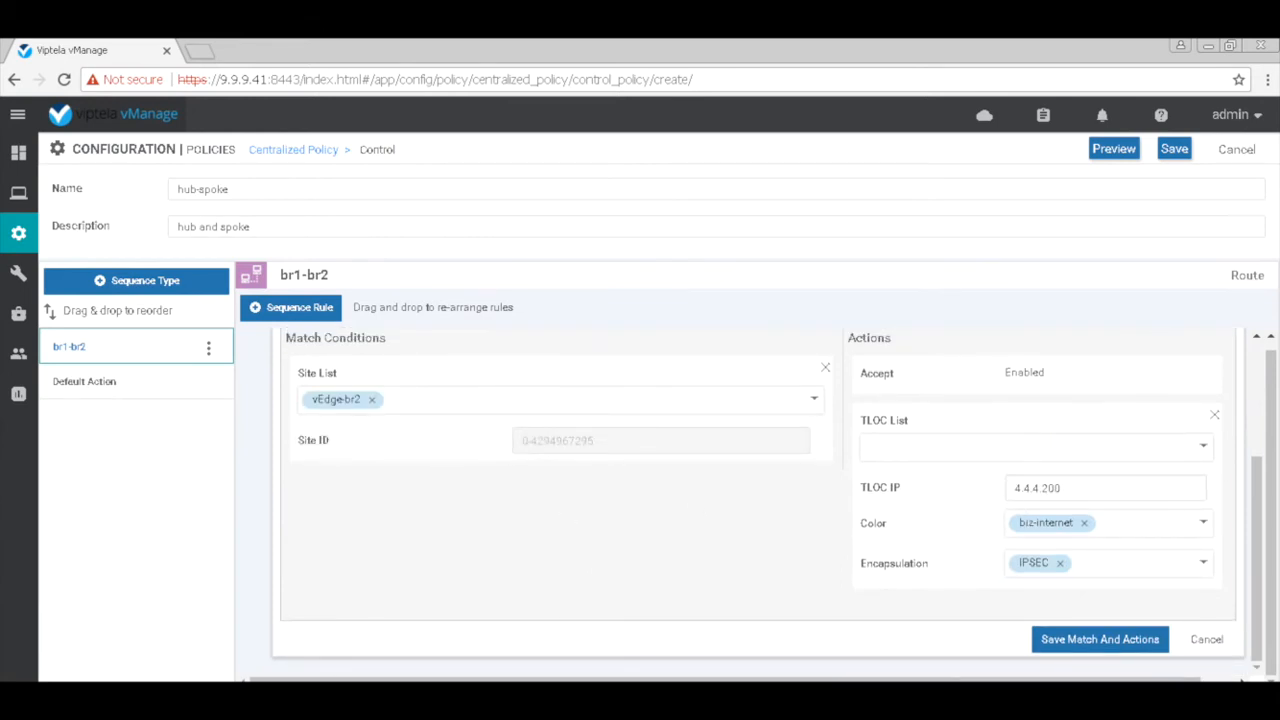
pyautogui.click(1099, 639)
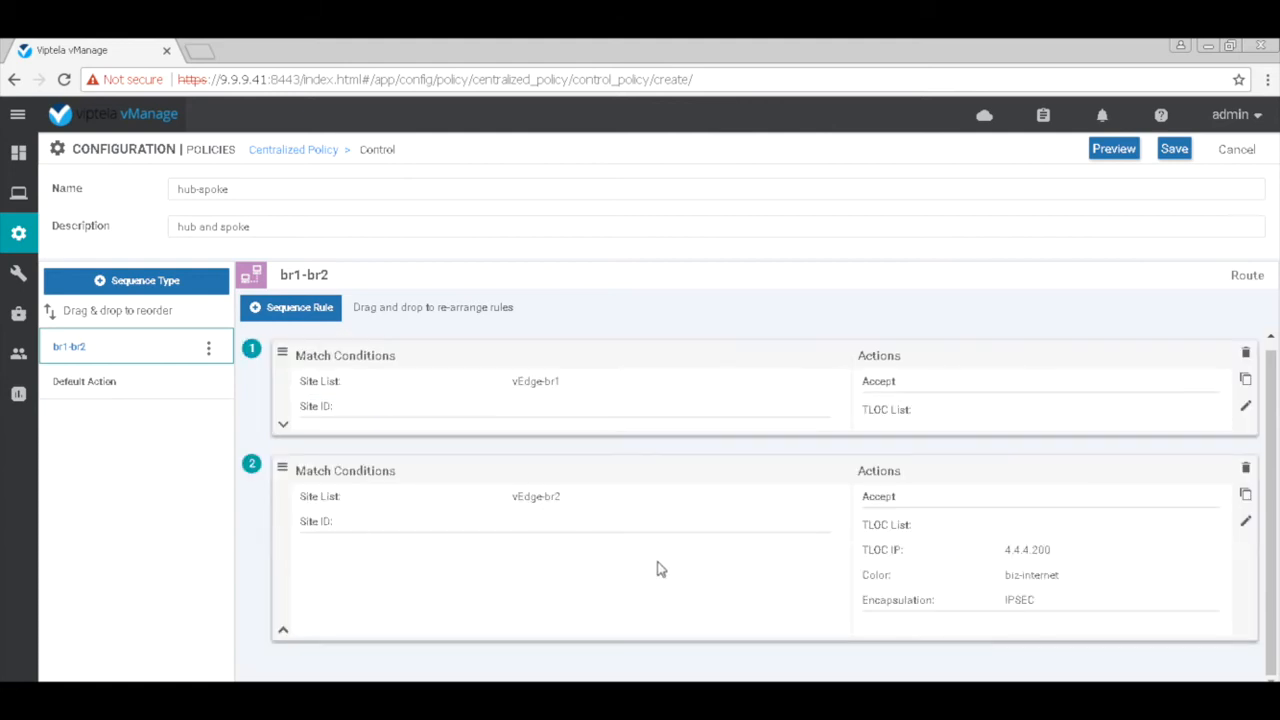
pyautogui.moveTo(288, 642)
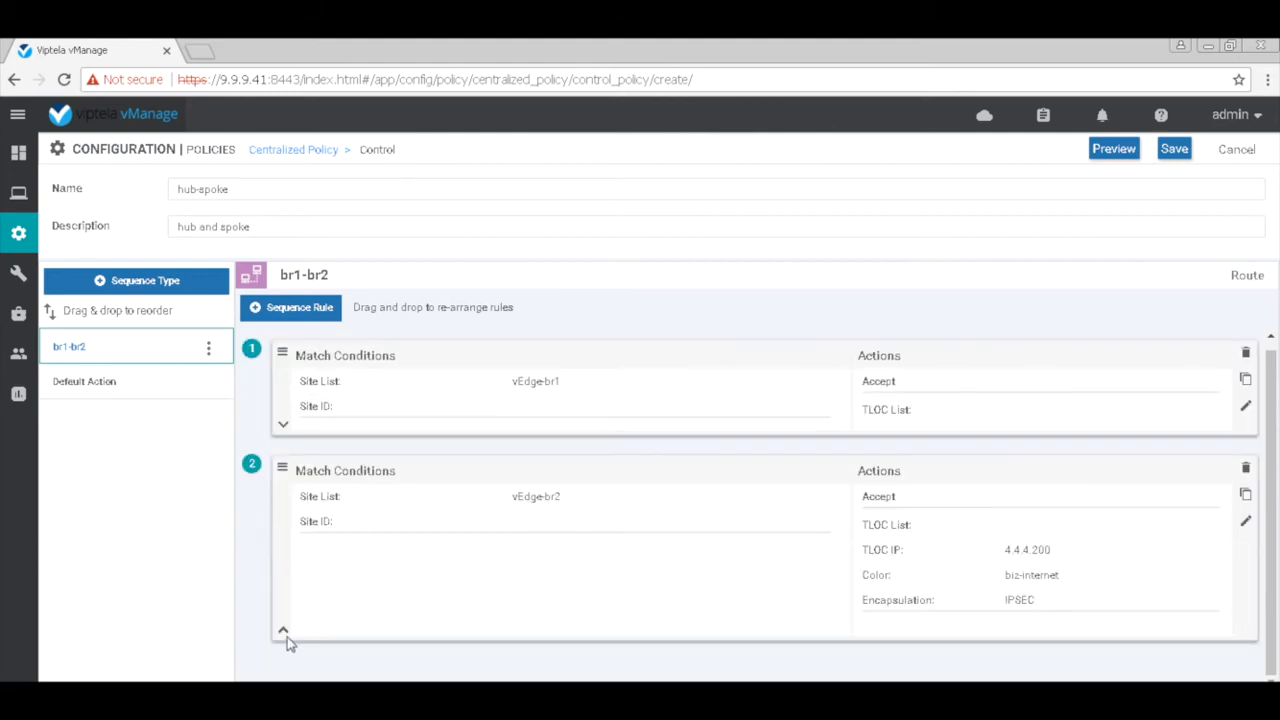
# - Collapse the vEdge-br2 rule and edit the policy's default action to accept
pyautogui.click(283, 630)
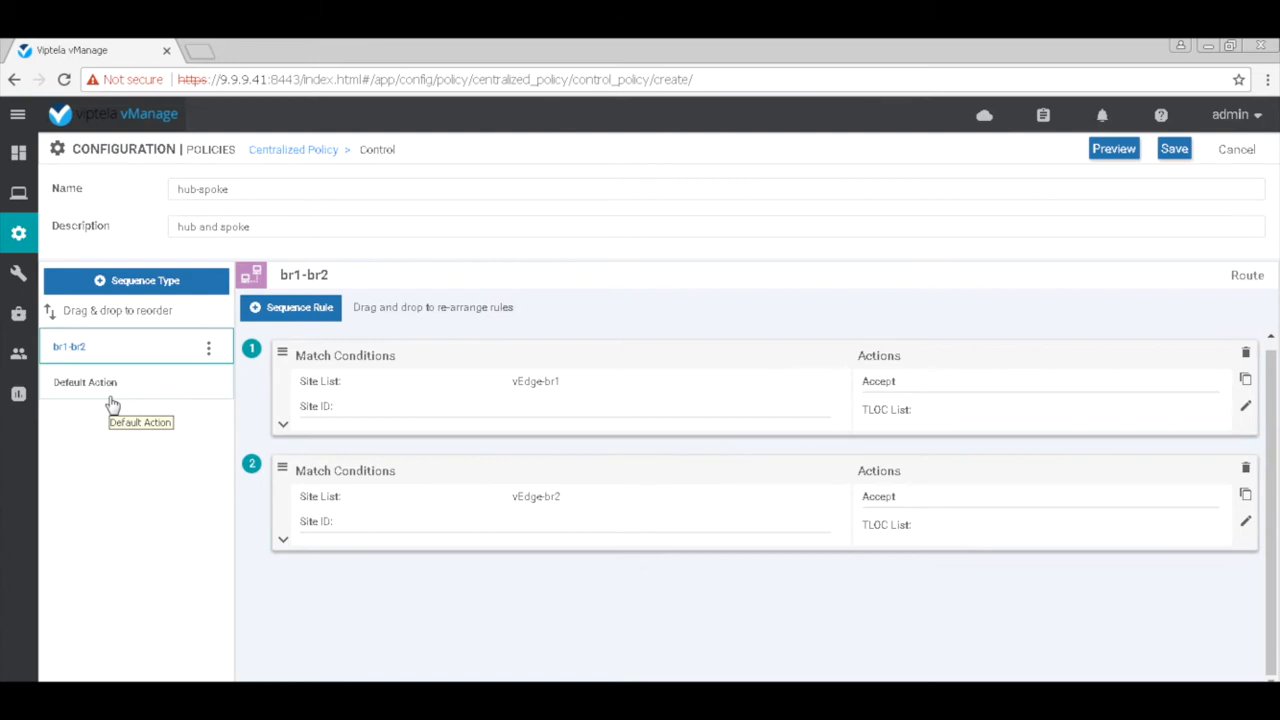
pyautogui.moveTo(174, 403)
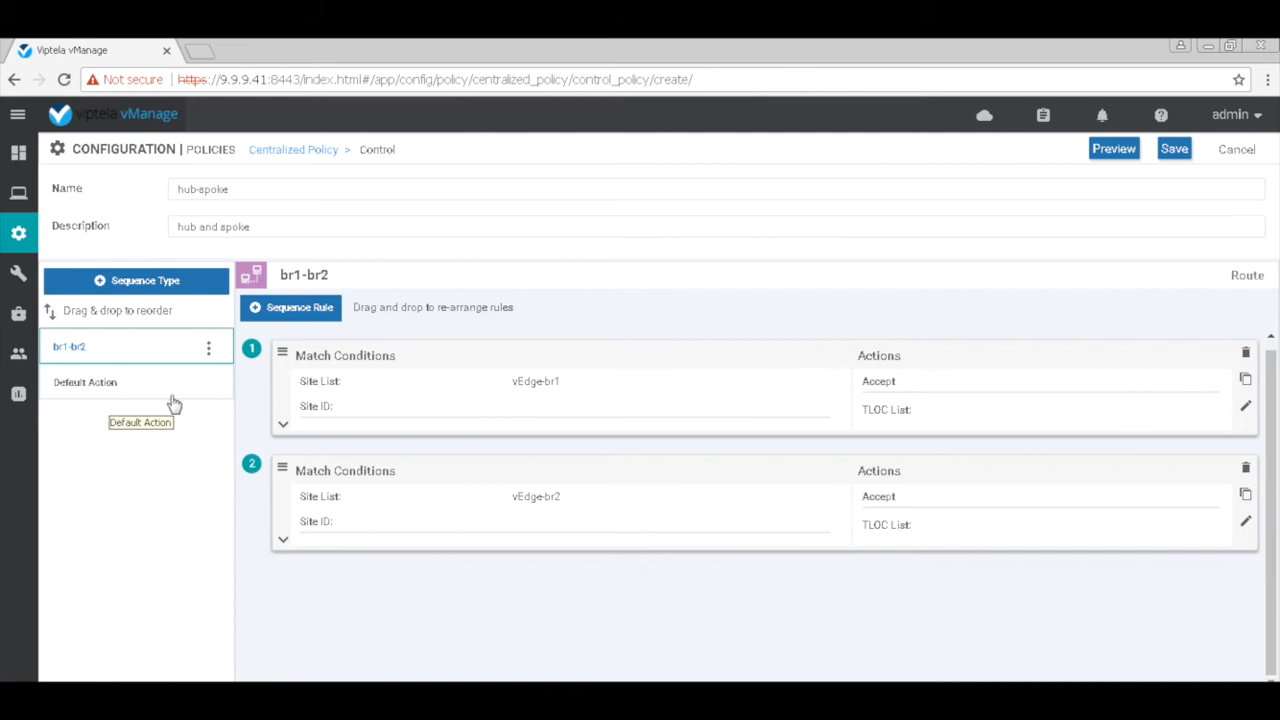
pyautogui.click(85, 382)
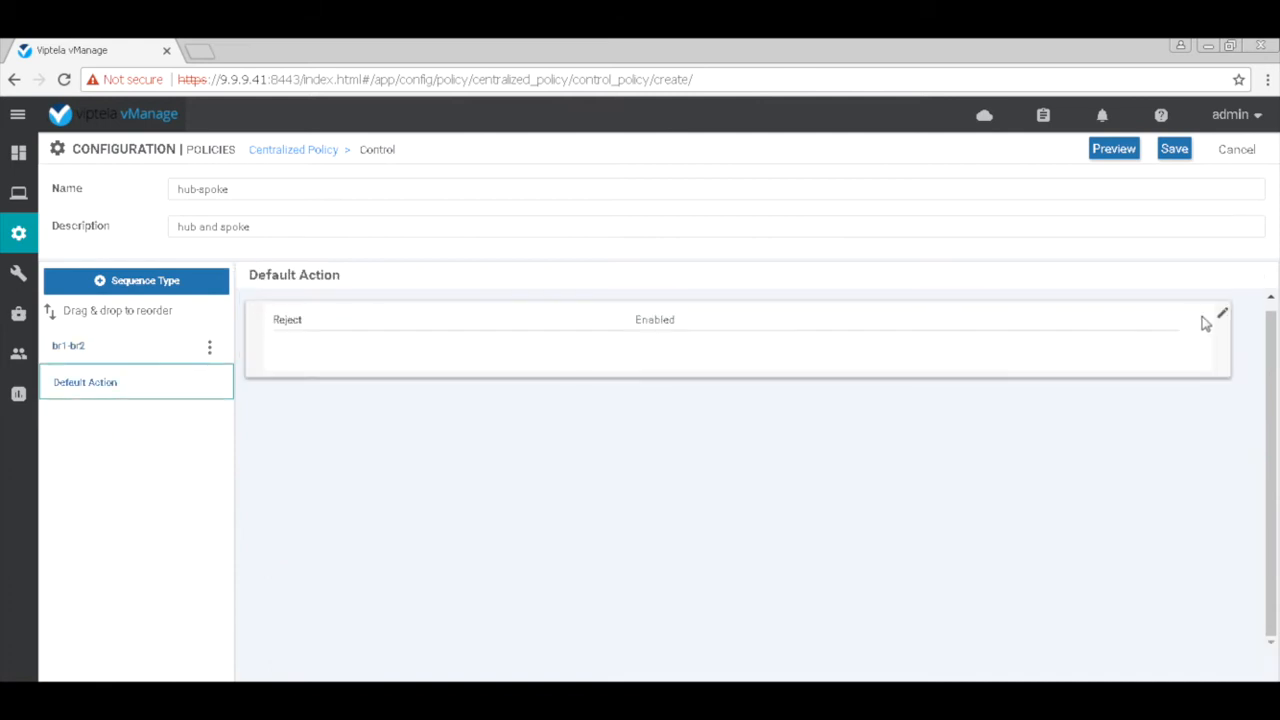
pyautogui.click(1221, 314)
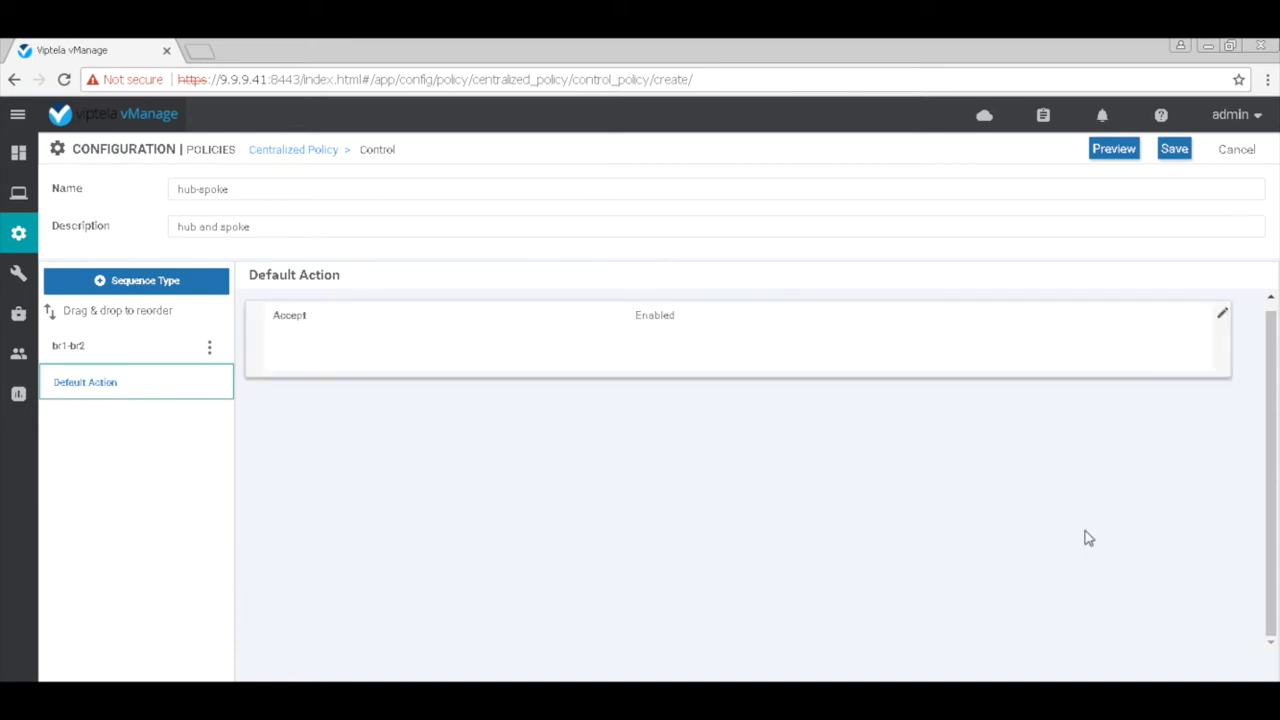
pyautogui.moveTo(1124, 417)
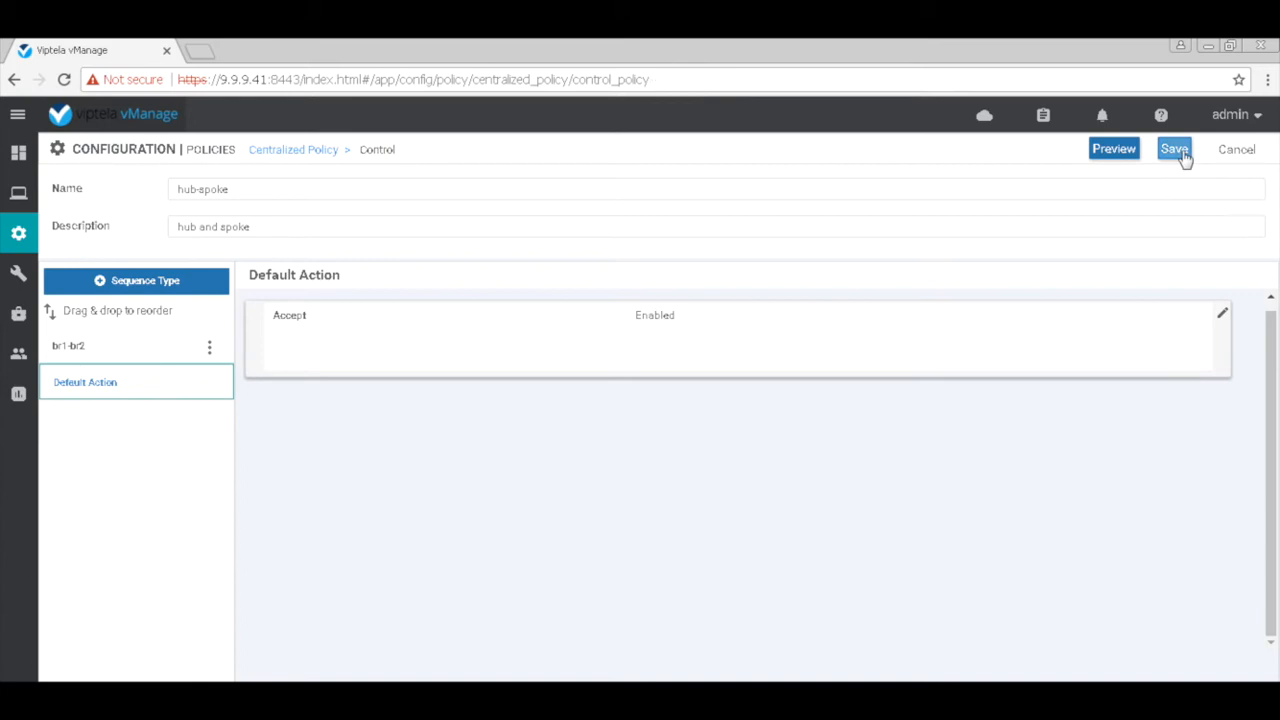
pyautogui.click(1174, 148)
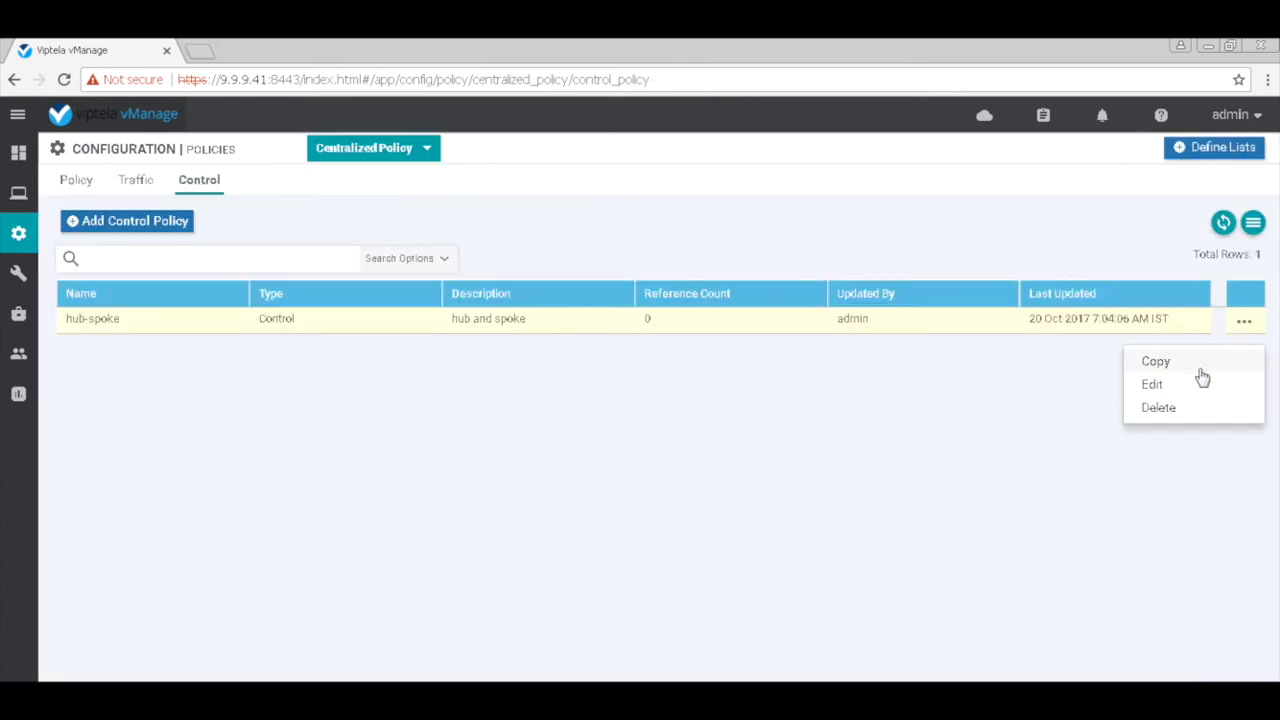
pyautogui.moveTo(1193, 390)
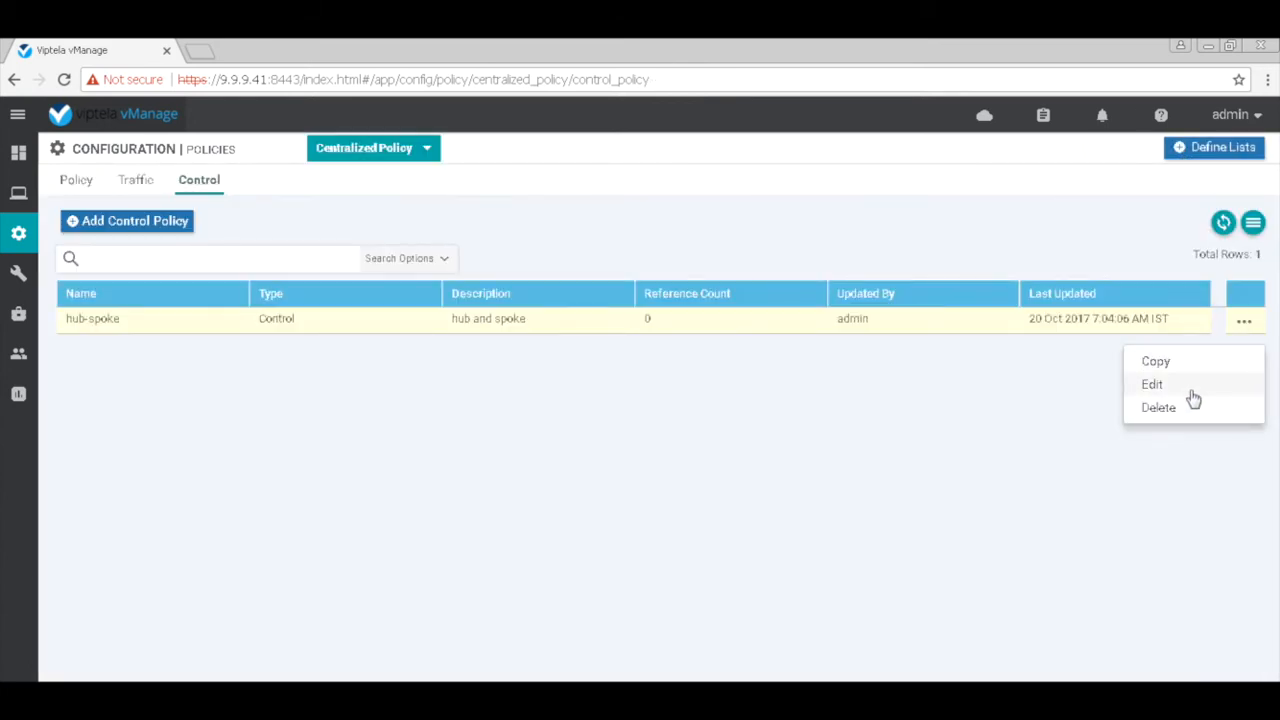
pyautogui.click(1151, 384)
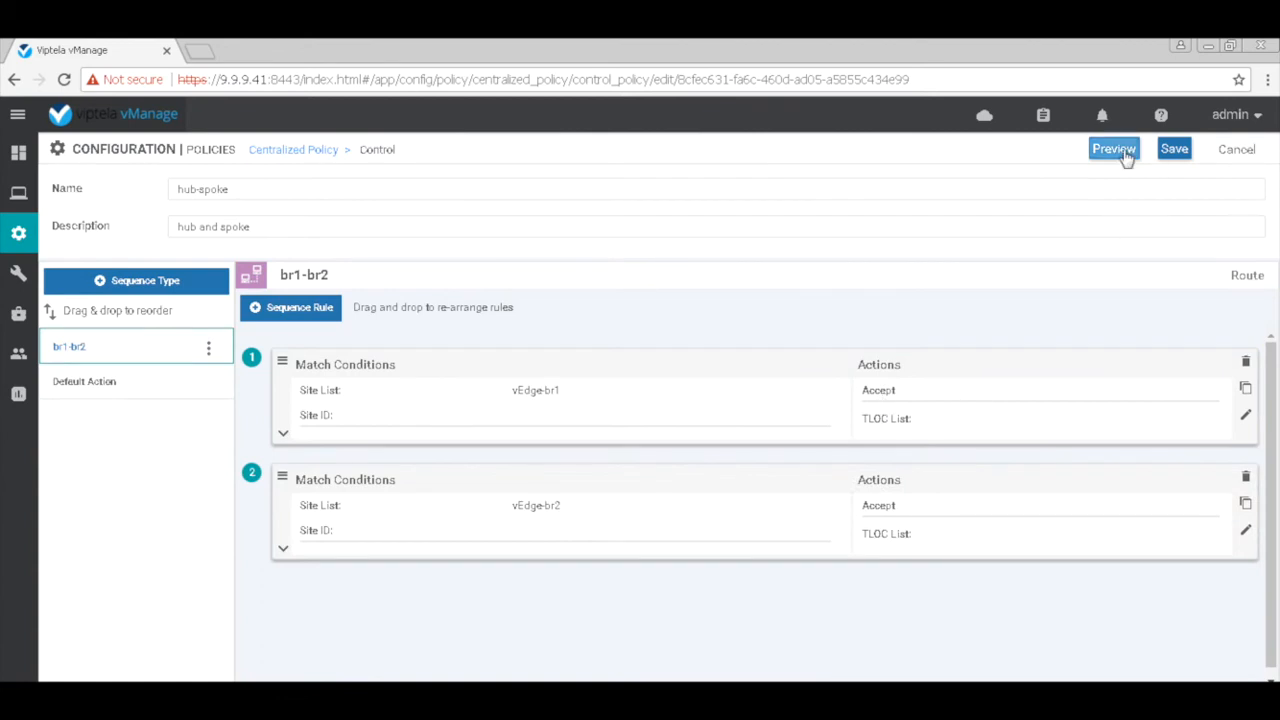
pyautogui.click(1113, 148)
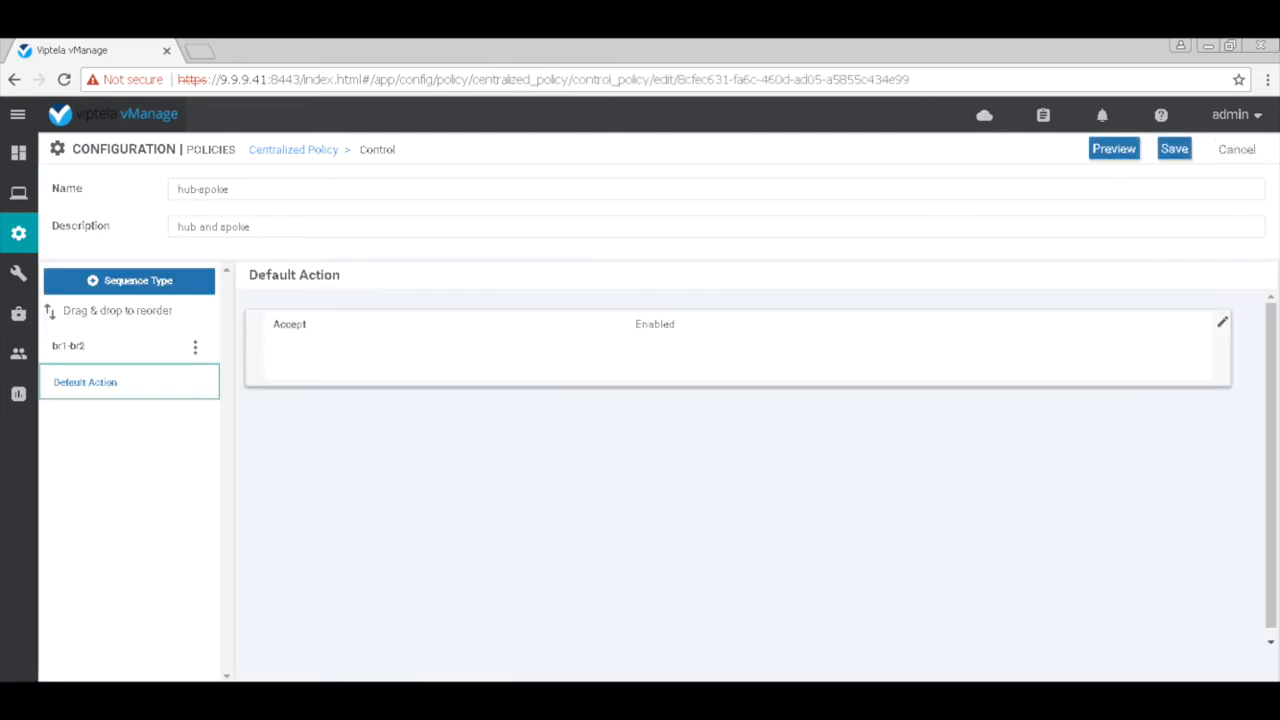
pyautogui.click(1236, 148)
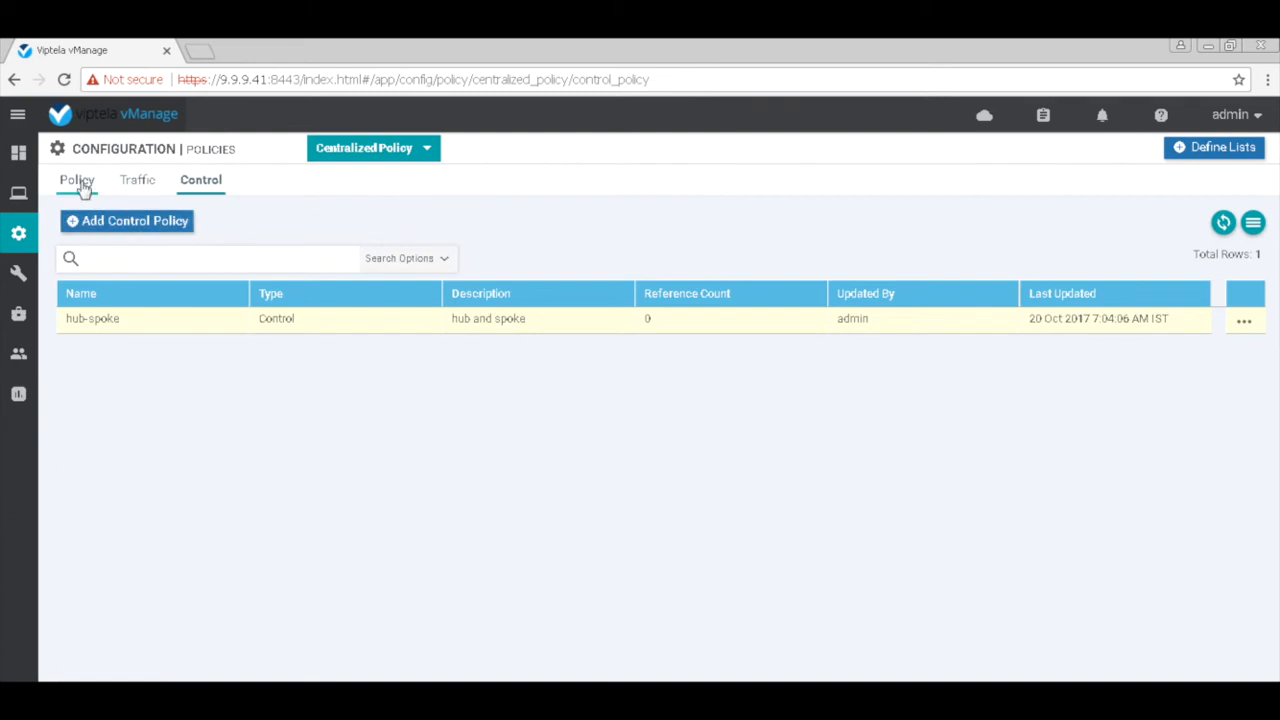
# - Start a full policy named hub-spoke with description 'hub and spoke'
pyautogui.click(77, 180)
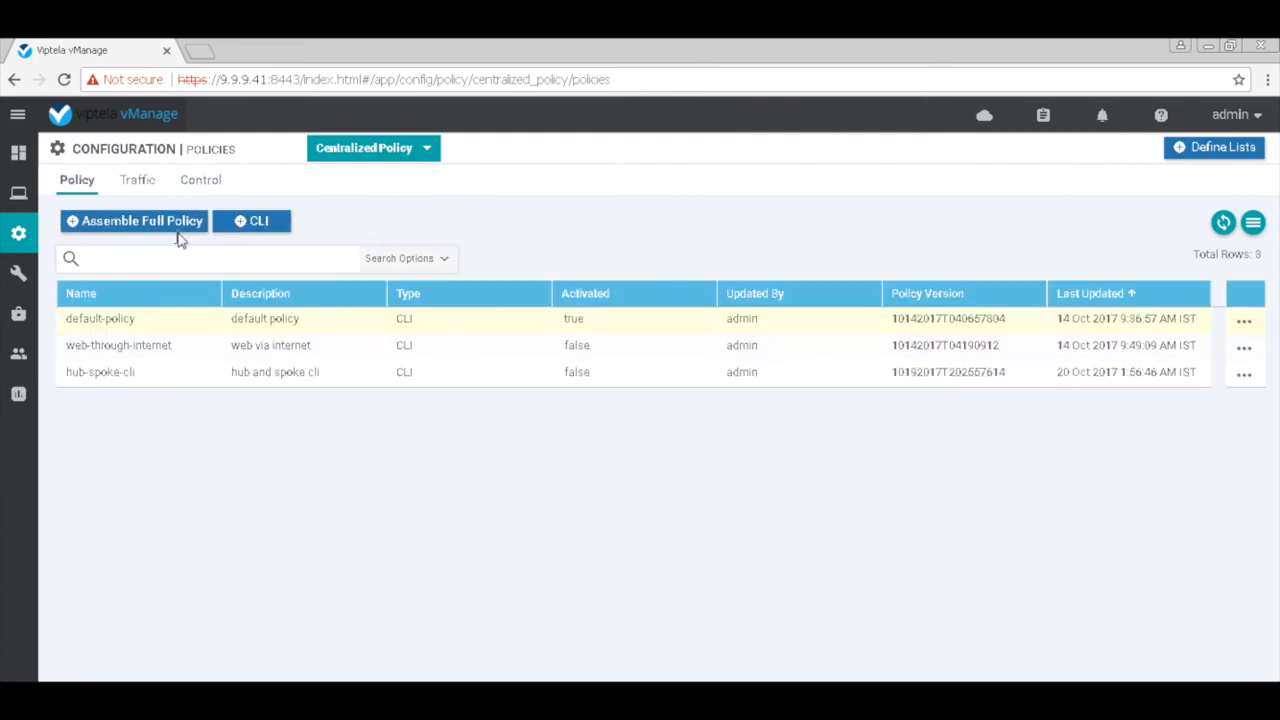
pyautogui.click(134, 221)
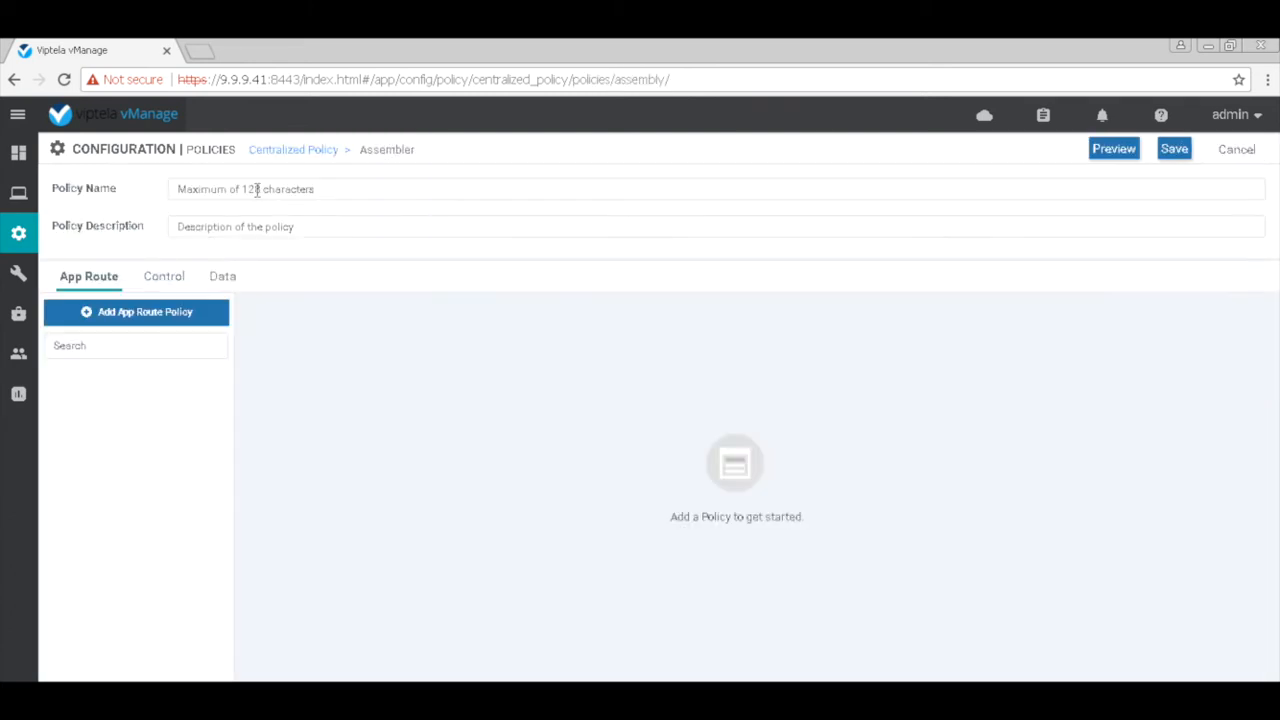
pyautogui.write('hub-spo')
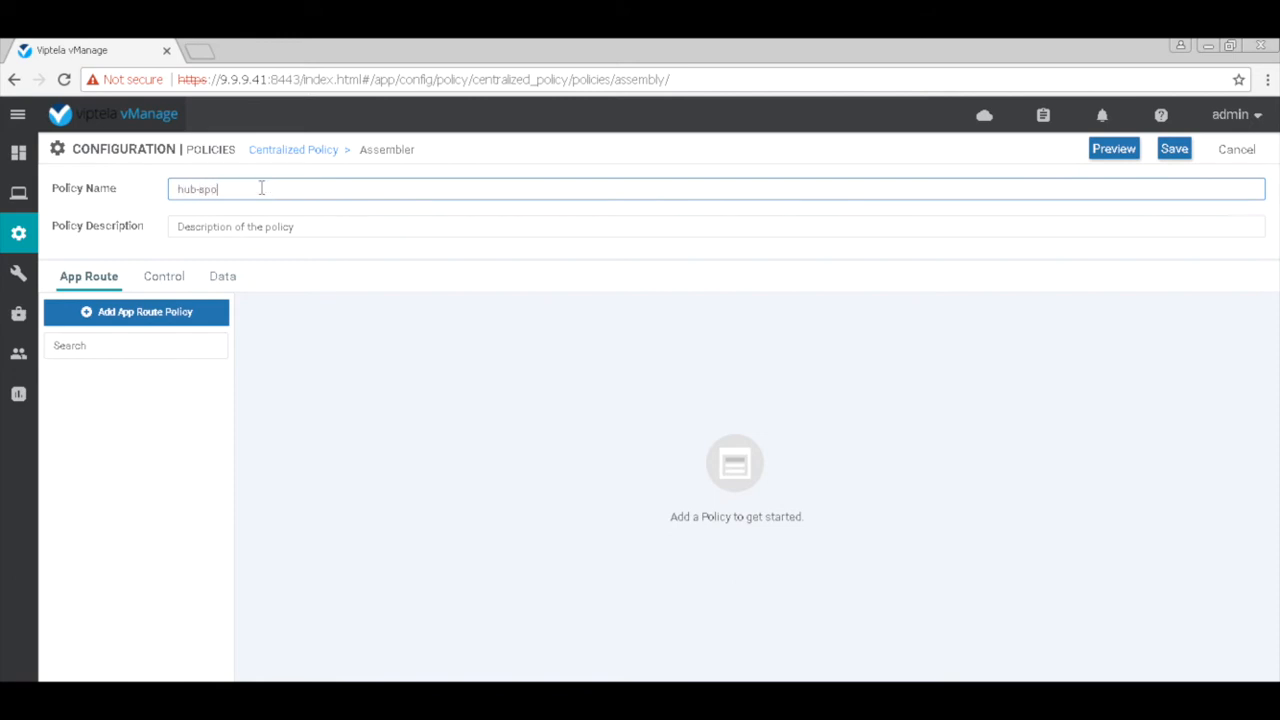
pyautogui.click(715, 226)
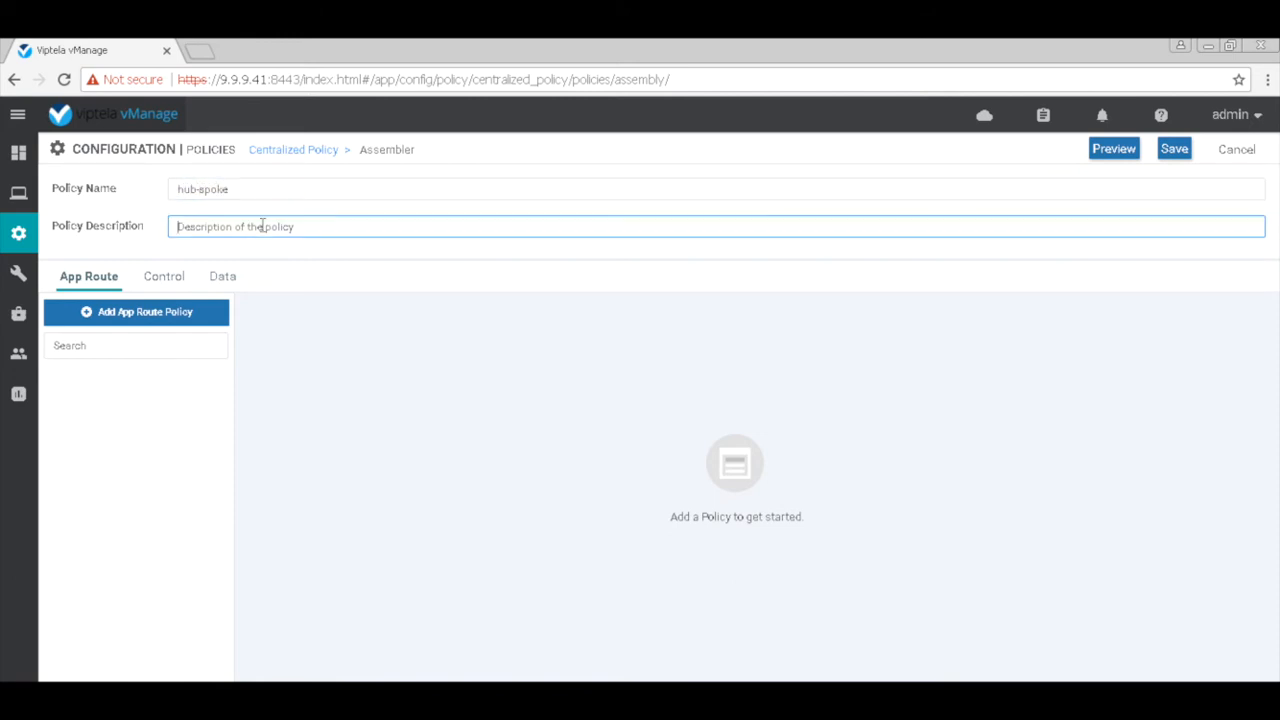
pyautogui.write('hub and spoke')
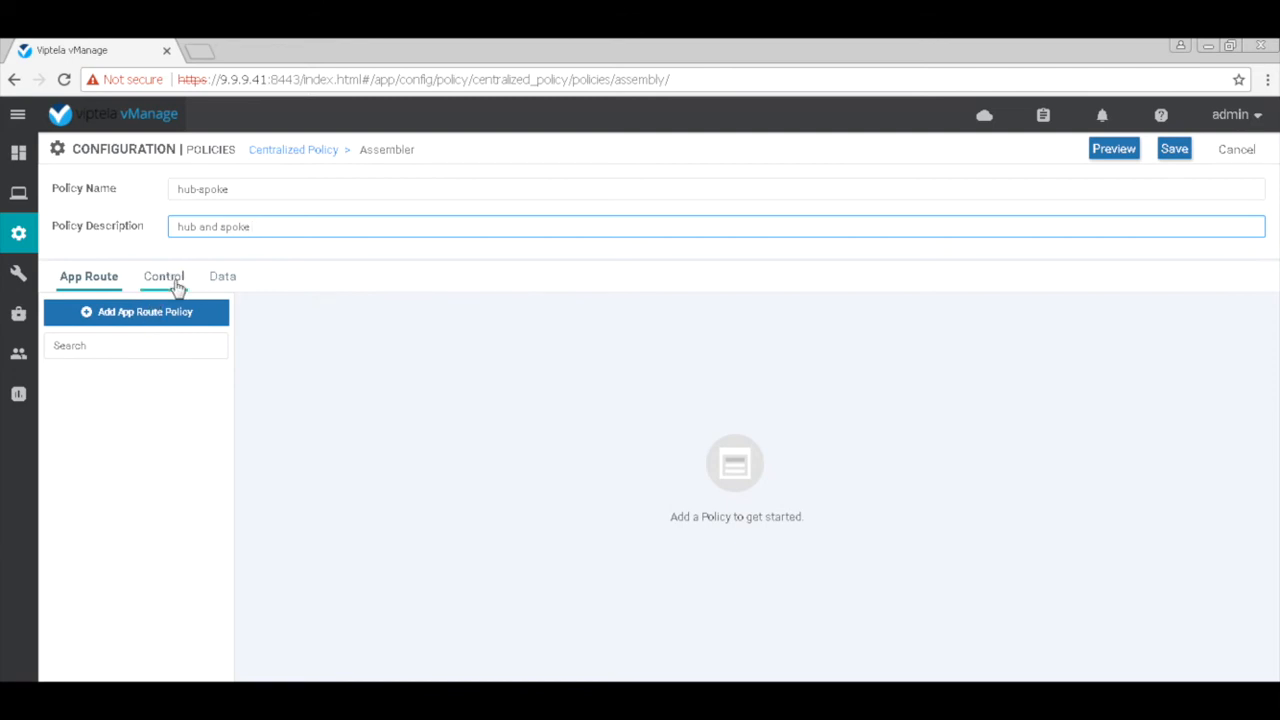
# - Apply the control policy outbound to vEdge-br1 and vEdge-br2, then save the policy
pyautogui.click(163, 276)
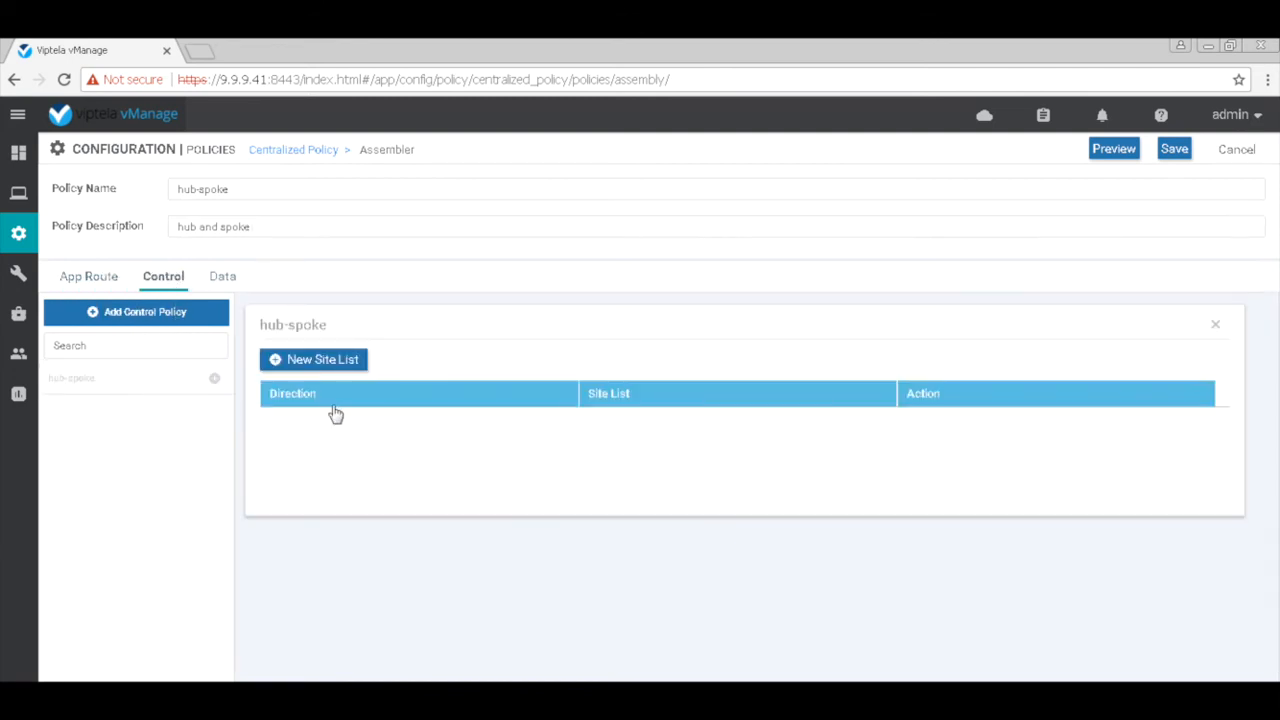
pyautogui.click(313, 359)
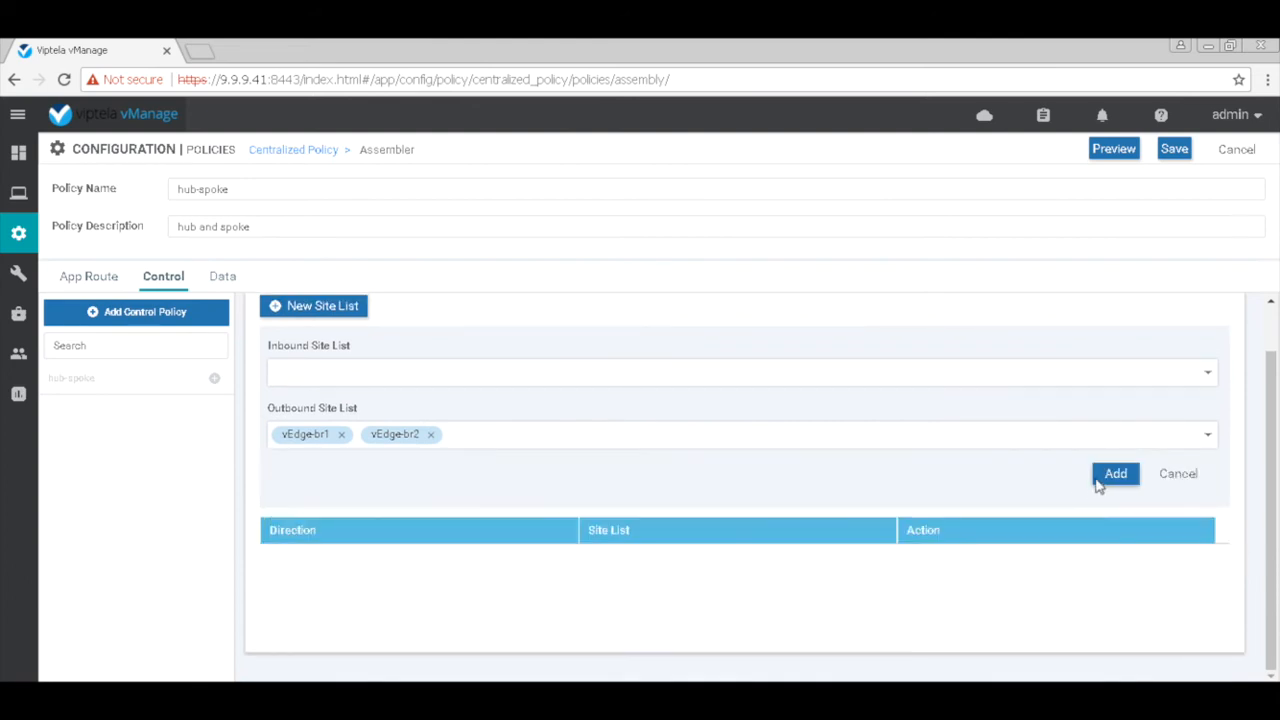
pyautogui.click(1115, 473)
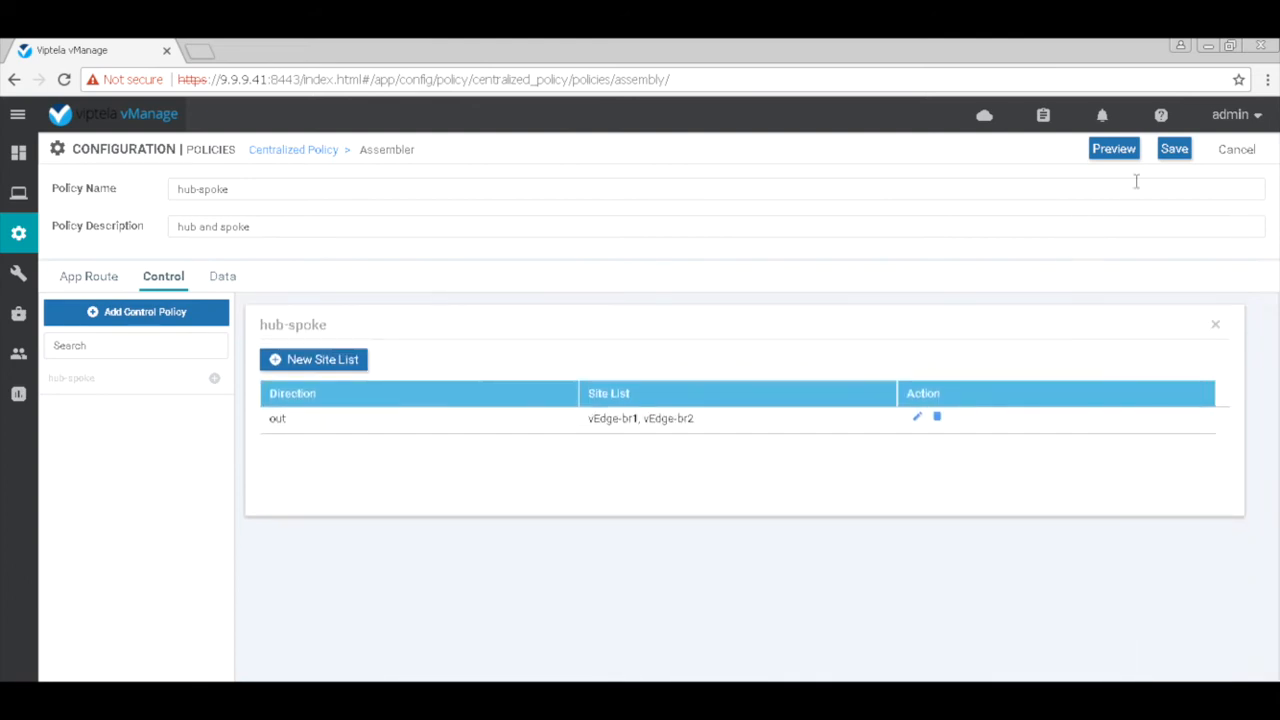
pyautogui.click(1113, 148)
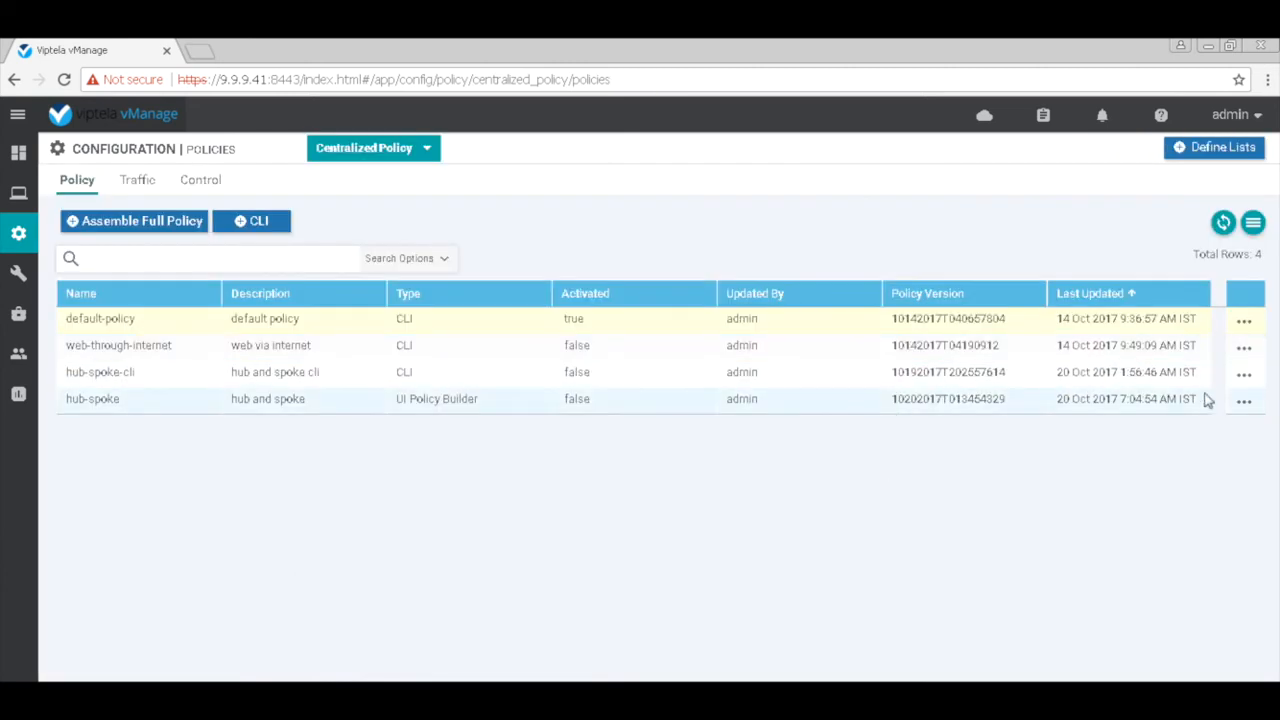
pyautogui.click(1244, 400)
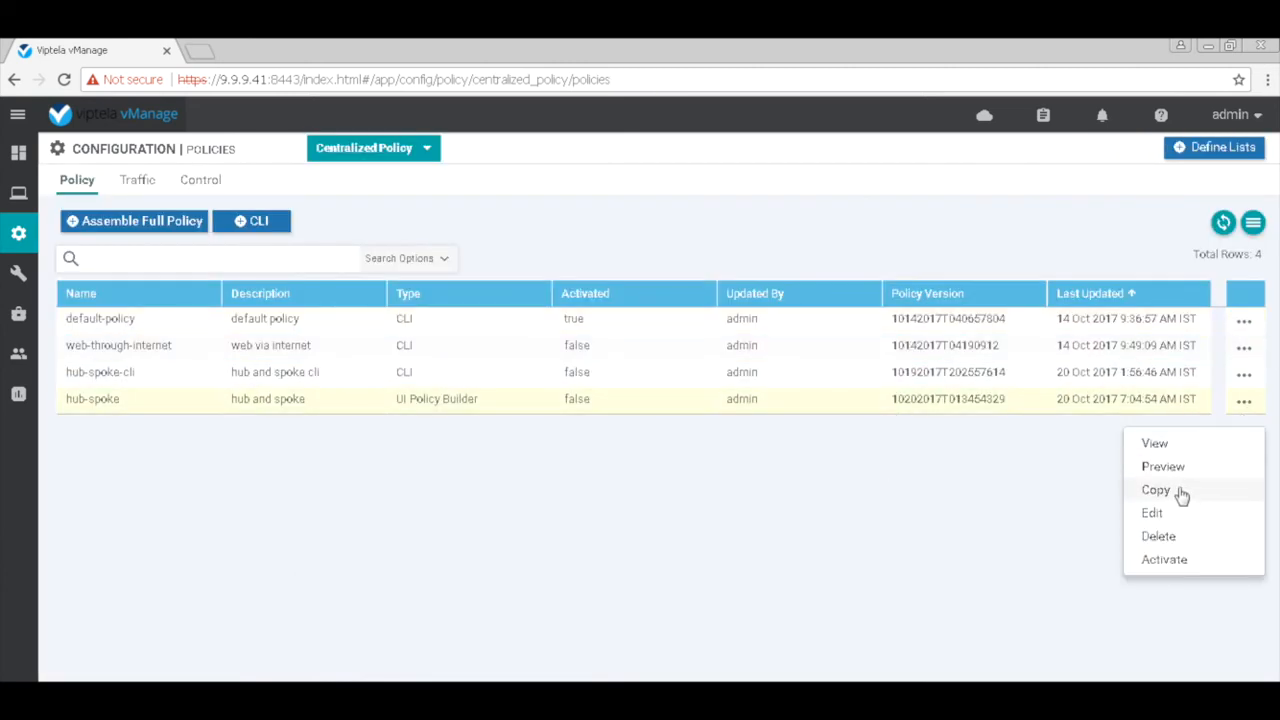
pyautogui.click(1163, 466)
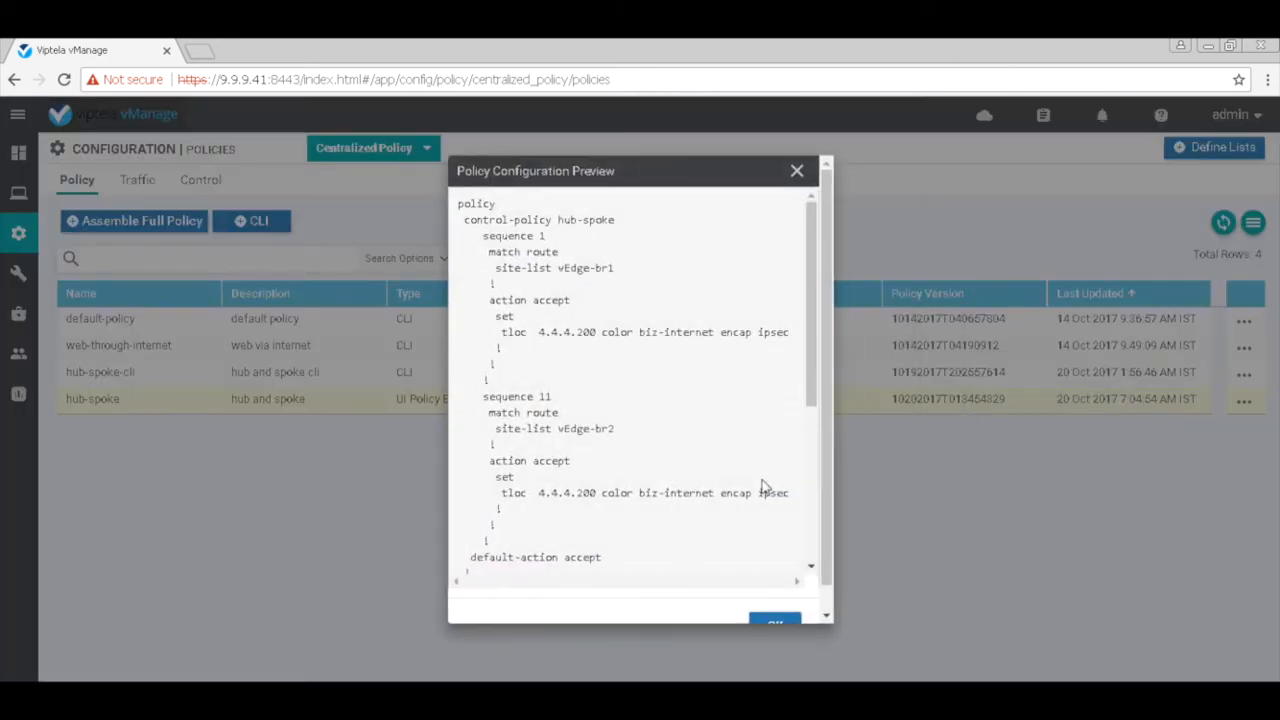
pyautogui.scroll(-3)
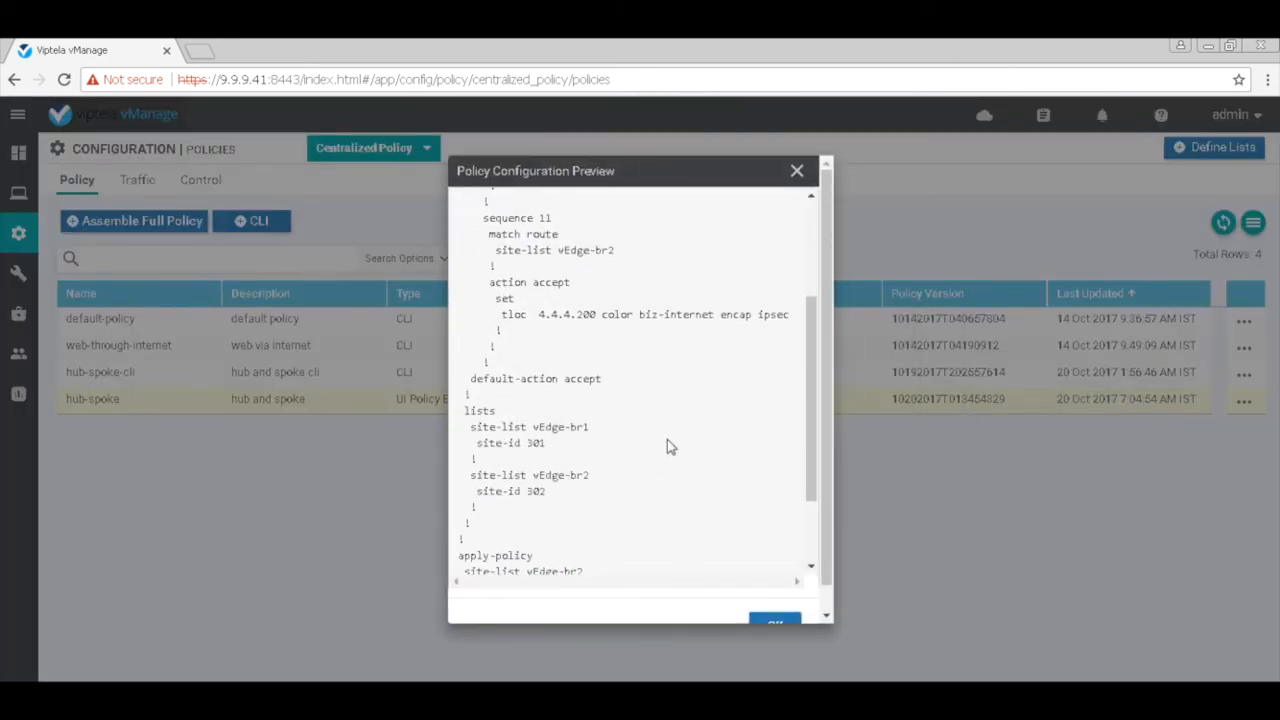
pyautogui.click(796, 170)
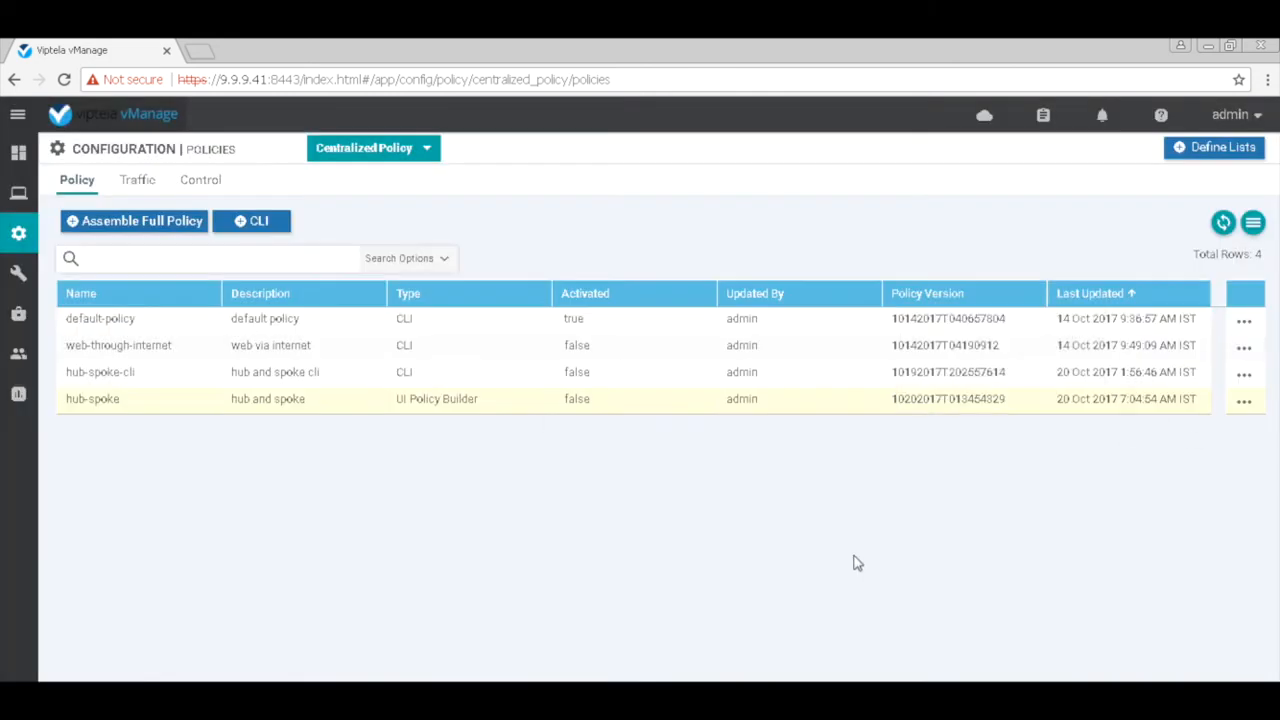
pyautogui.moveTo(1075, 430)
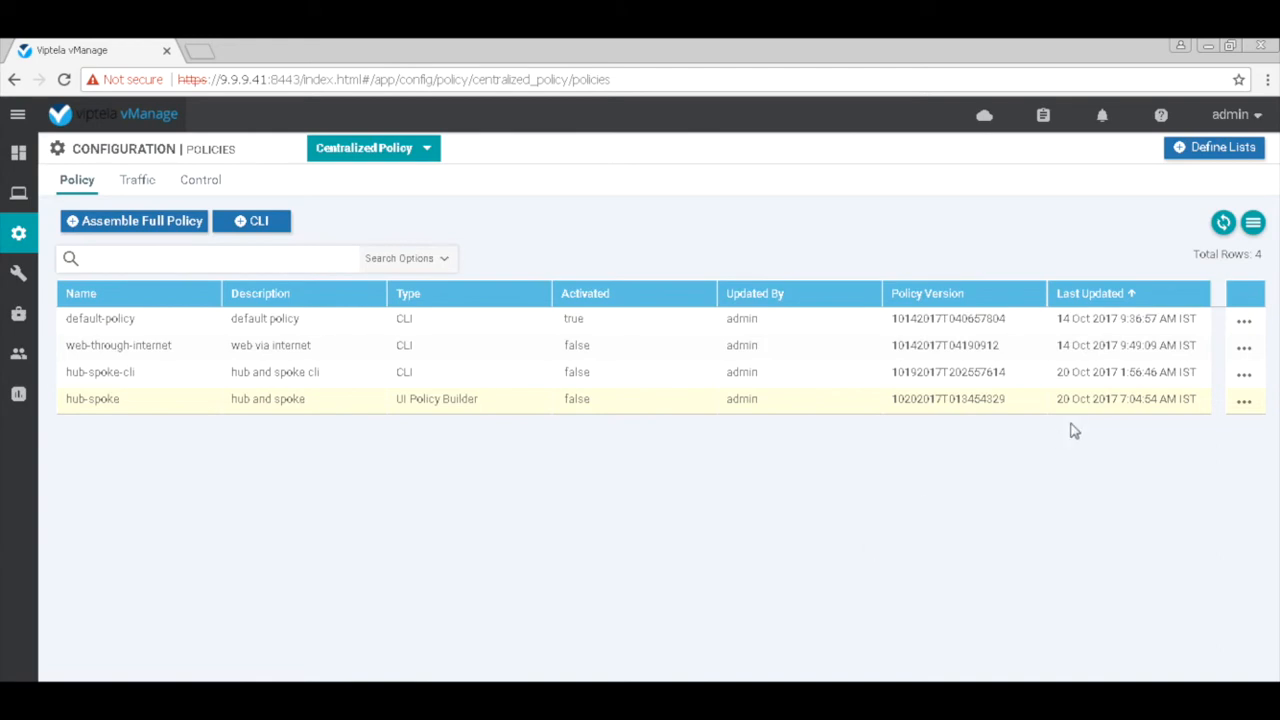
# - Activate the hub-spoke policy from its row menu and confirm the push to vSmart
pyautogui.click(1244, 400)
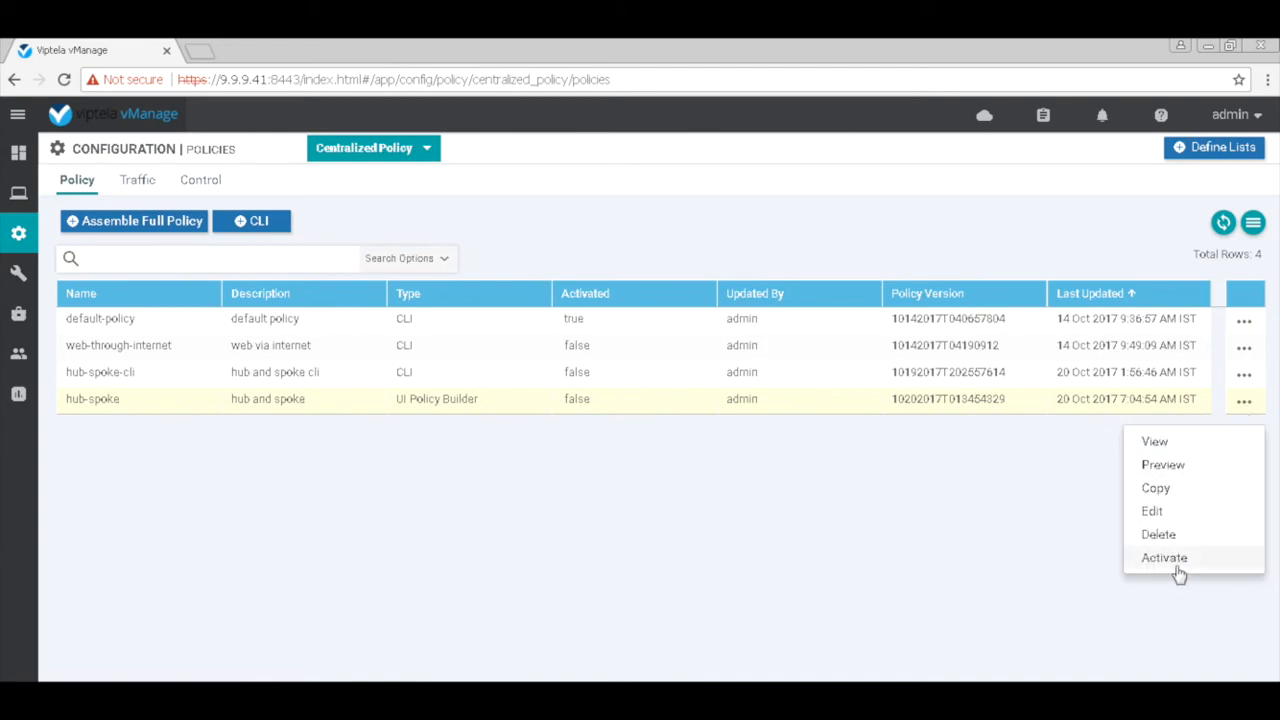
pyautogui.click(1164, 557)
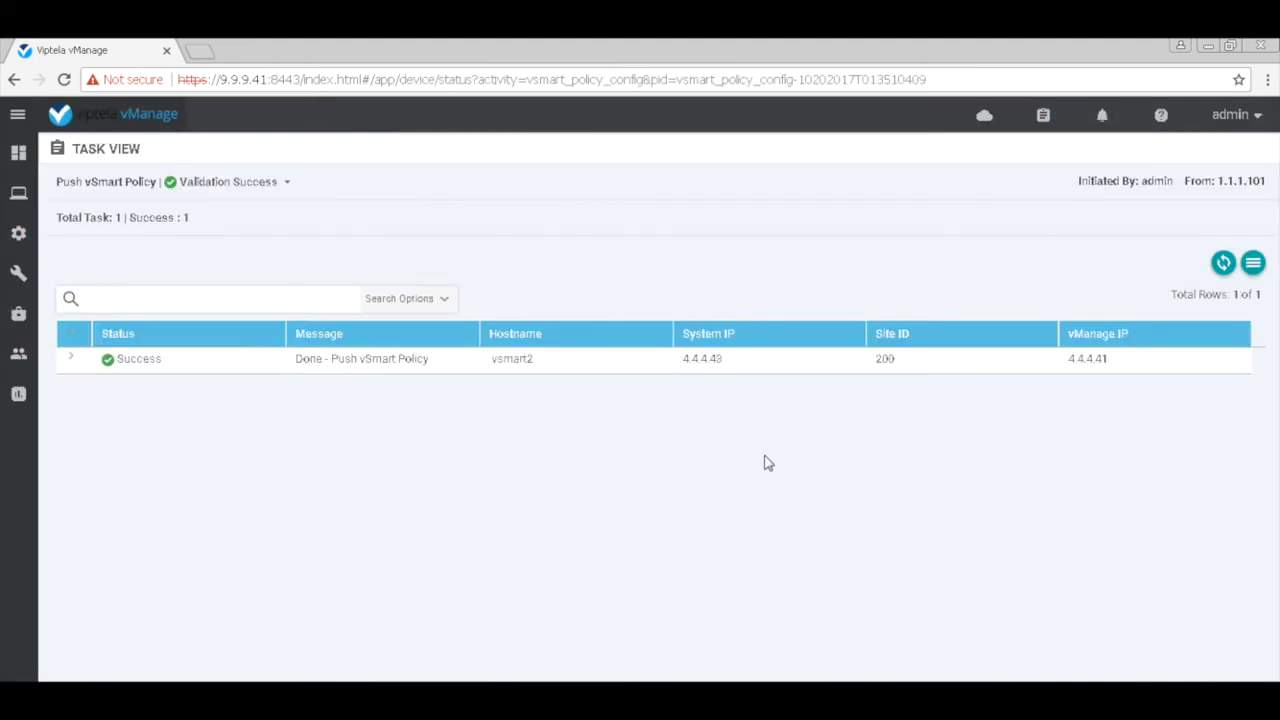
pyautogui.moveTo(745, 469)
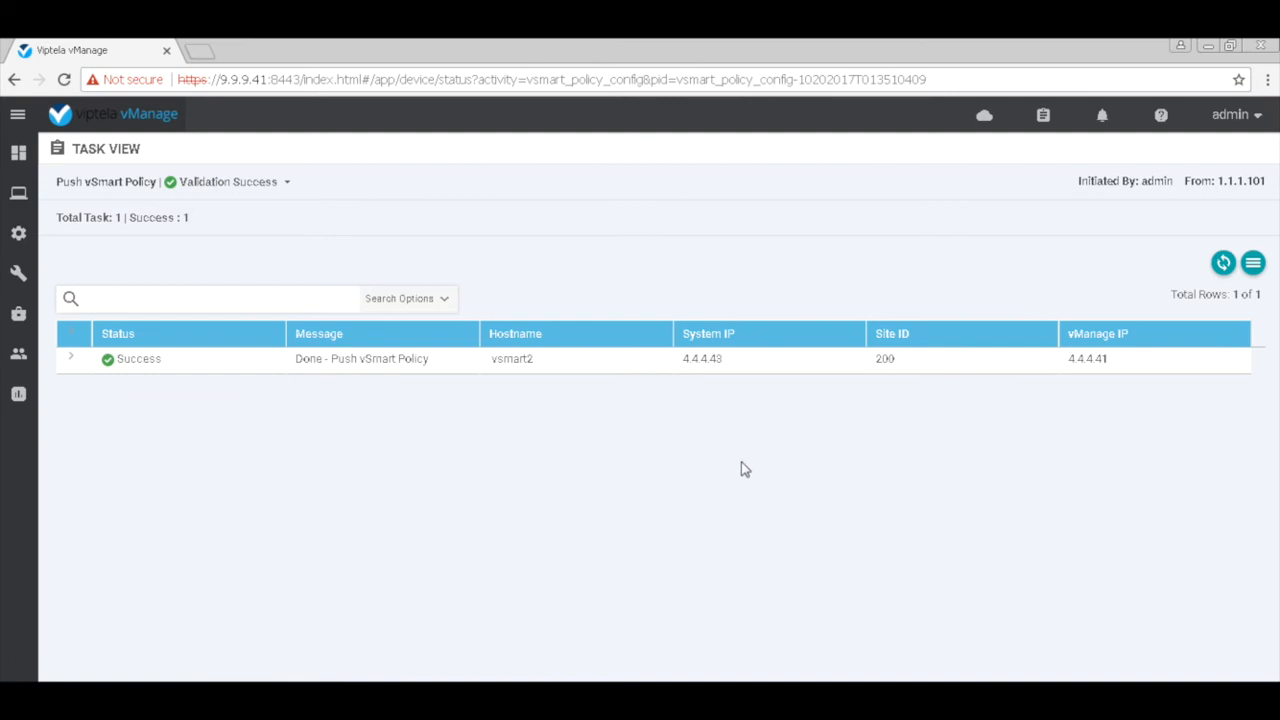
pyautogui.moveTo(730, 551)
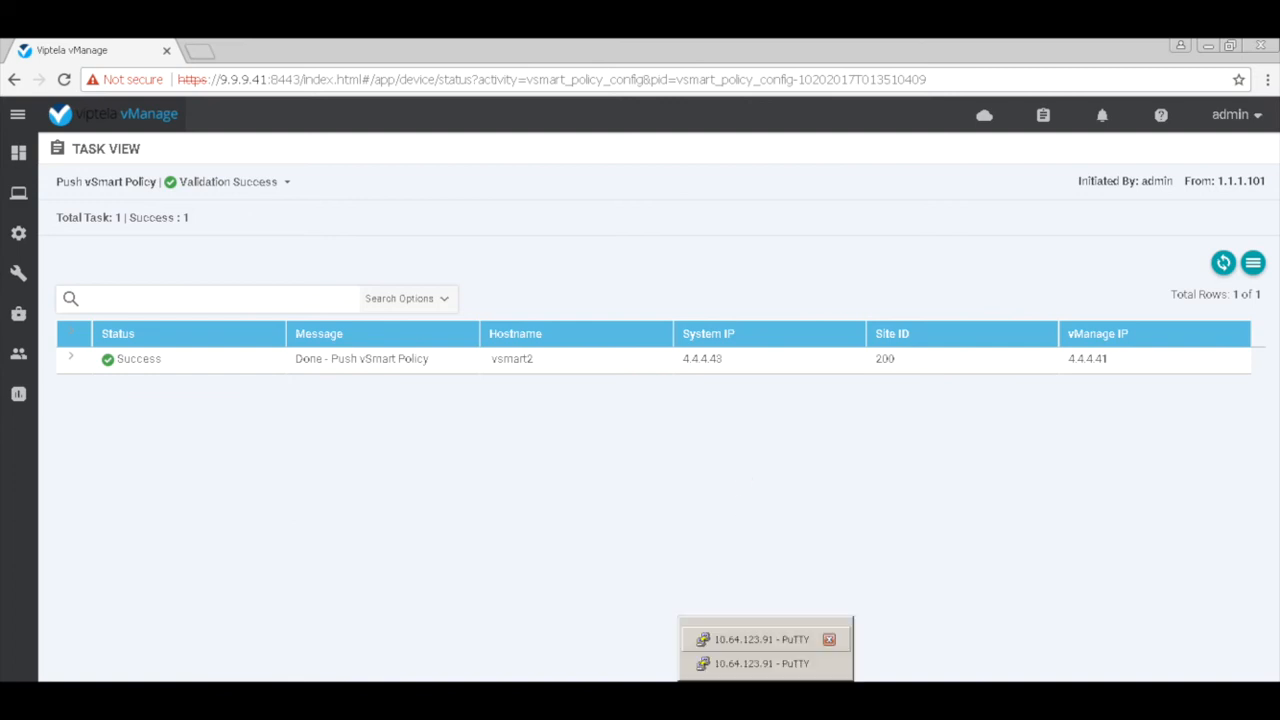
# - Page through vEdge-br1's routing table, then rerun 'show ip routes' on vEdge-br2
pyautogui.click(762, 639)
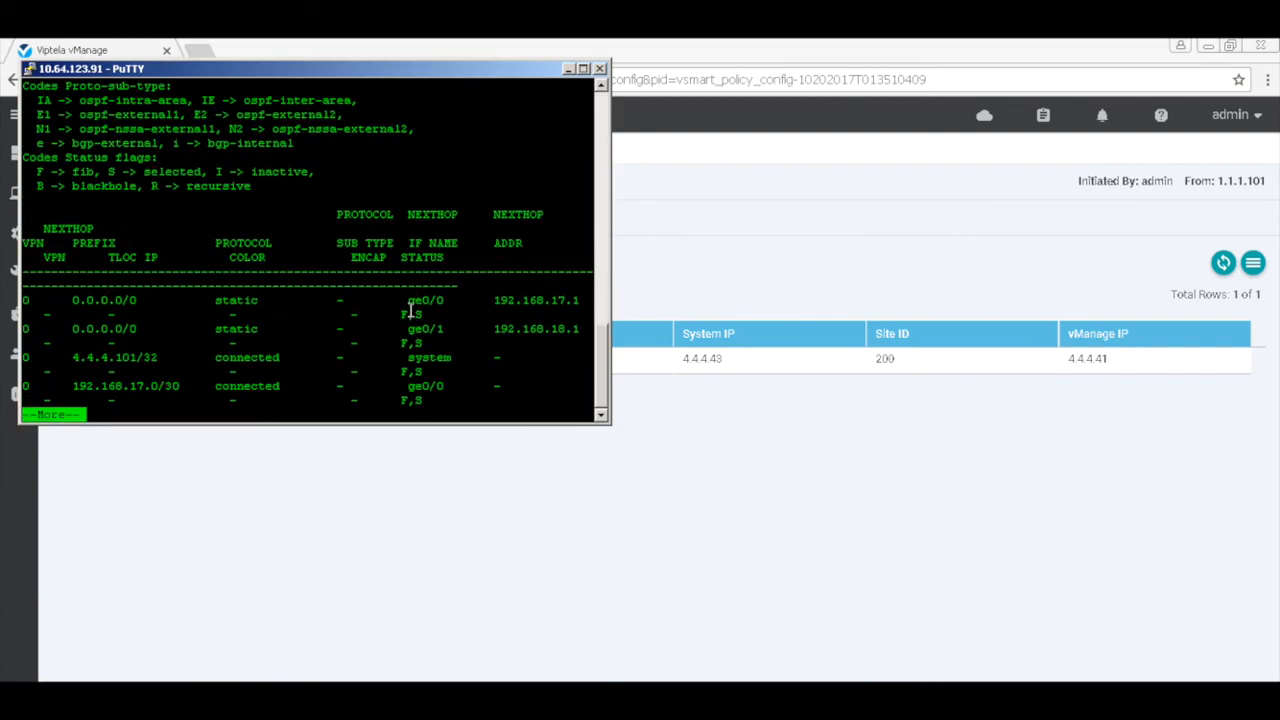
pyautogui.press('space')
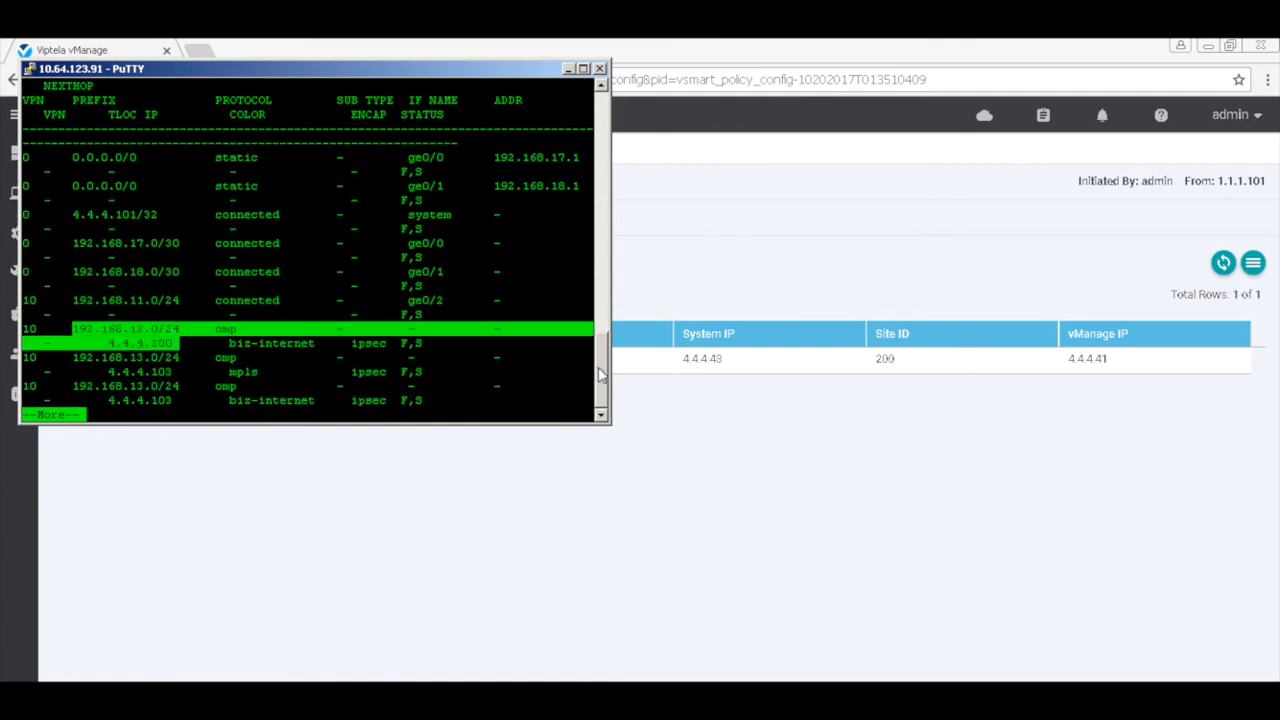
pyautogui.click(600, 68)
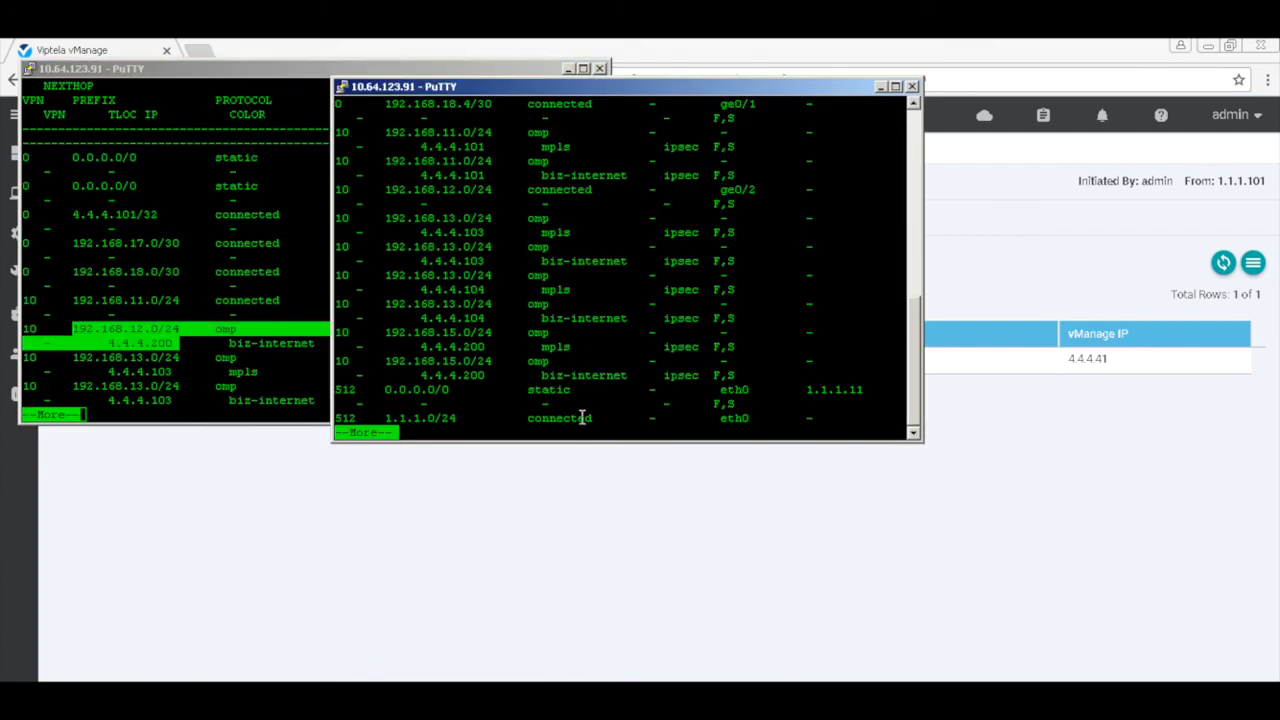
pyautogui.press('q')
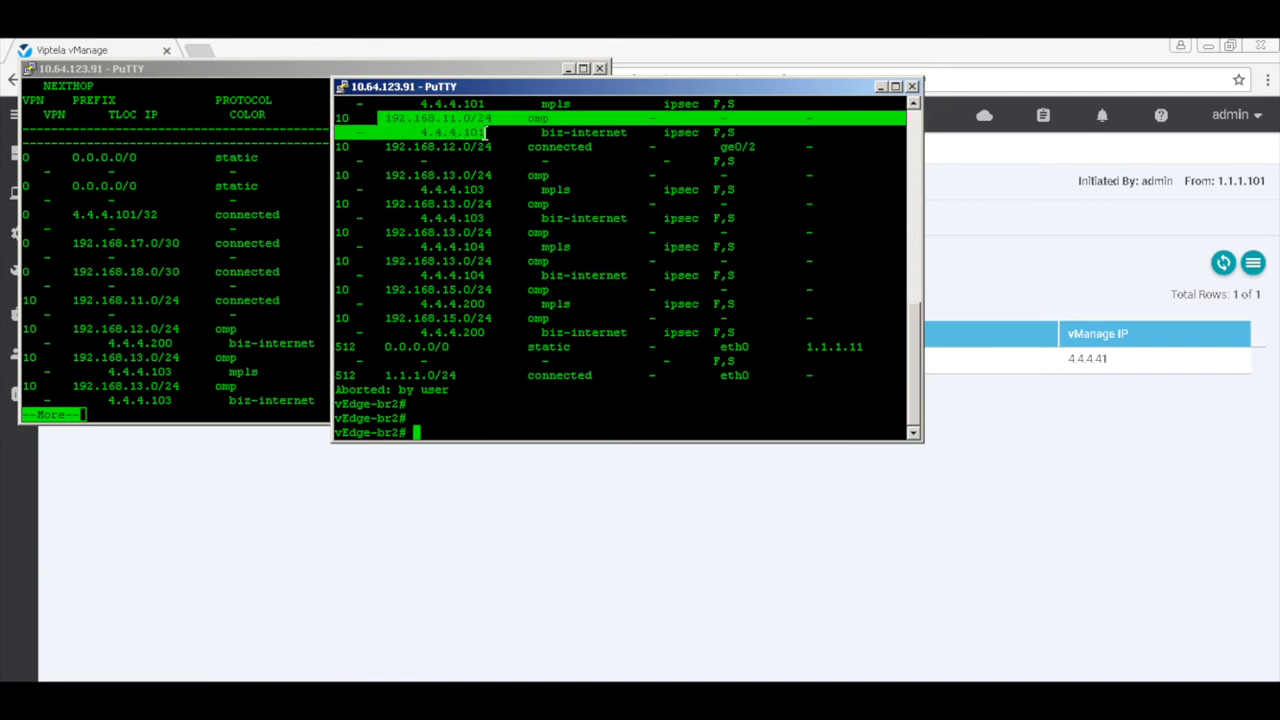
pyautogui.write('show ip routes')
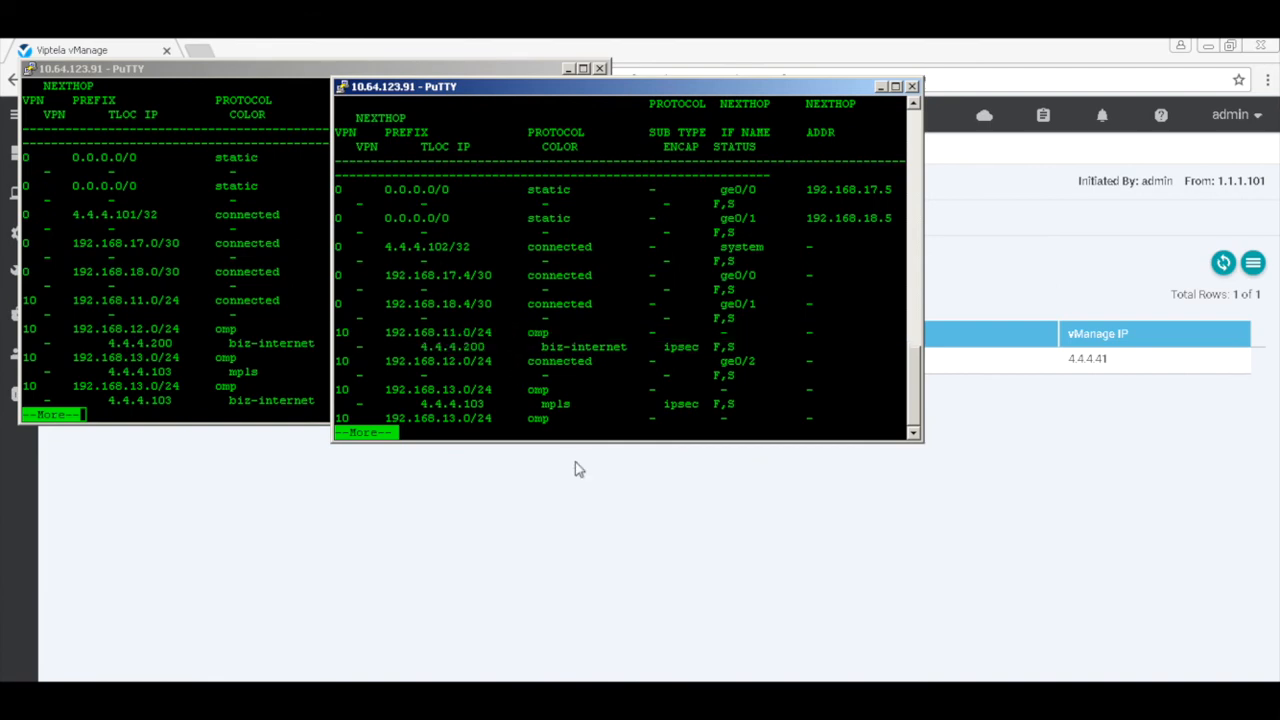
pyautogui.moveTo(585, 496)
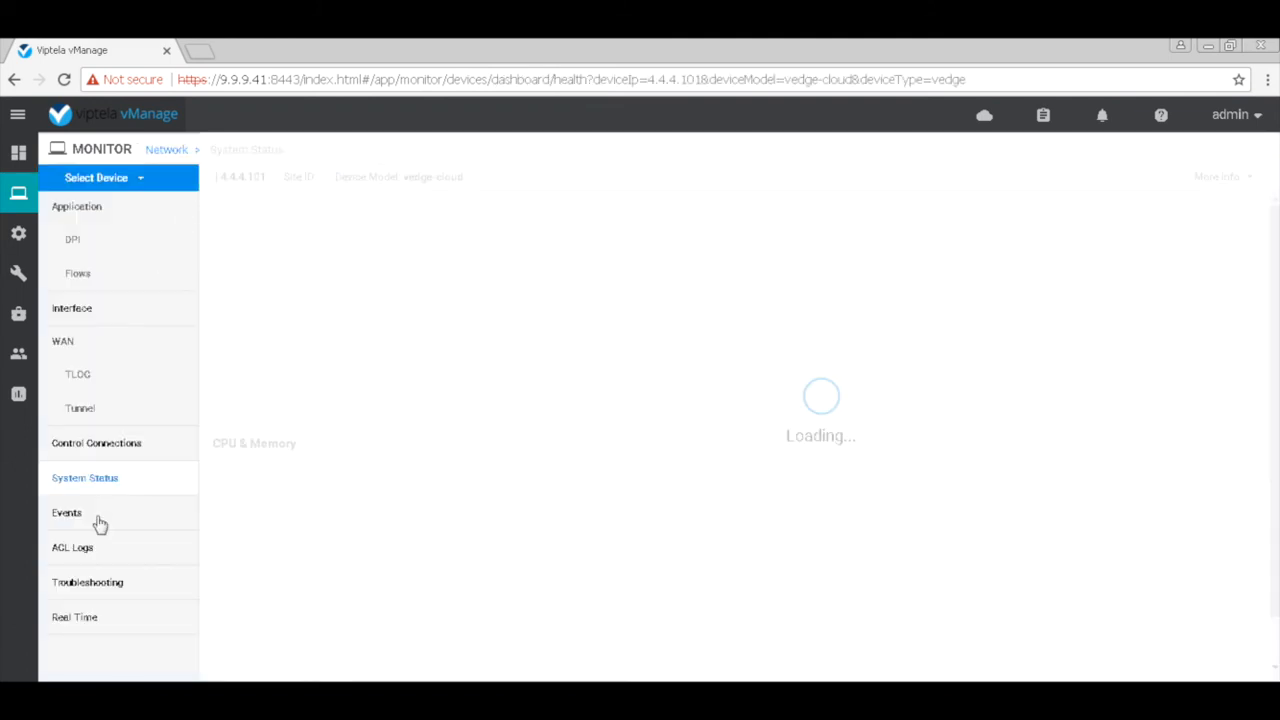
# - Traceroute from vEdge-br1 to 192.168.12.1 in VPN 10, returning two hops via 192.168.15.1
pyautogui.click(87, 582)
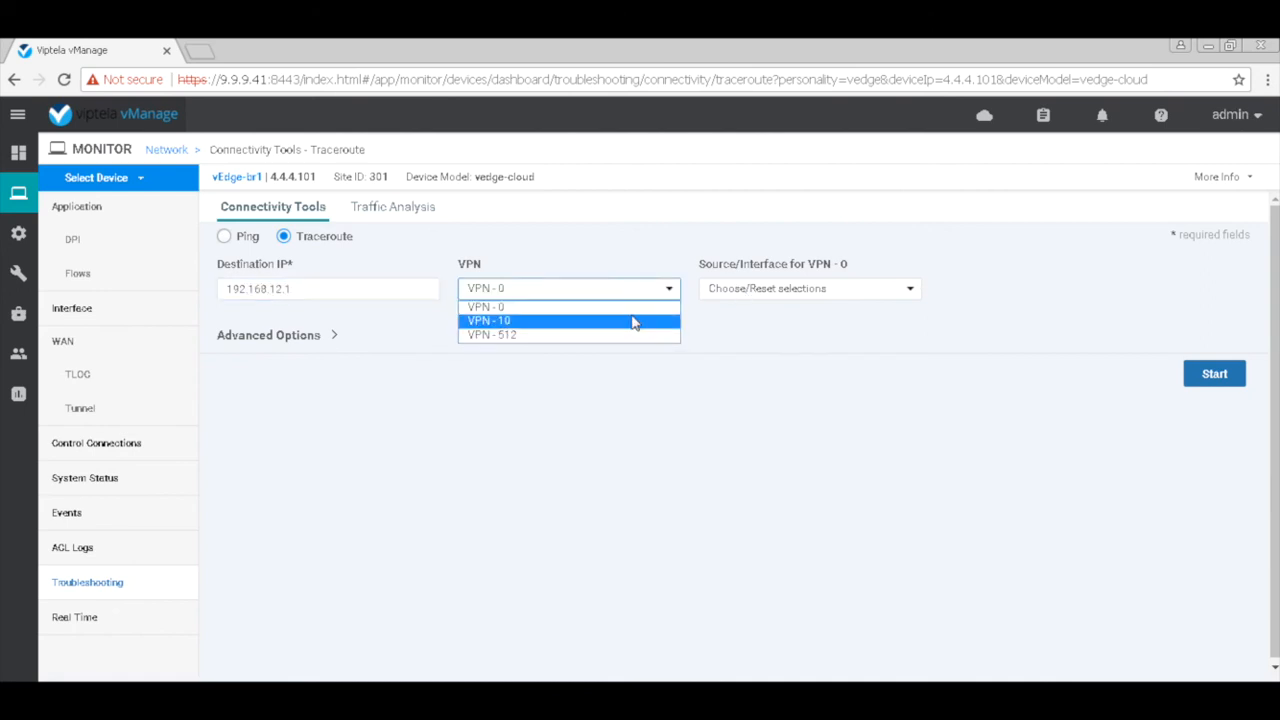
pyautogui.click(489, 320)
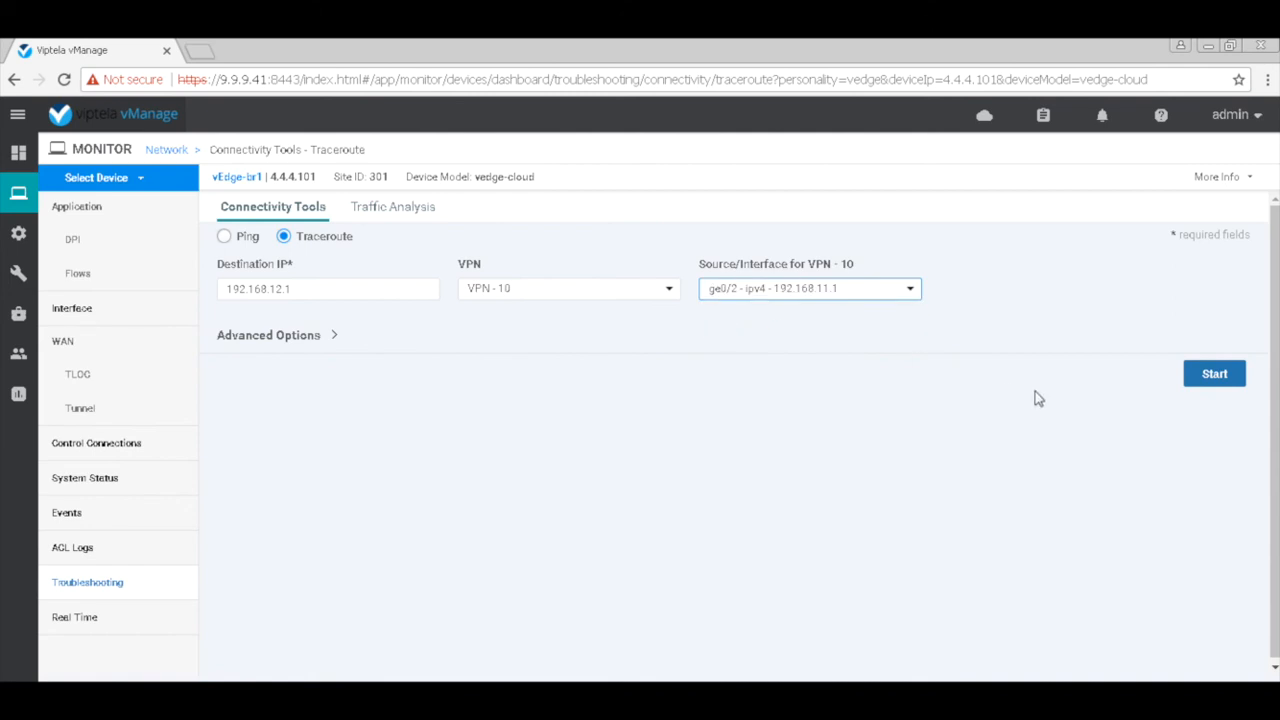
pyautogui.click(1214, 373)
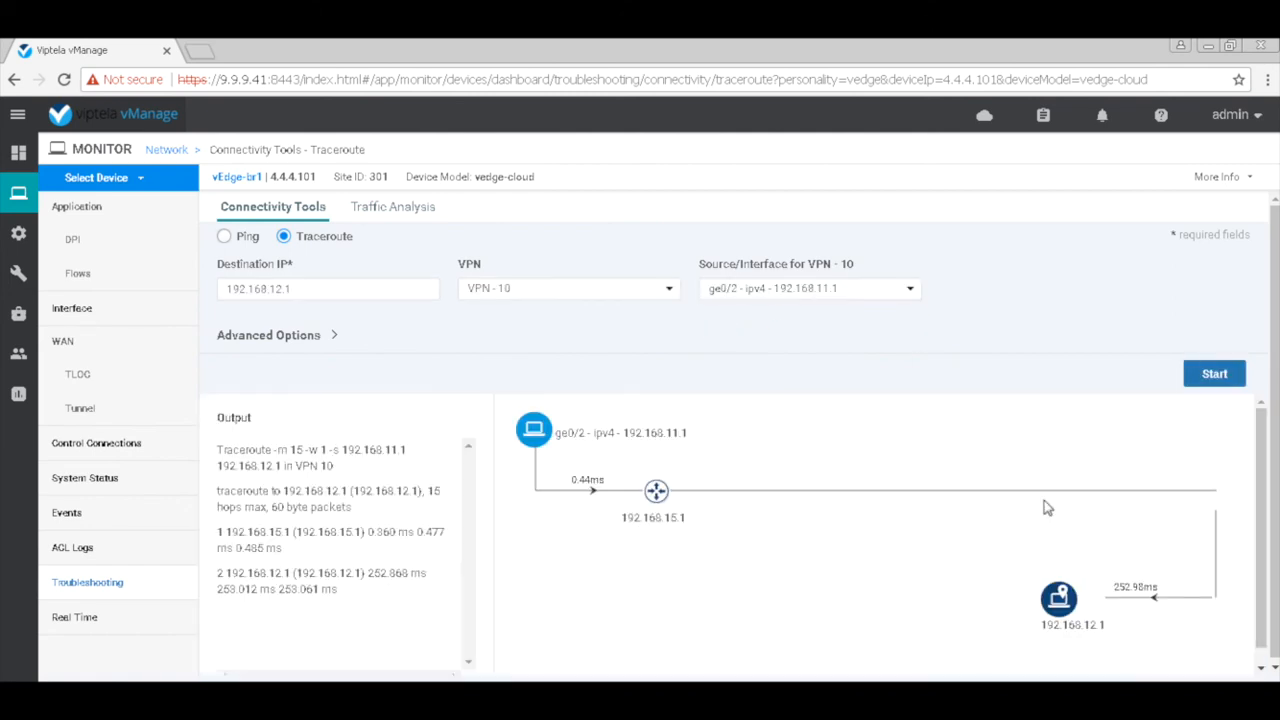
pyautogui.moveTo(1104, 592)
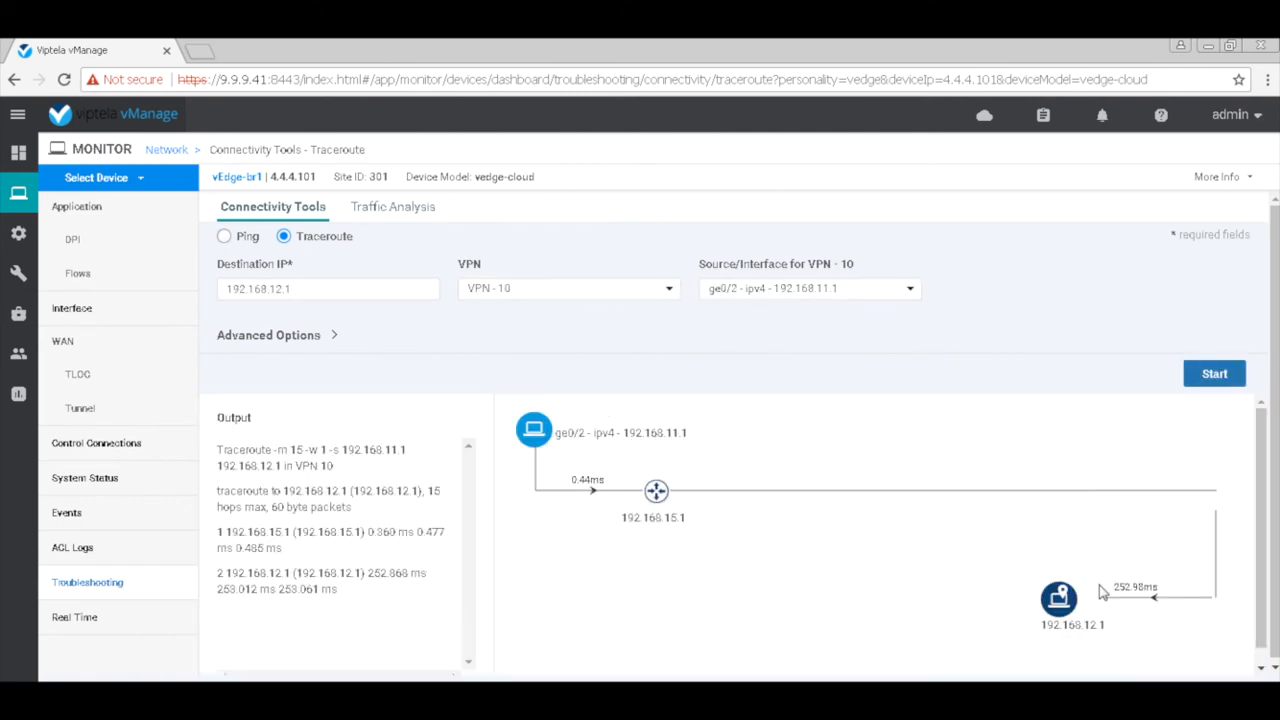
pyautogui.moveTo(167, 150)
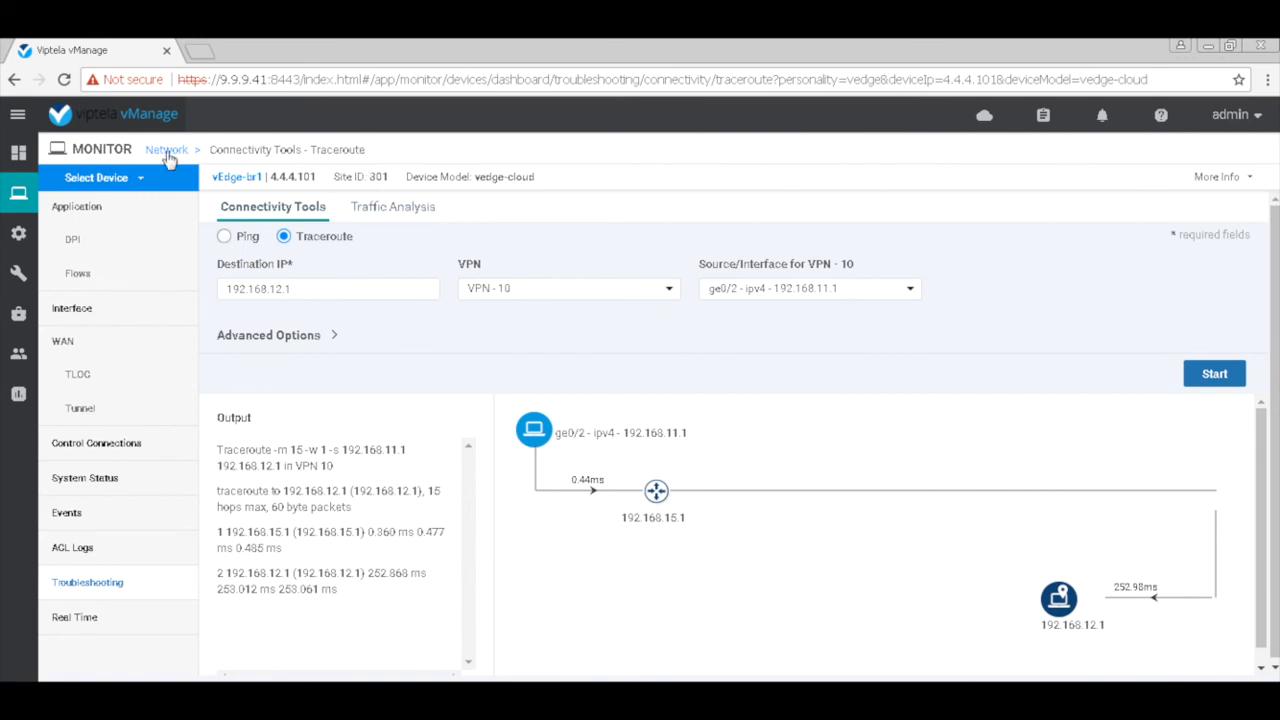
# - Traceroute from vEdge-br2 source ge0/2 to 192.168.11.1 in VPN 10
pyautogui.click(166, 149)
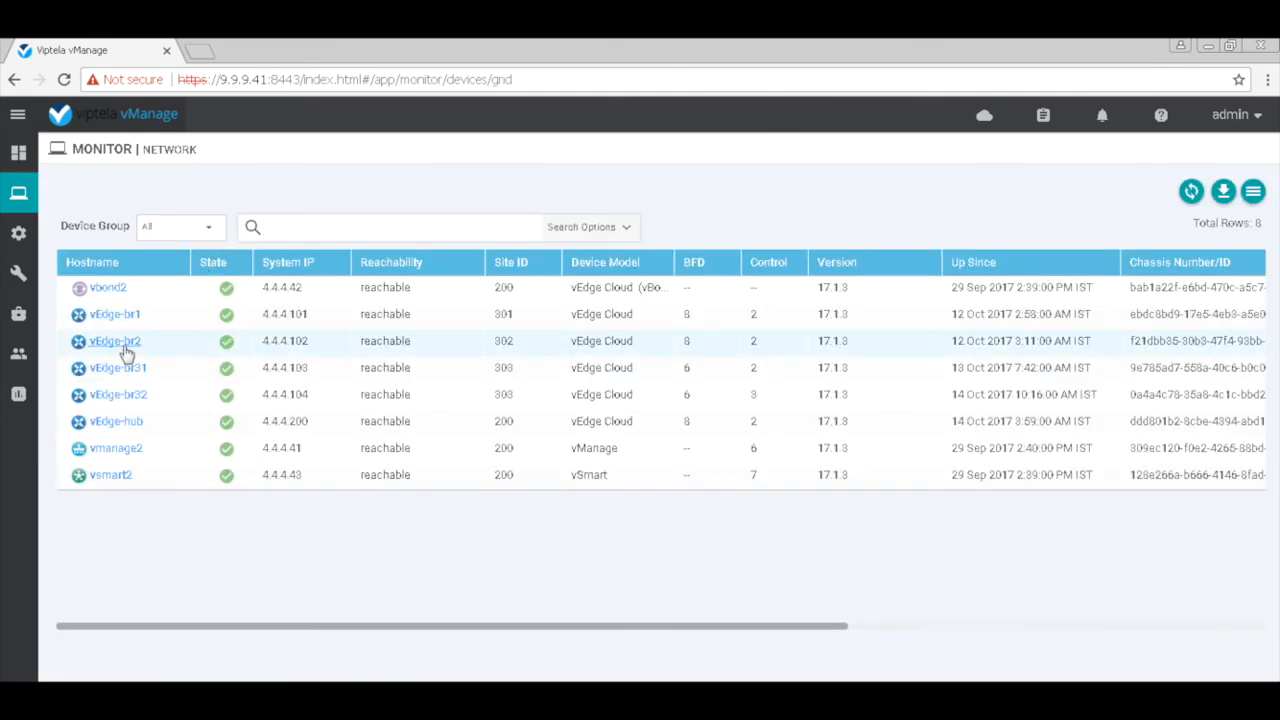
pyautogui.click(114, 341)
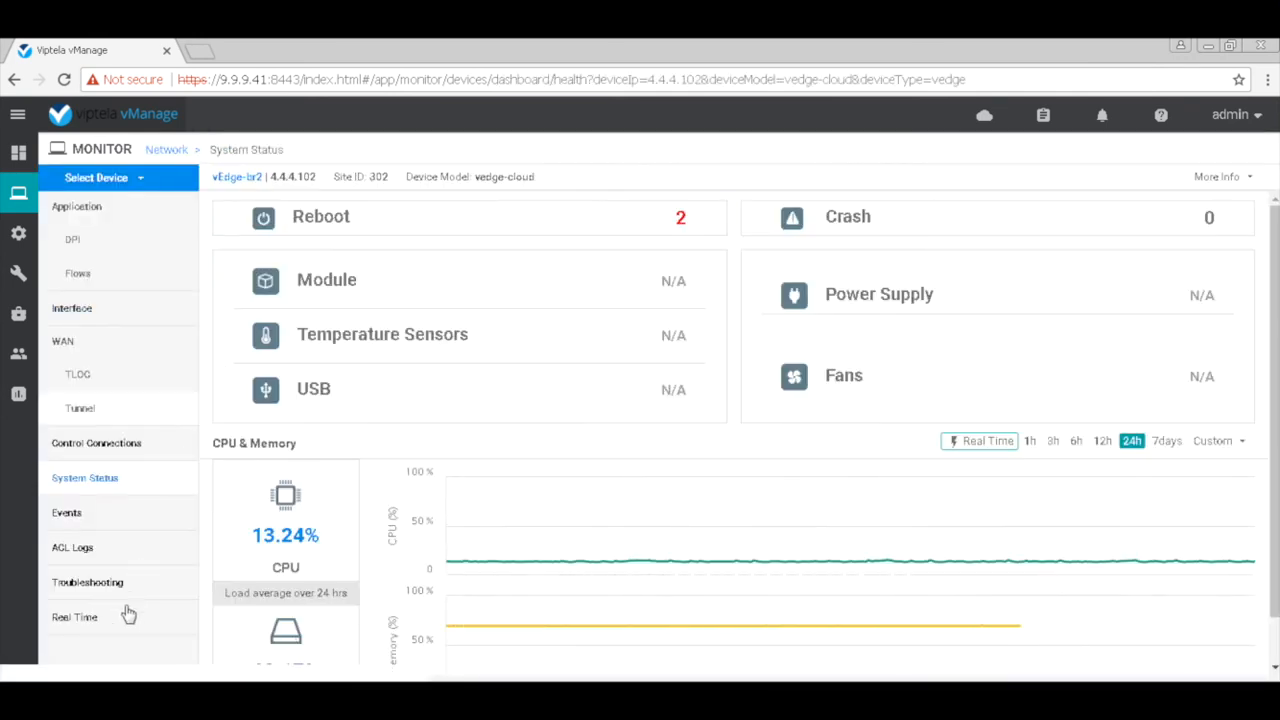
pyautogui.click(87, 582)
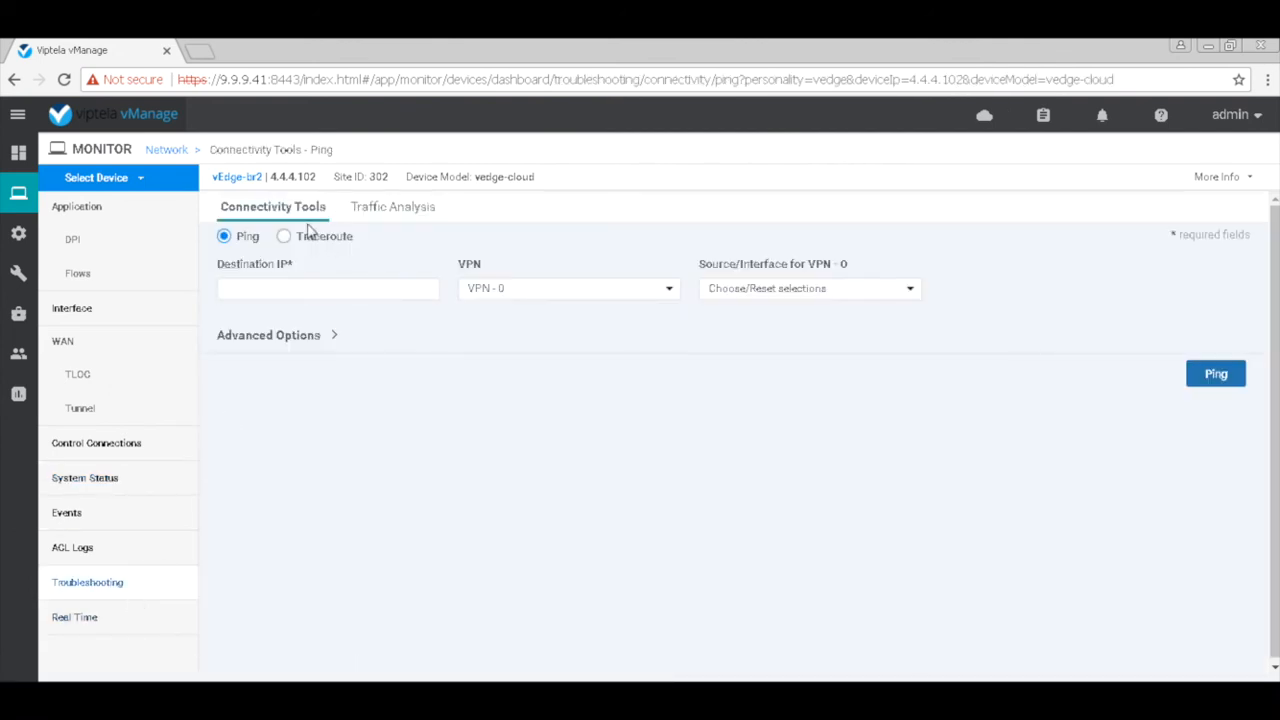
pyautogui.click(284, 236)
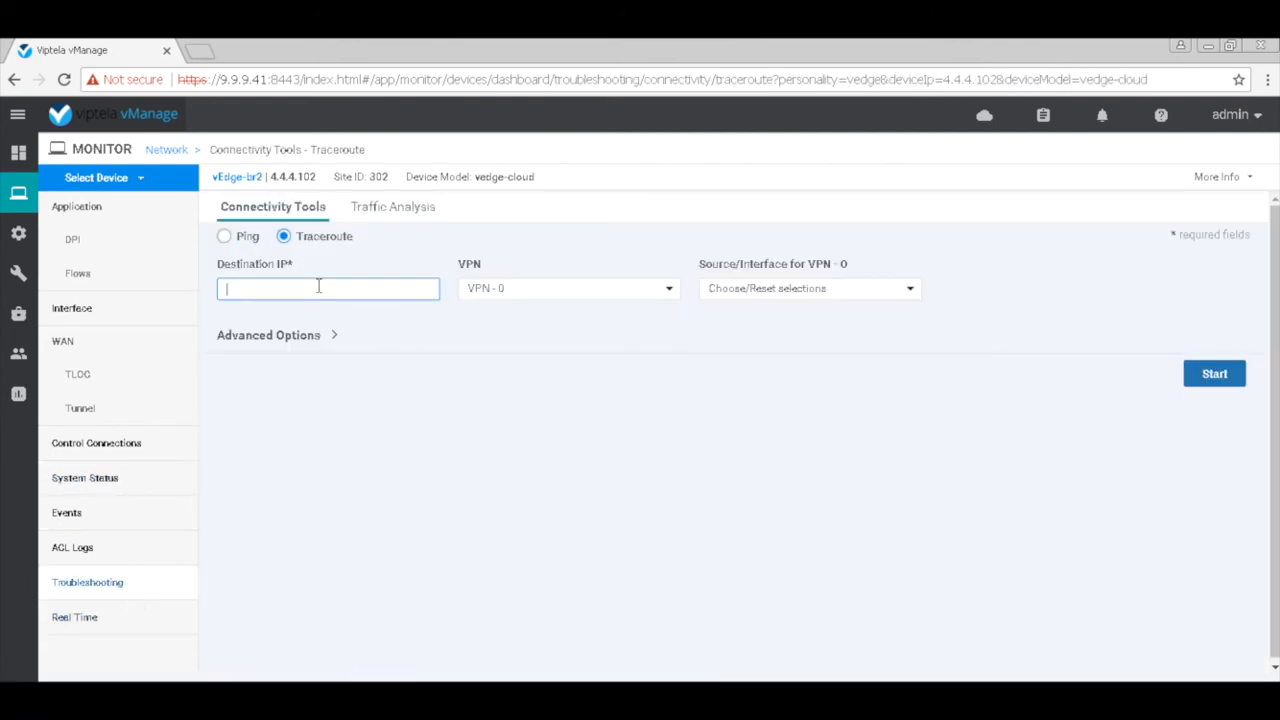
pyautogui.write('192.168.11.1')
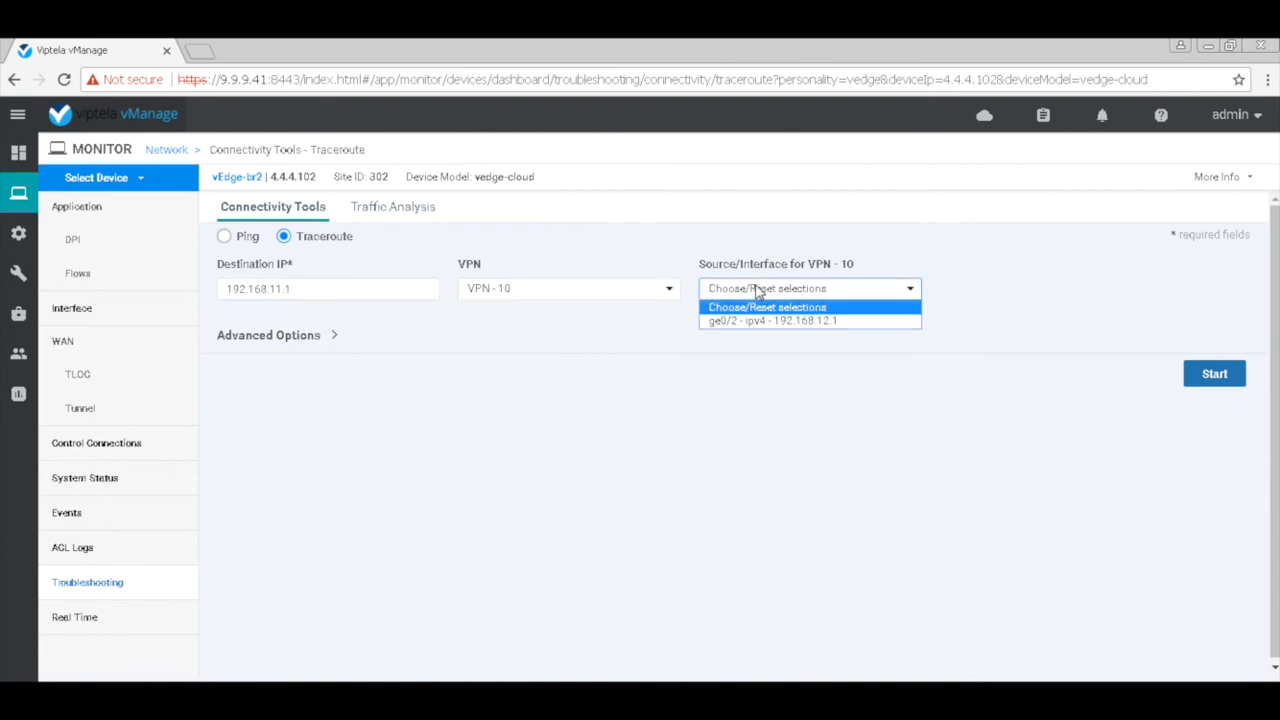
pyautogui.click(772, 320)
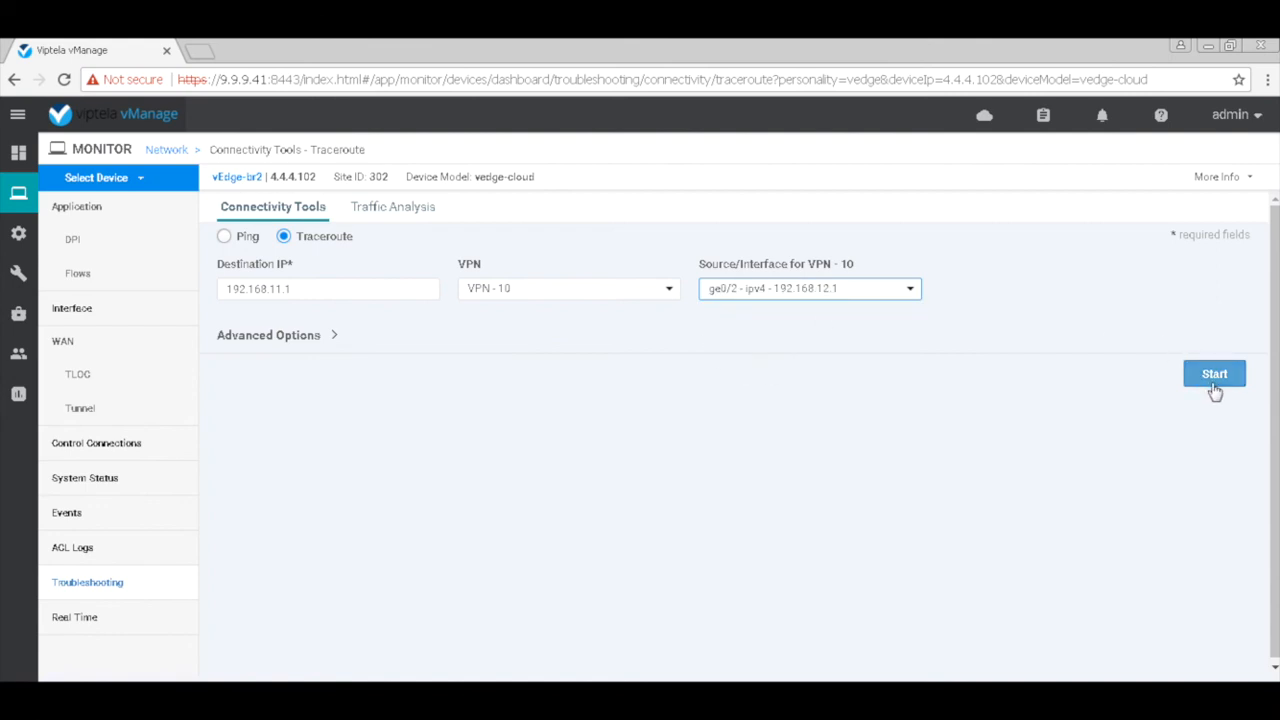
pyautogui.click(1214, 373)
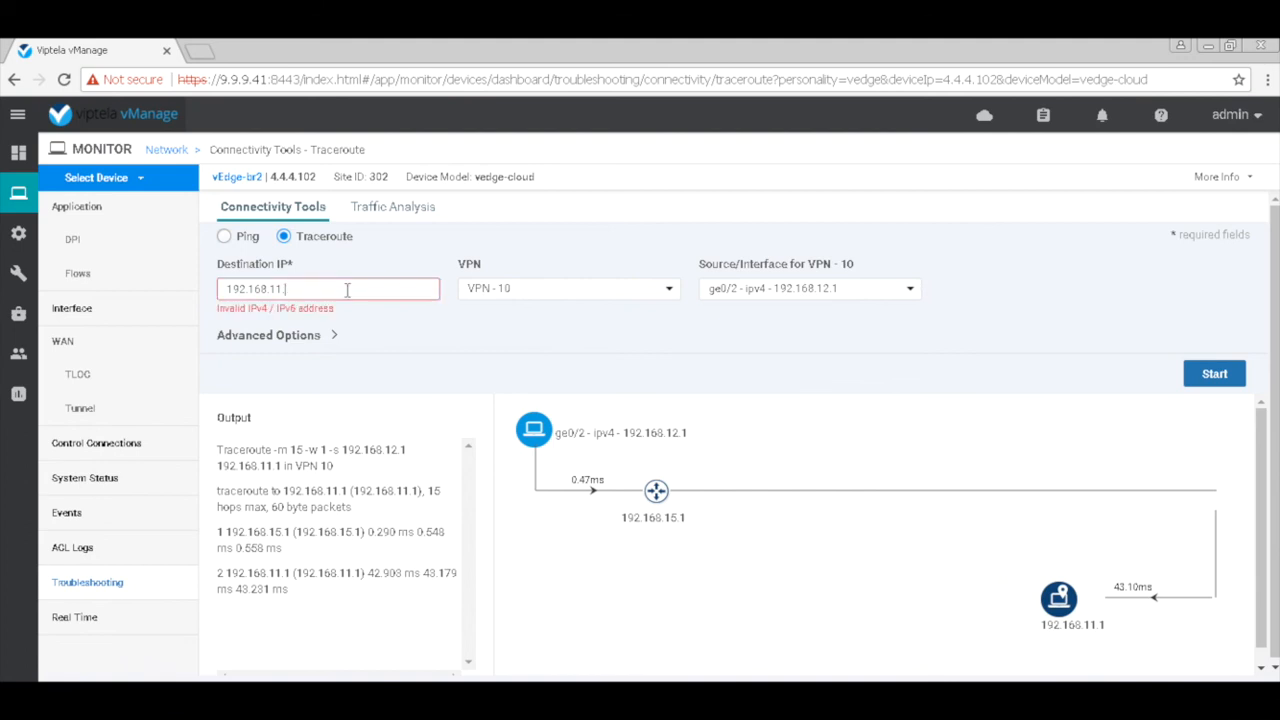
# - Rerun the vEdge-br2 traceroute with destination 192.168.13.1
pyautogui.write('192.168.13.1')
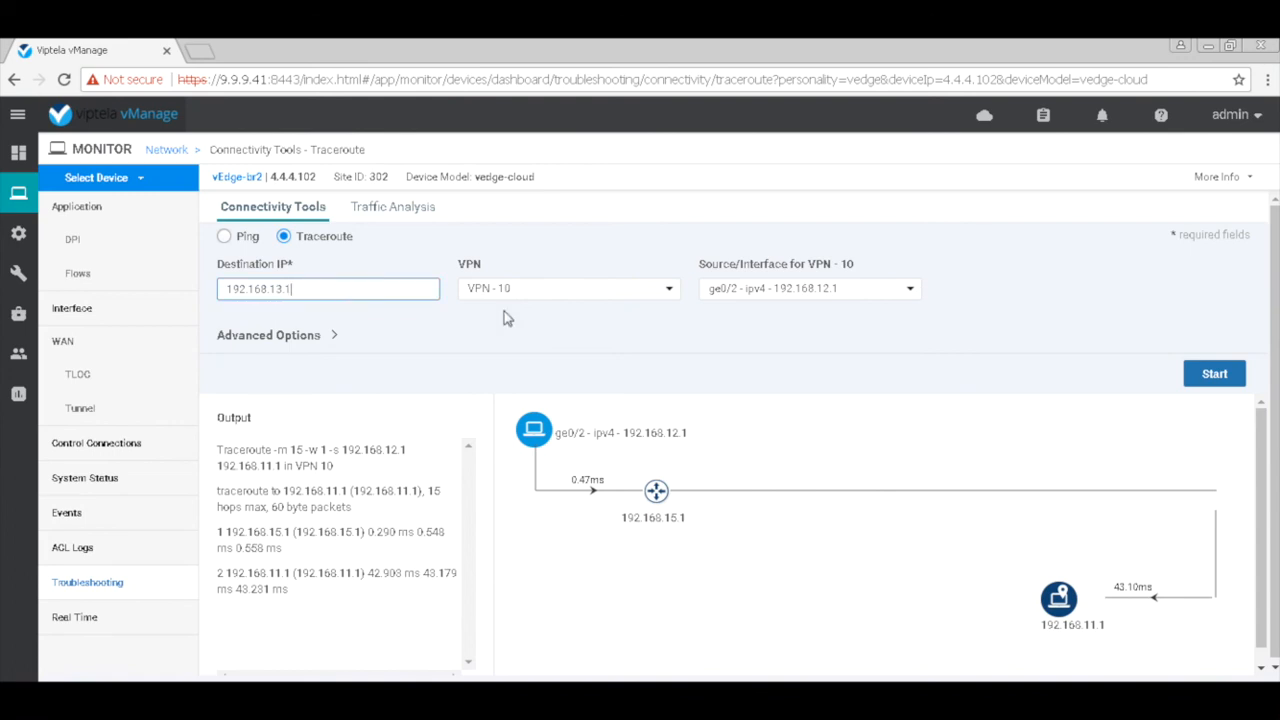
pyautogui.click(1214, 373)
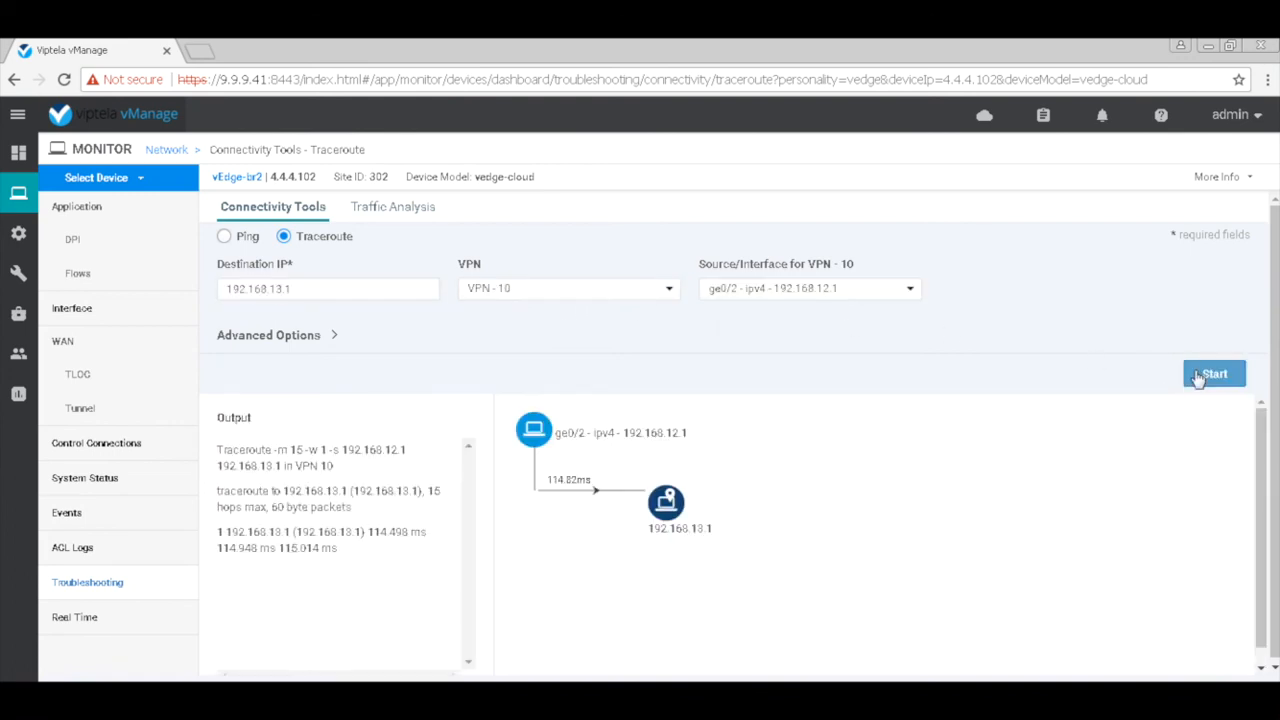